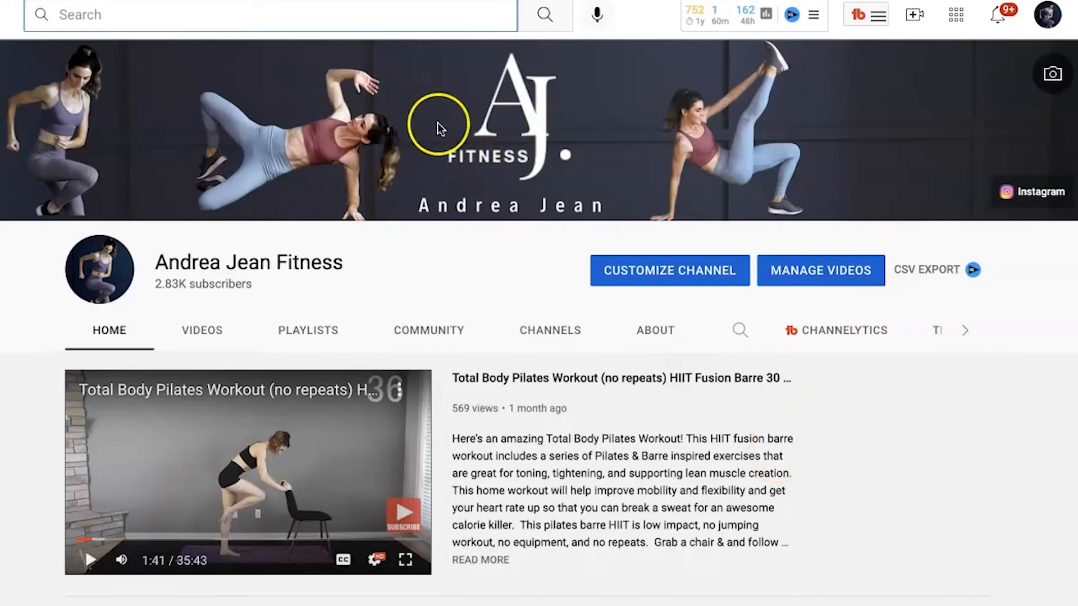
pyautogui.moveTo(36, 344)
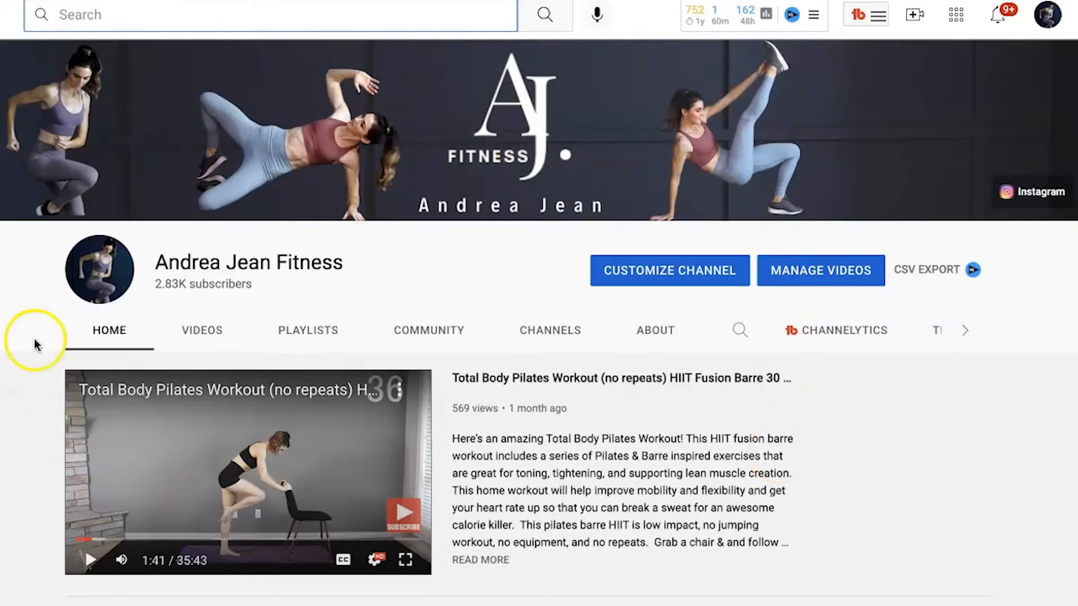
pyautogui.moveTo(158, 268)
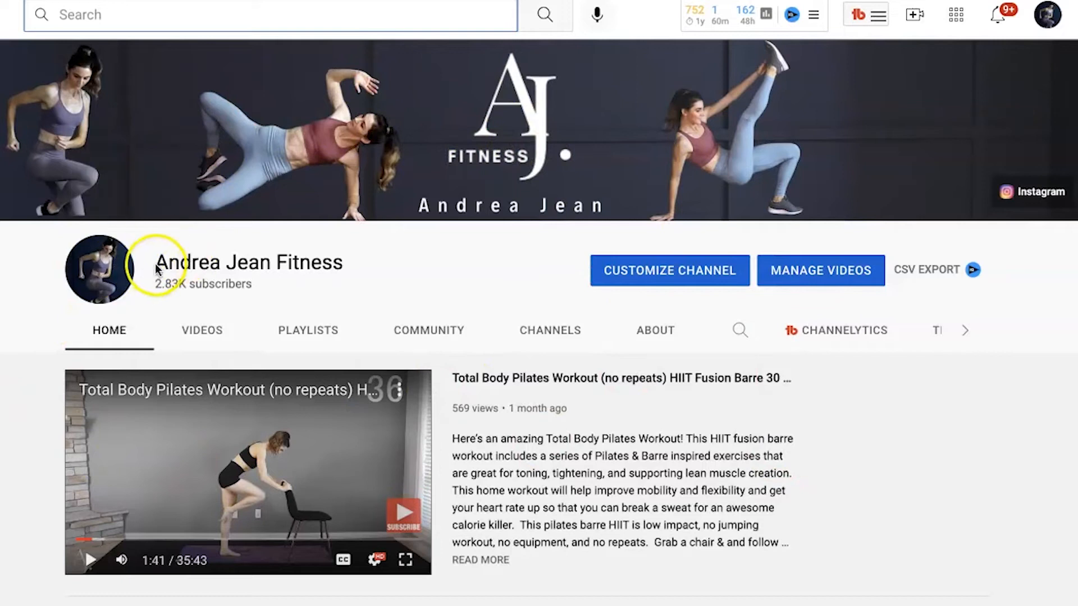
pyautogui.moveTo(267, 262)
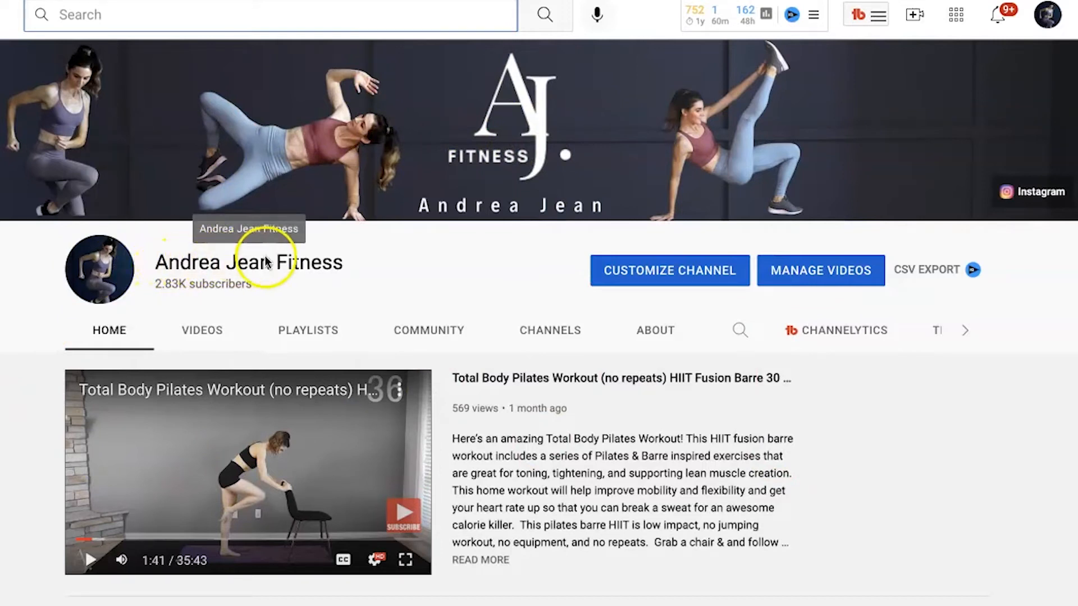
pyautogui.moveTo(54, 360)
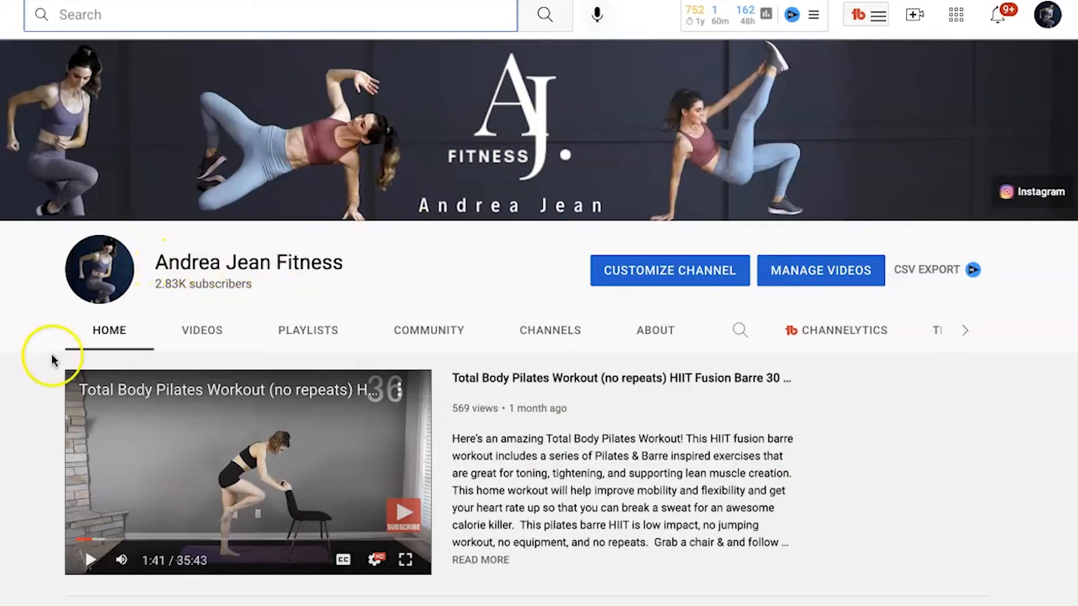
pyautogui.moveTo(550, 247)
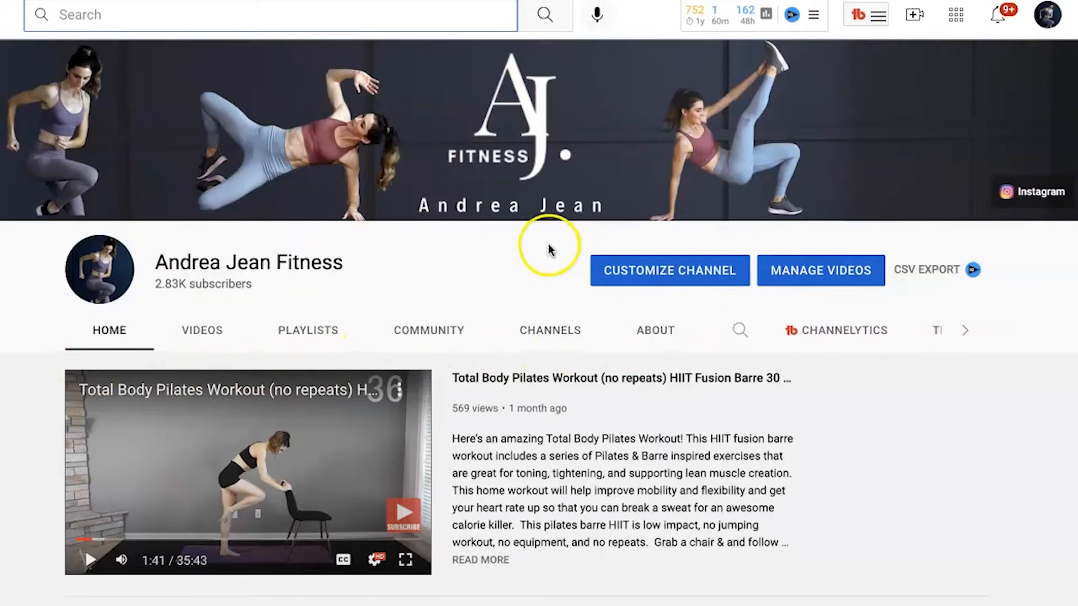
pyautogui.moveTo(1051, 75)
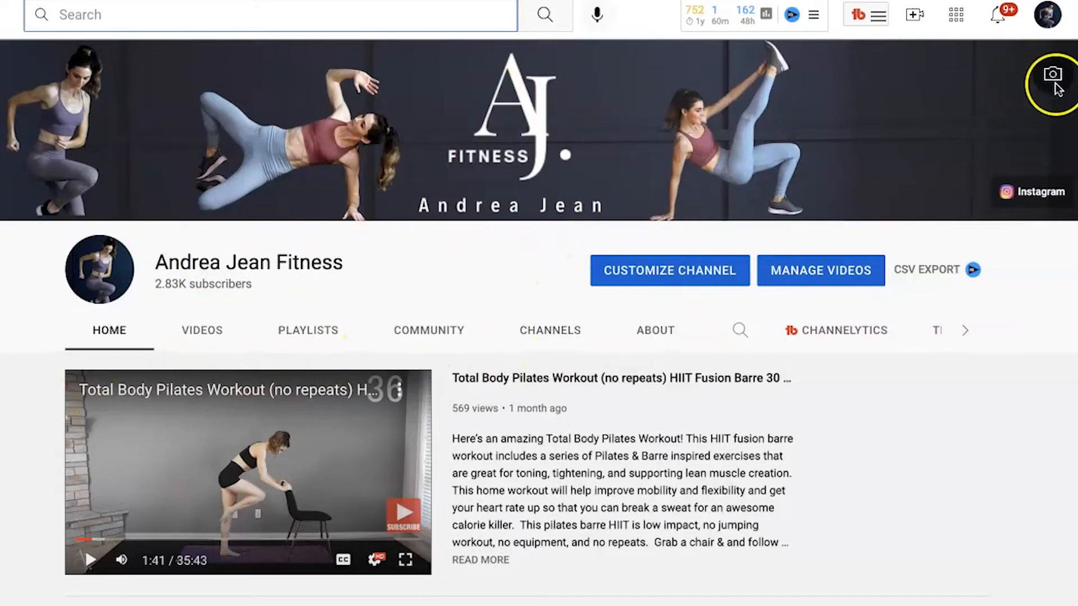
# - Enter channel customization and review the Layout page's video spotlight and featured sections
pyautogui.click(1047, 14)
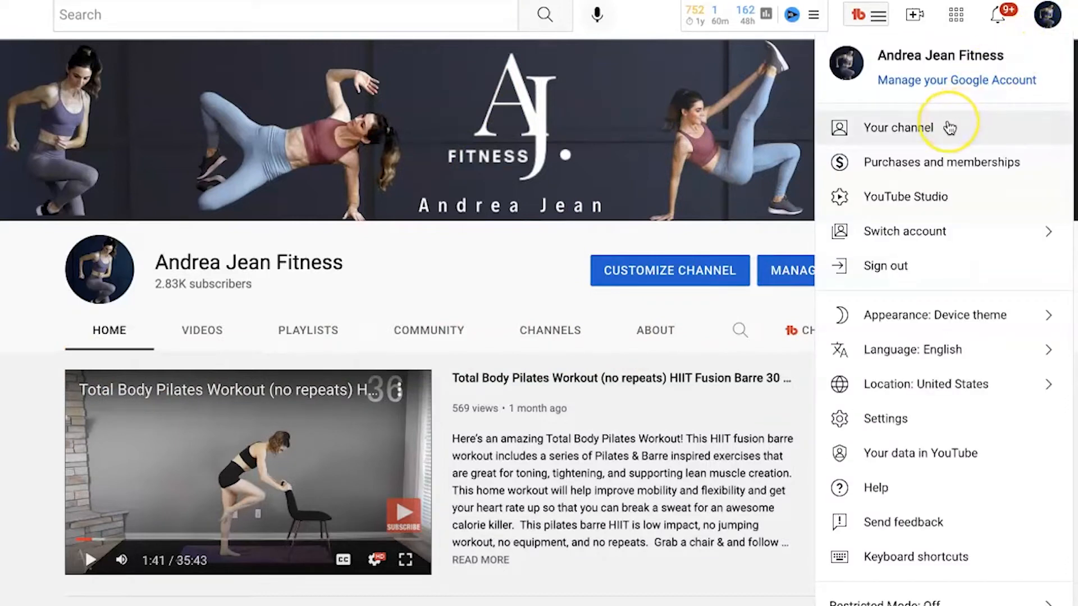
pyautogui.moveTo(929, 203)
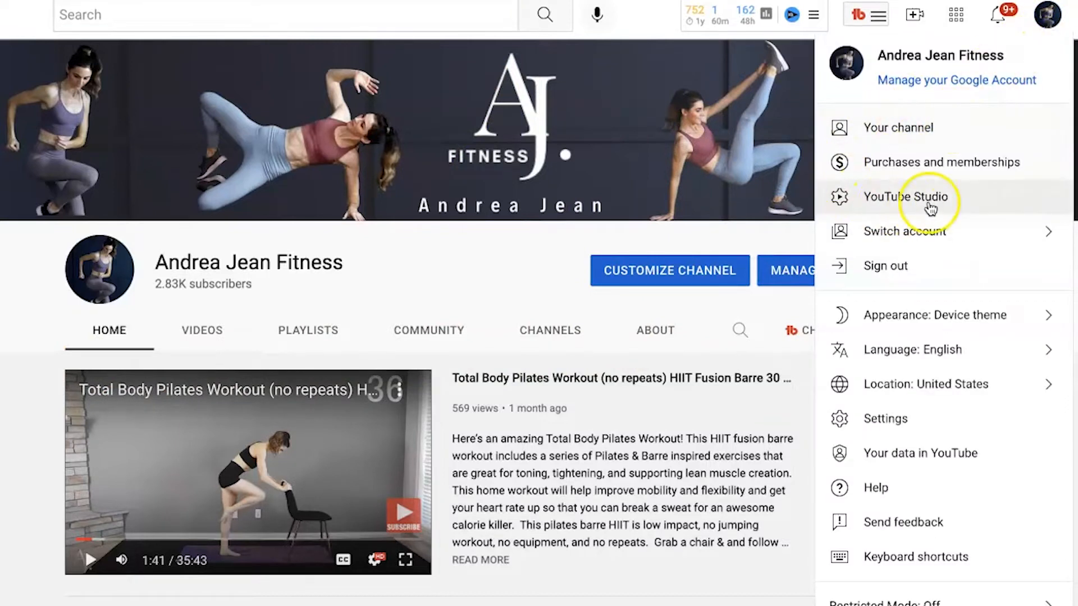
pyautogui.moveTo(632, 209)
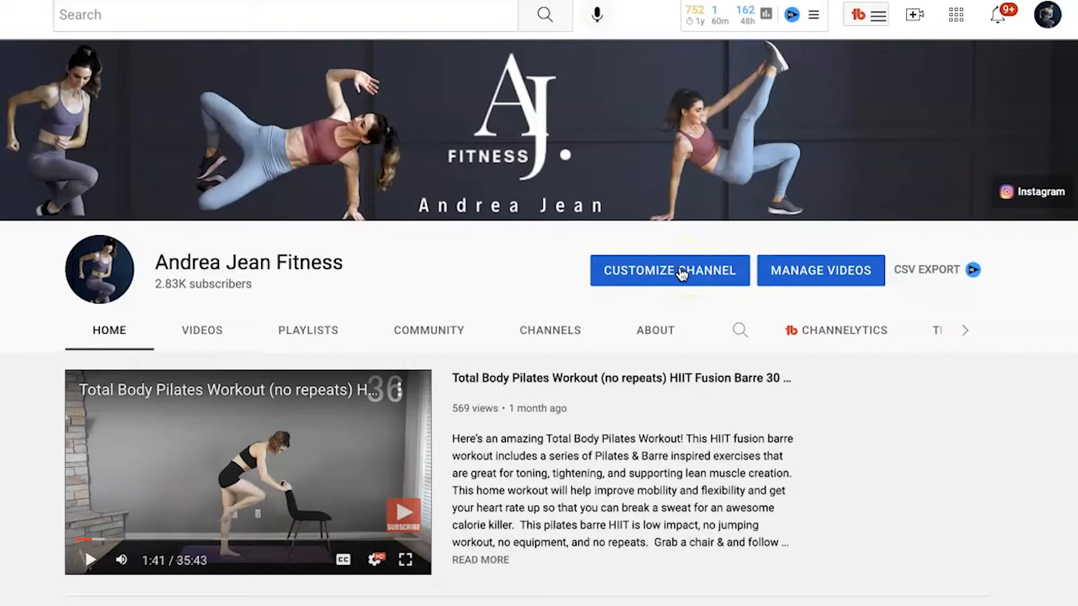
pyautogui.click(668, 270)
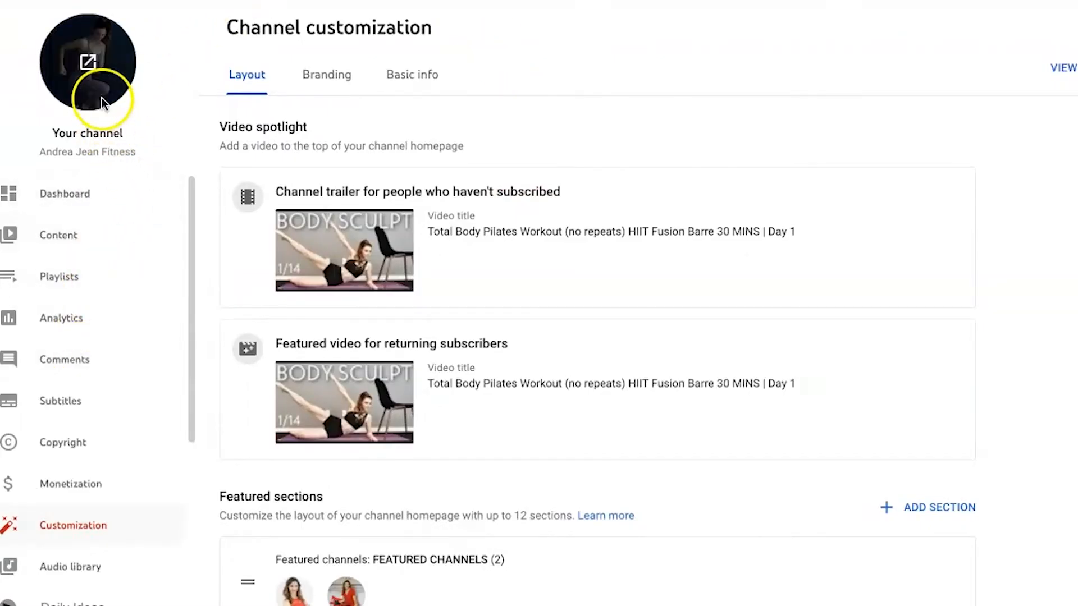
pyautogui.moveTo(58, 277)
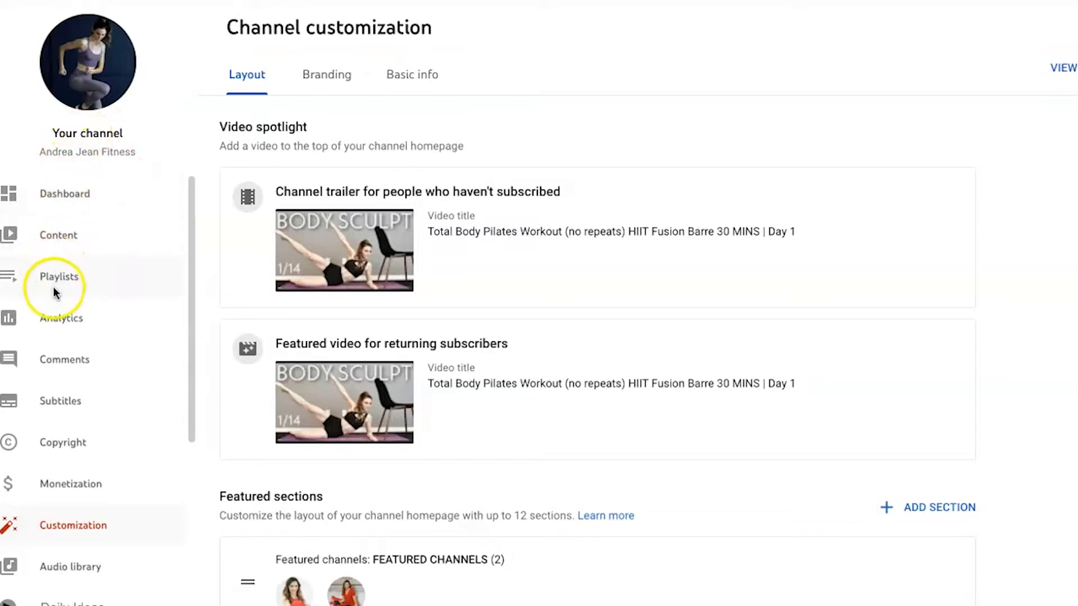
pyautogui.moveTo(102, 506)
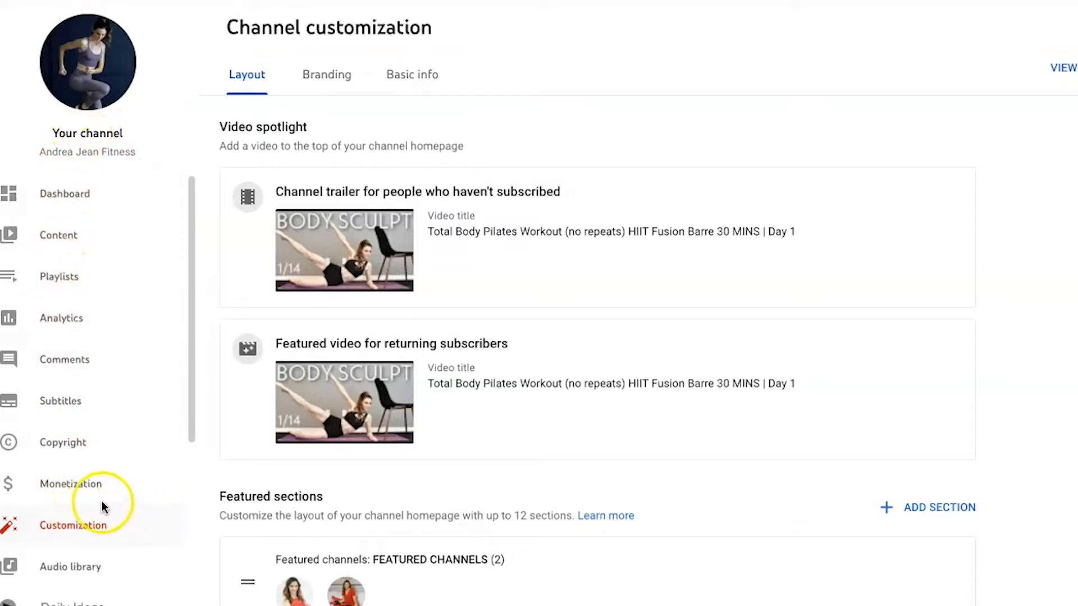
pyautogui.moveTo(103, 515)
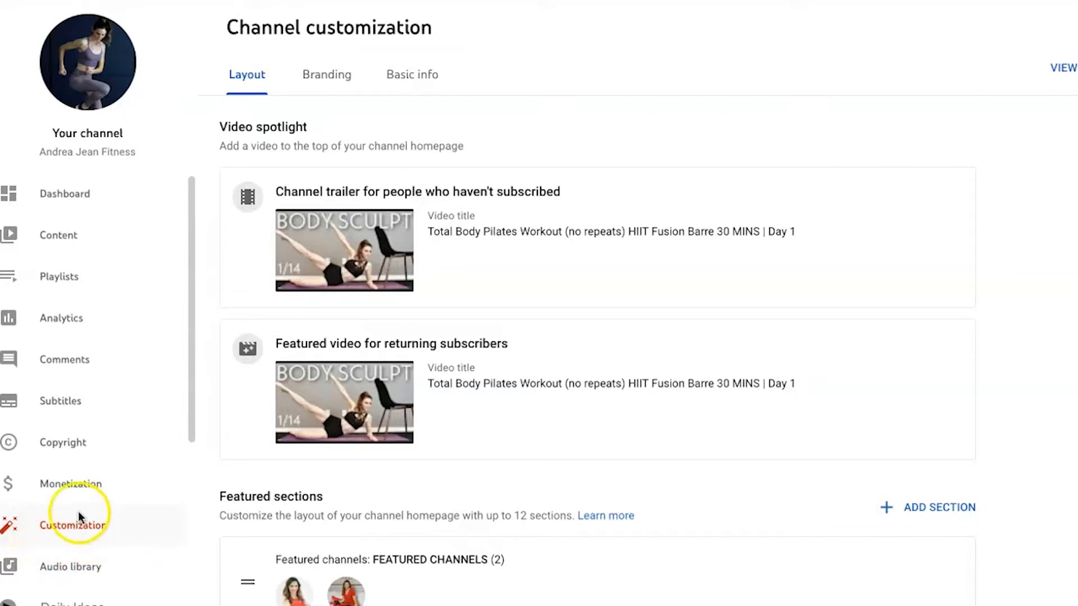
pyautogui.moveTo(621, 134)
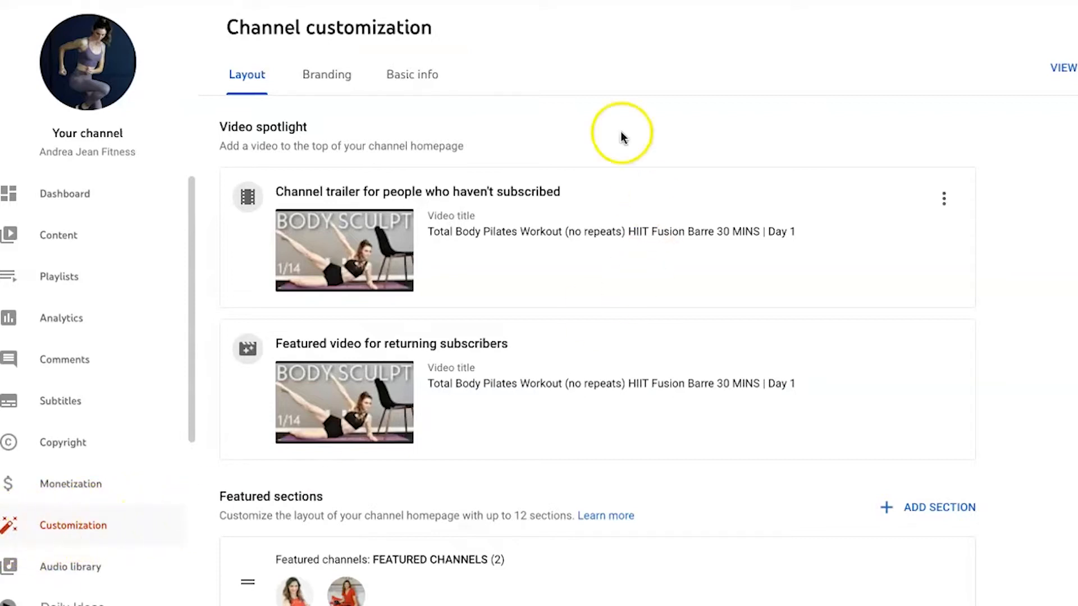
pyautogui.moveTo(654, 145)
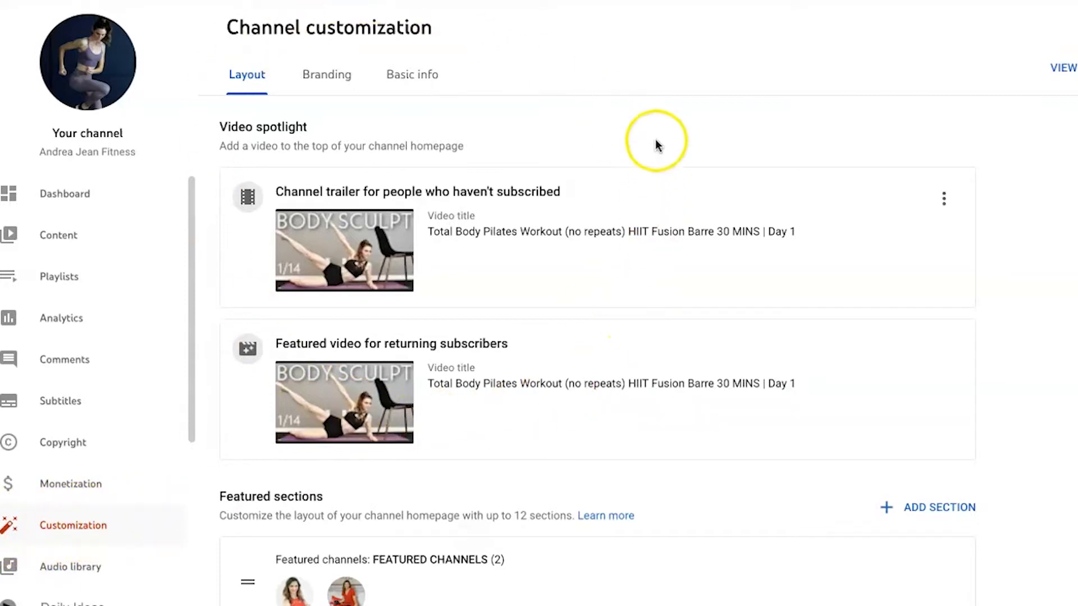
pyautogui.scroll(-3)
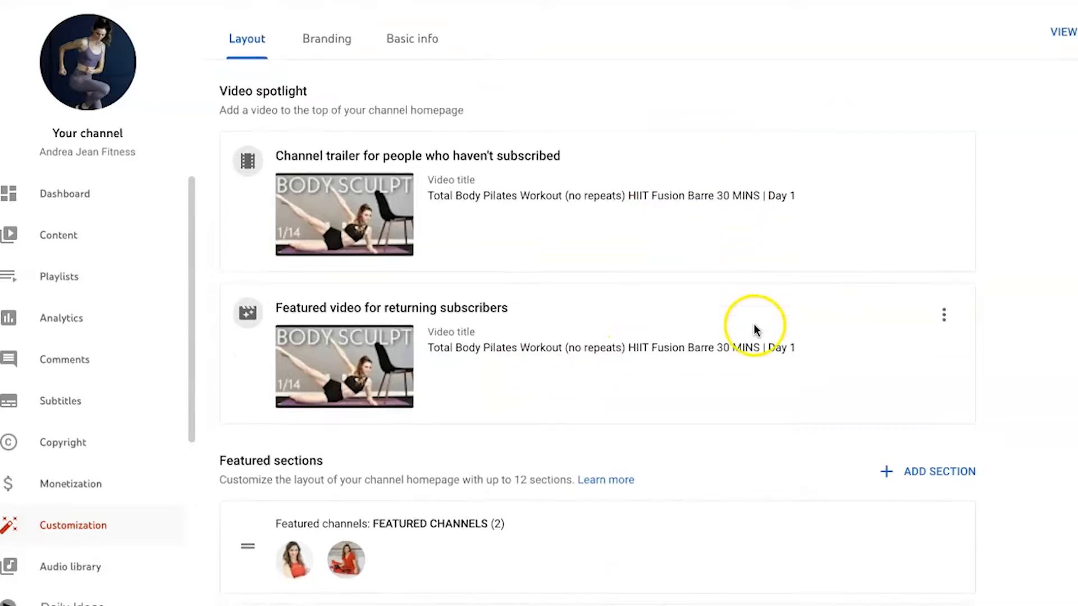
pyautogui.scroll(-3)
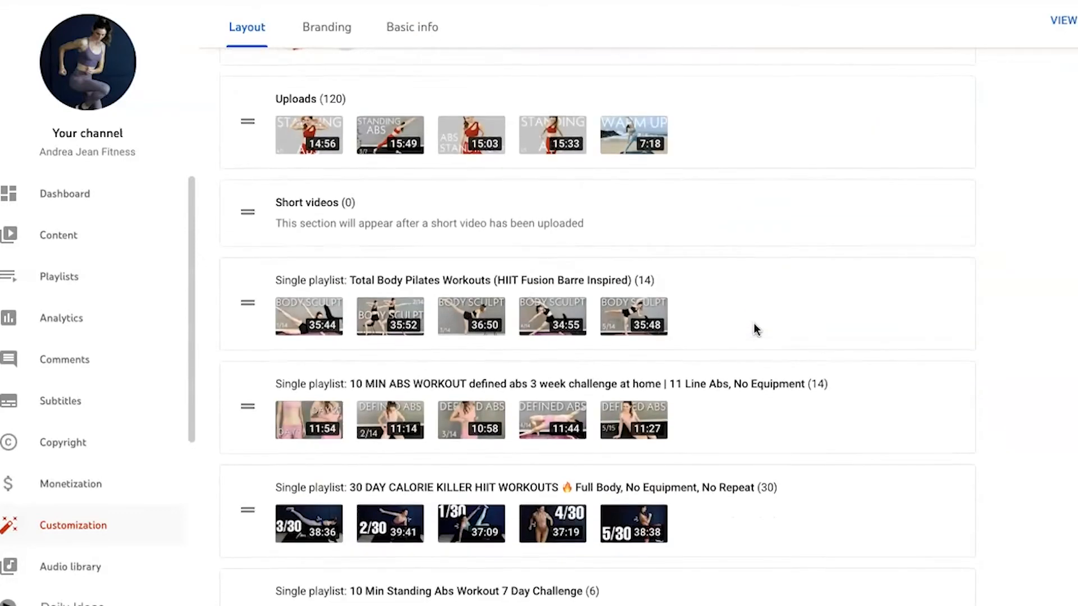
pyautogui.scroll(3)
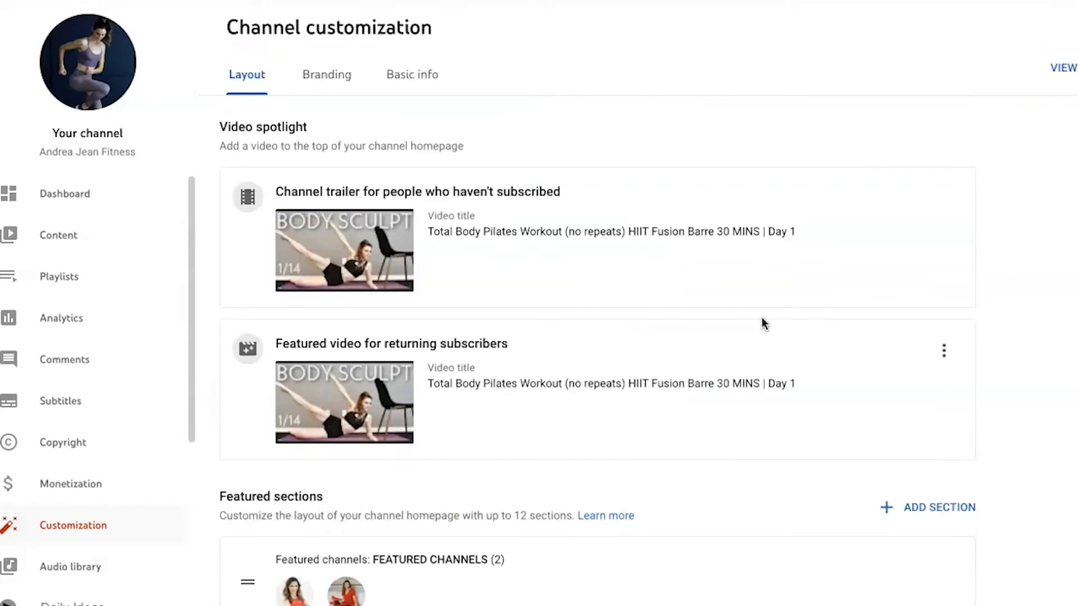
pyautogui.moveTo(734, 275)
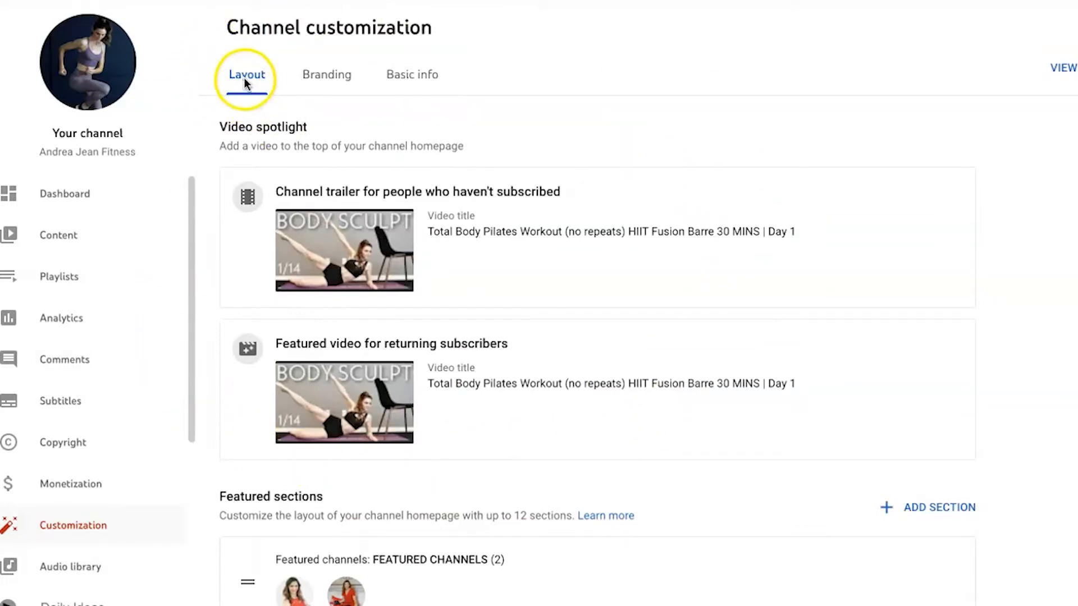
pyautogui.scroll(-3)
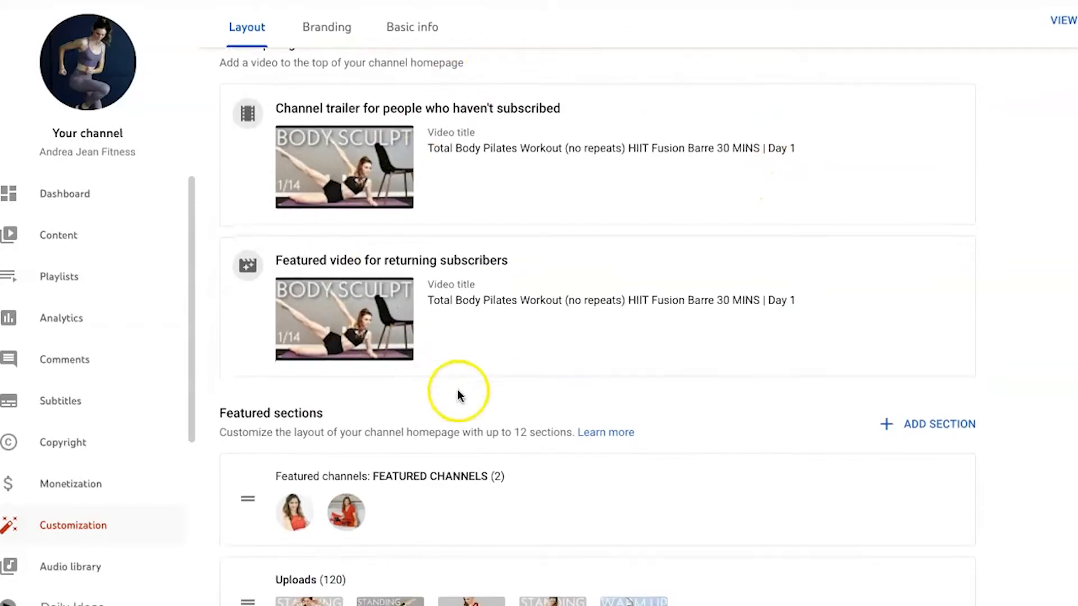
pyautogui.scroll(3)
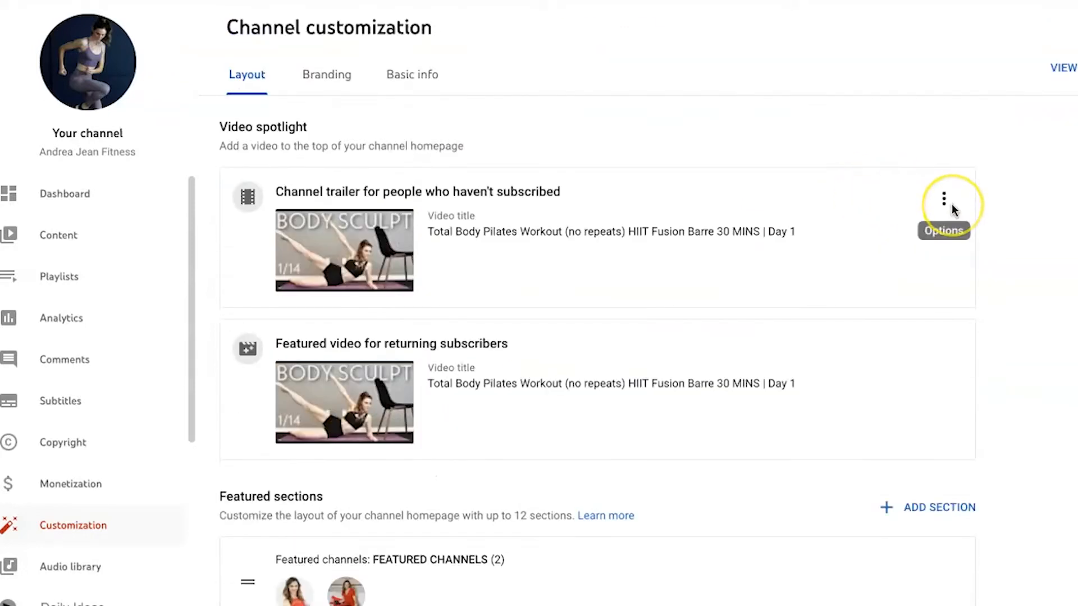
pyautogui.moveTo(290, 201)
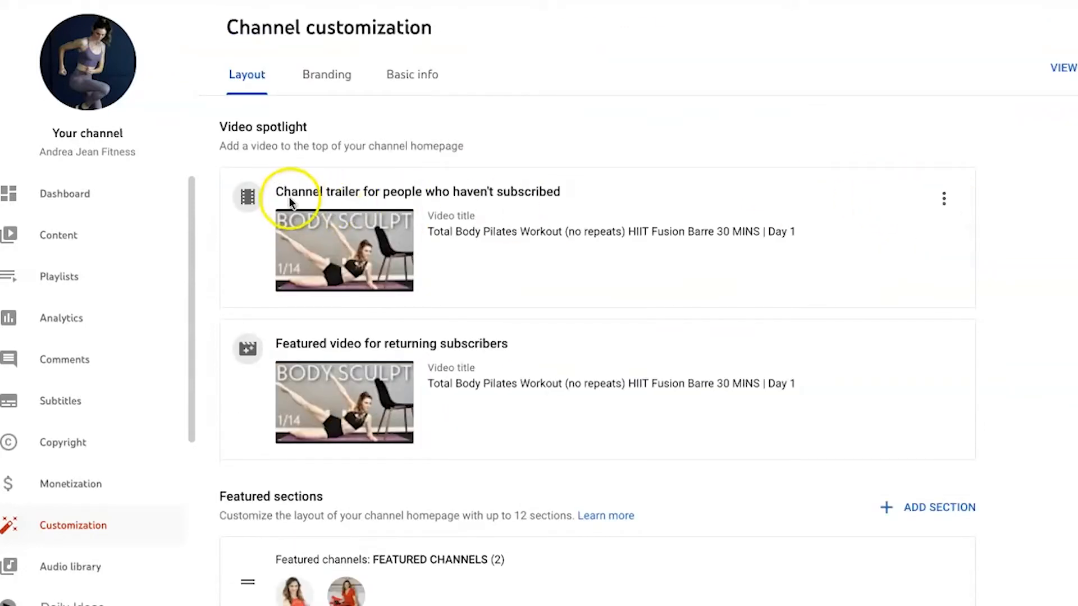
pyautogui.moveTo(506, 192)
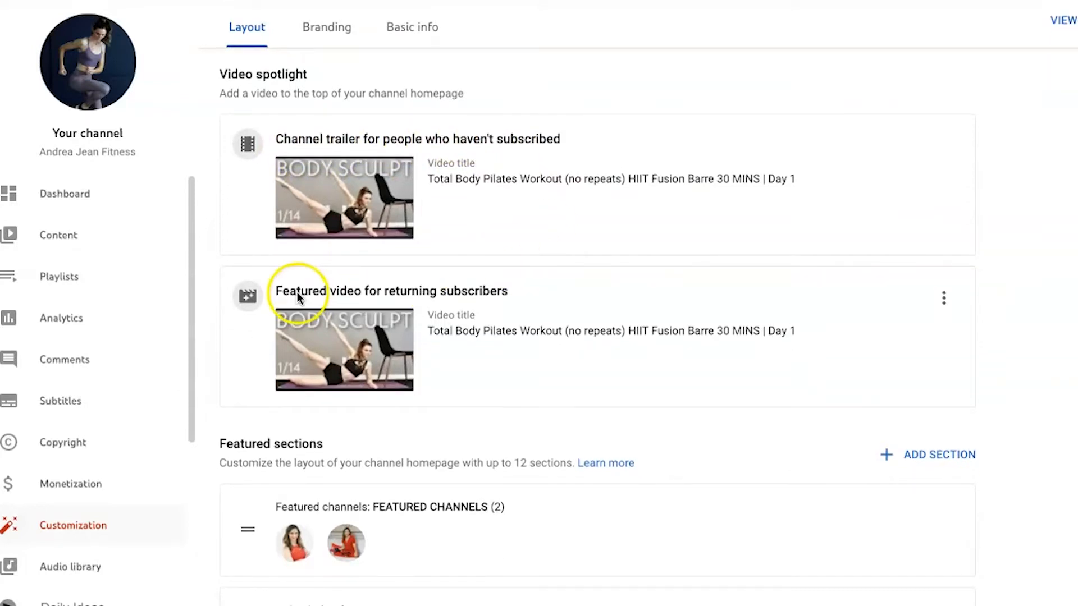
pyautogui.moveTo(944, 144)
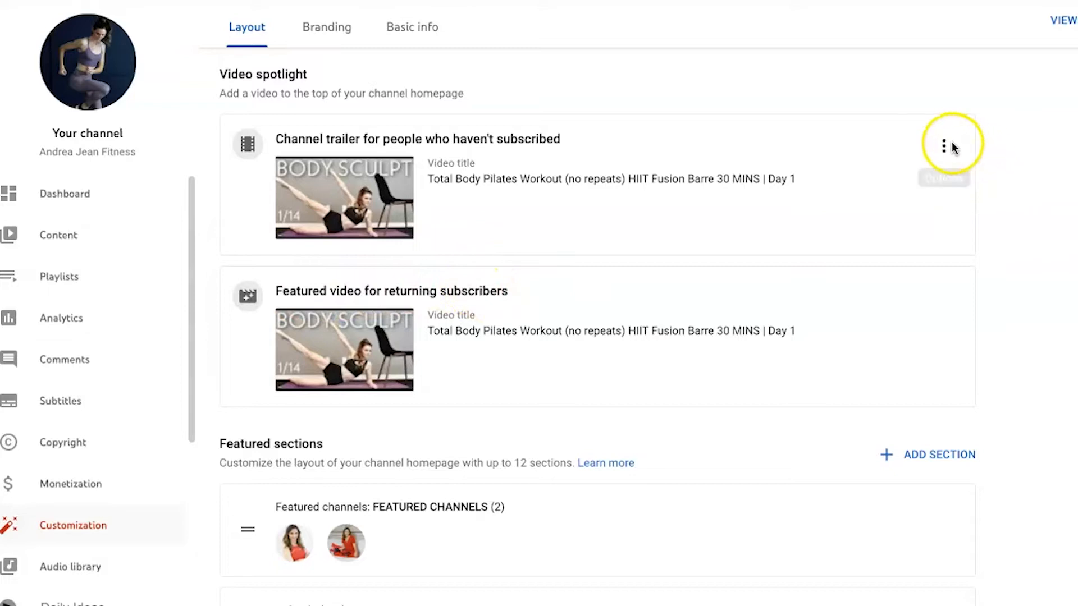
pyautogui.moveTo(951, 144)
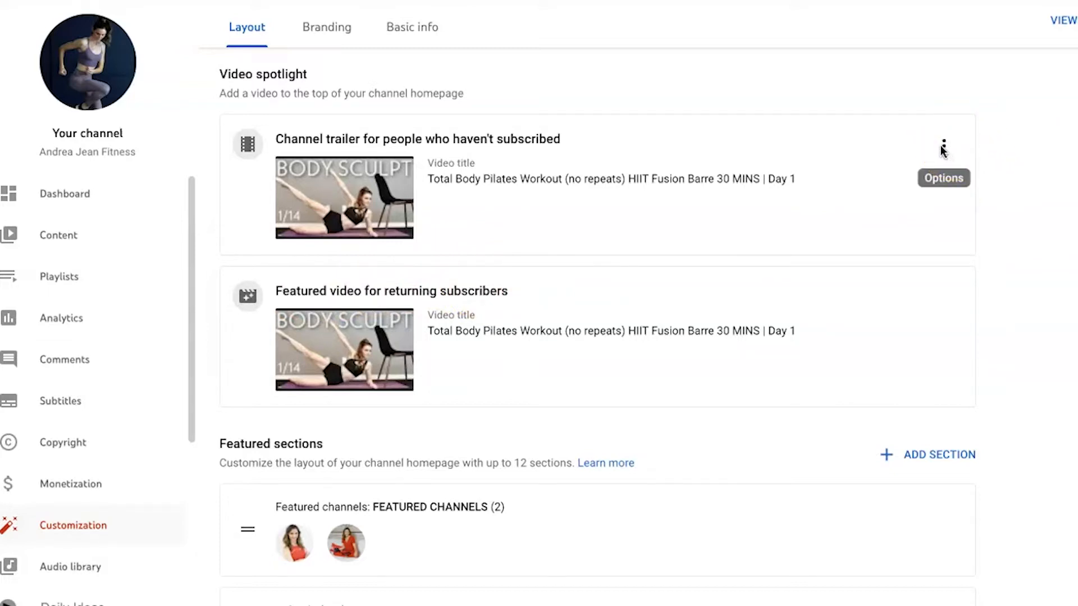
# - Browse the trailer's video chooser via Change video, then close it keeping Total Body Pilates Day 1
pyautogui.click(942, 145)
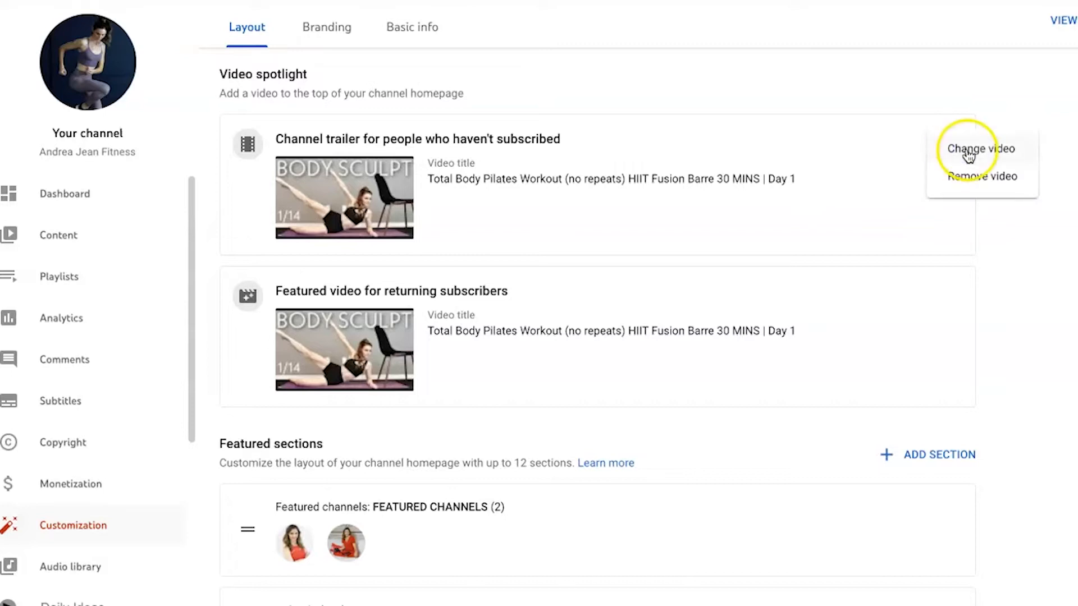
pyautogui.moveTo(982, 176)
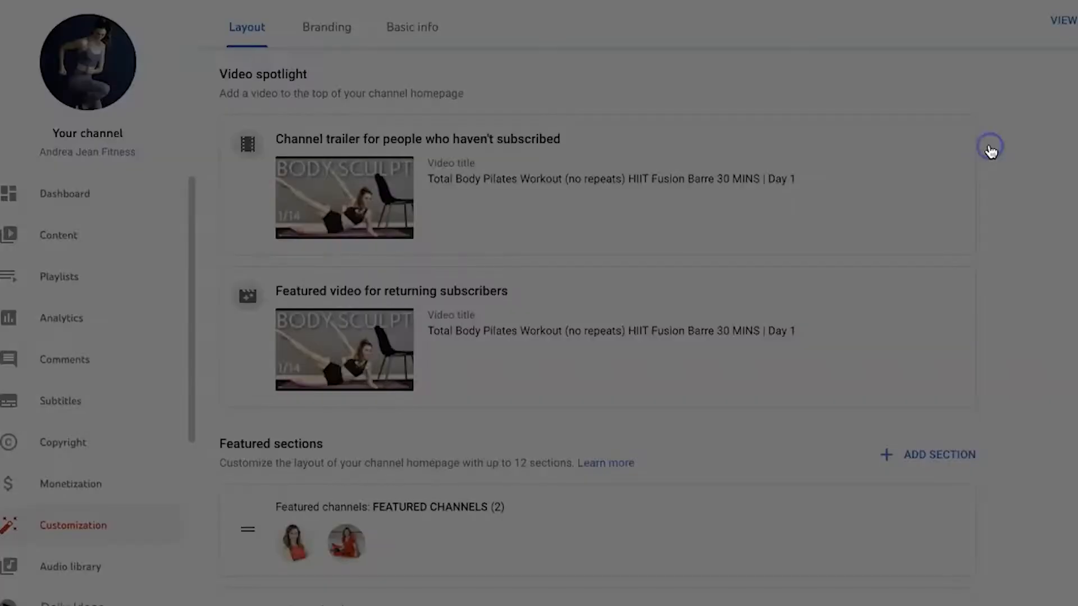
pyautogui.click(990, 146)
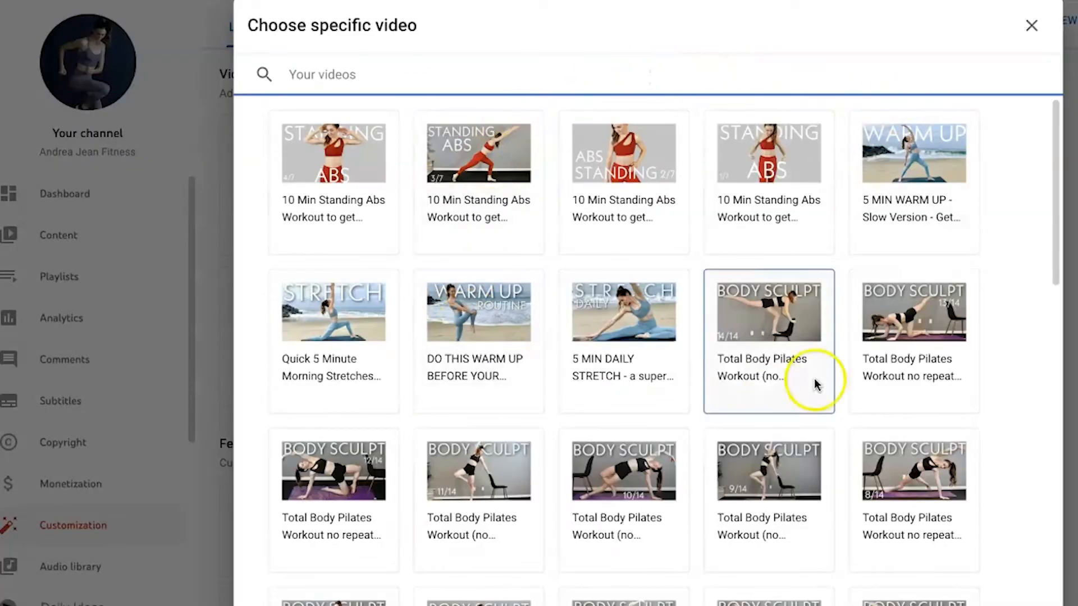
pyautogui.scroll(-3)
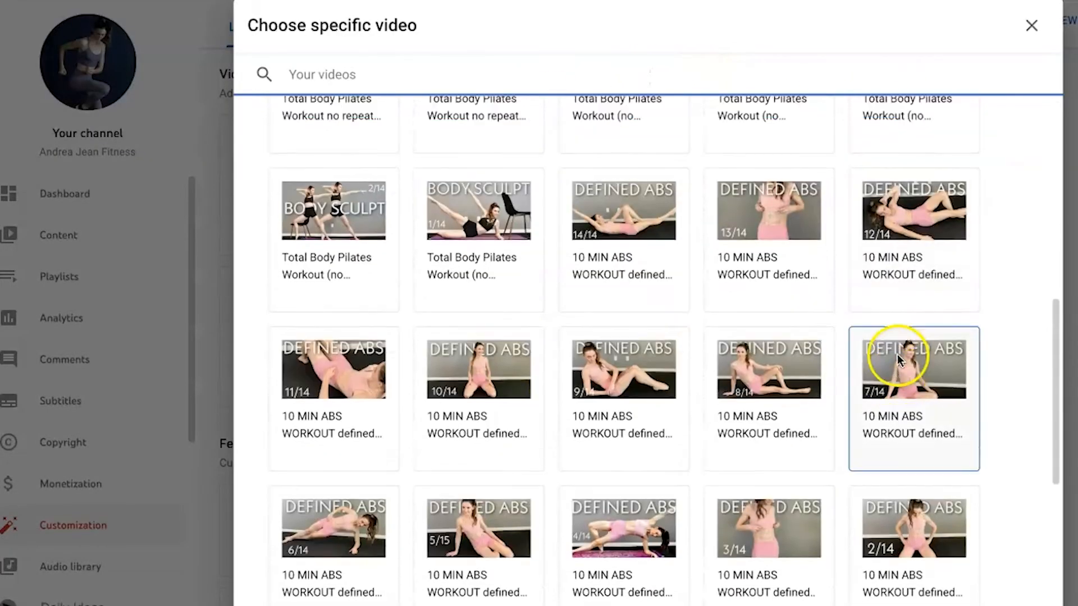
pyautogui.click(1032, 26)
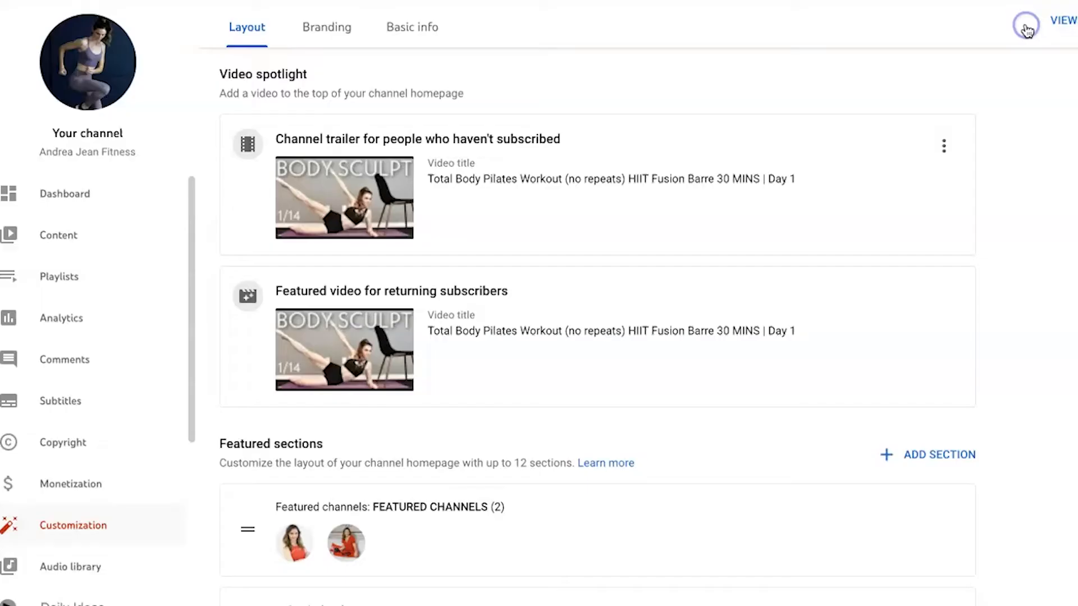
pyautogui.moveTo(635, 230)
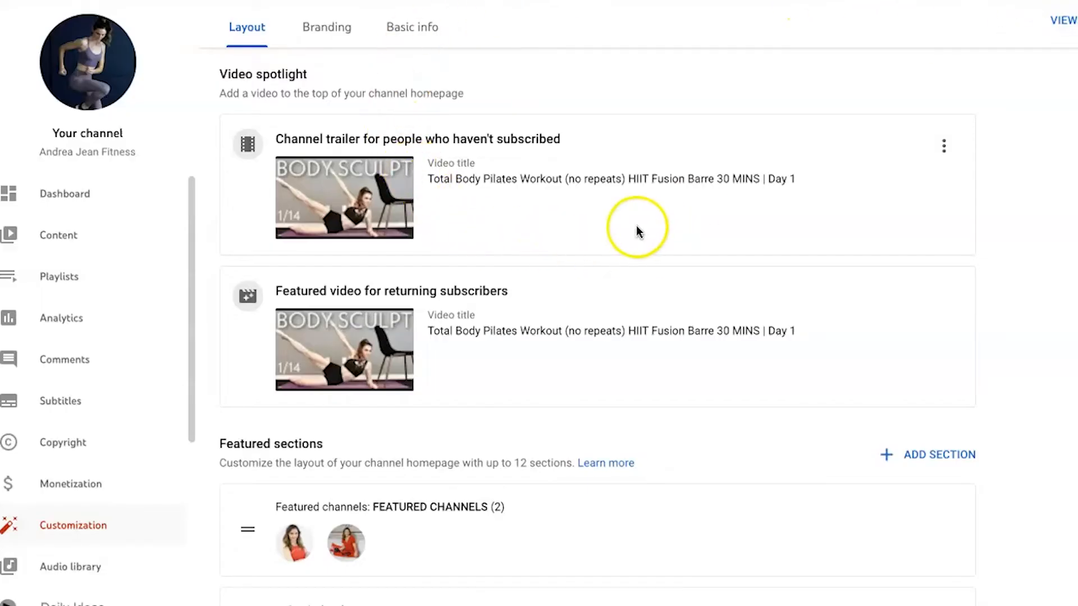
pyautogui.moveTo(718, 249)
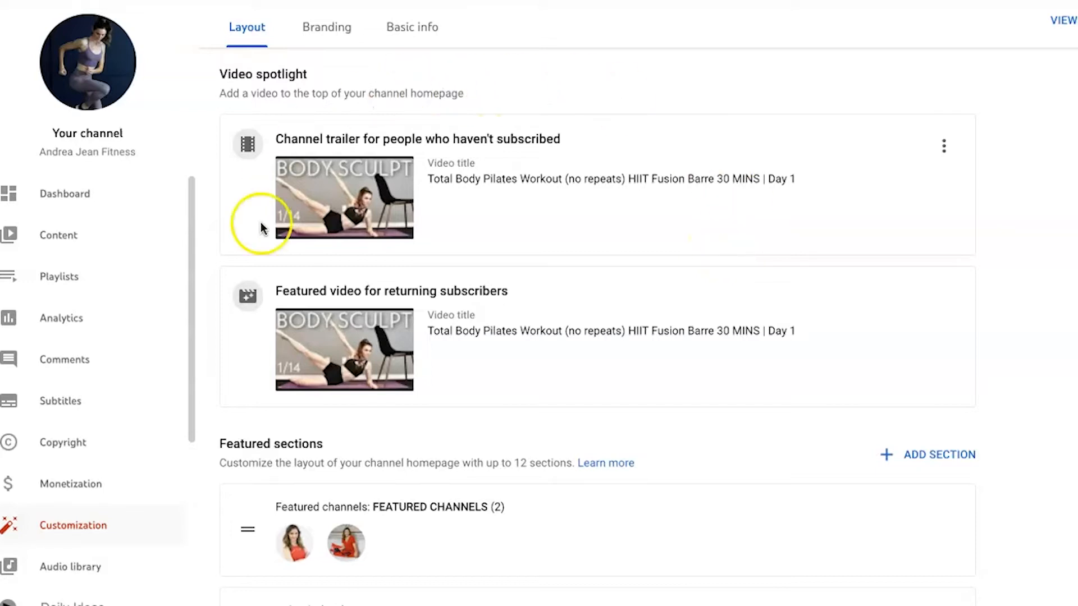
pyautogui.moveTo(663, 338)
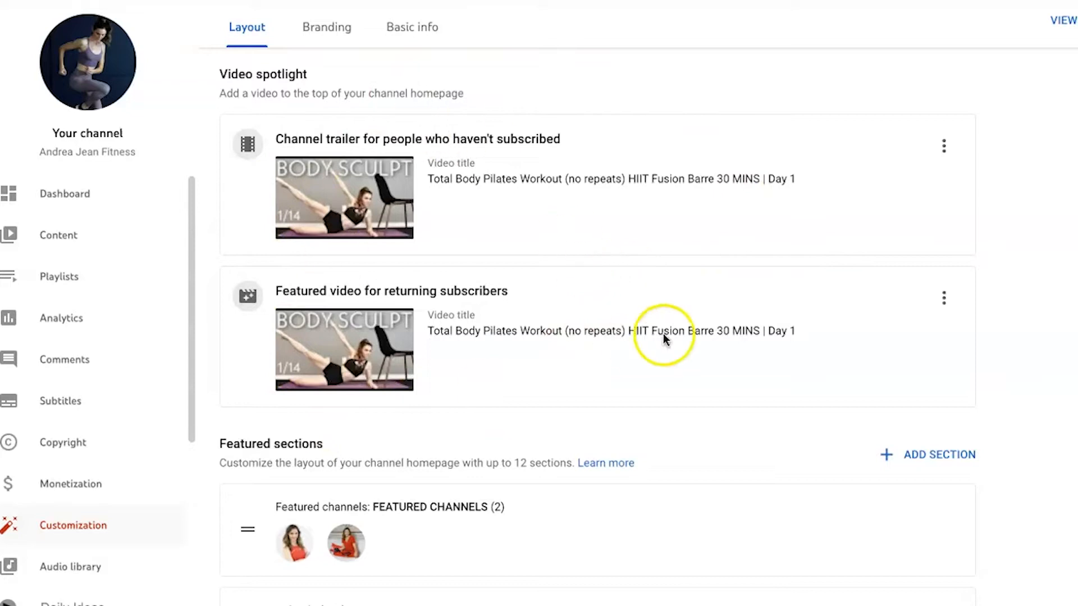
pyautogui.scroll(-3)
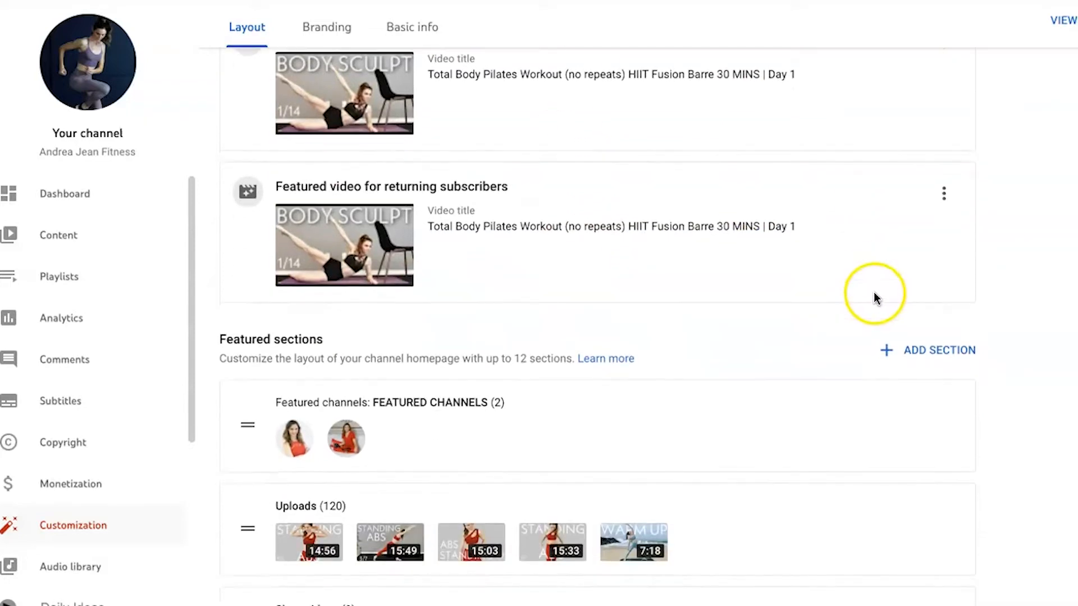
pyautogui.scroll(-3)
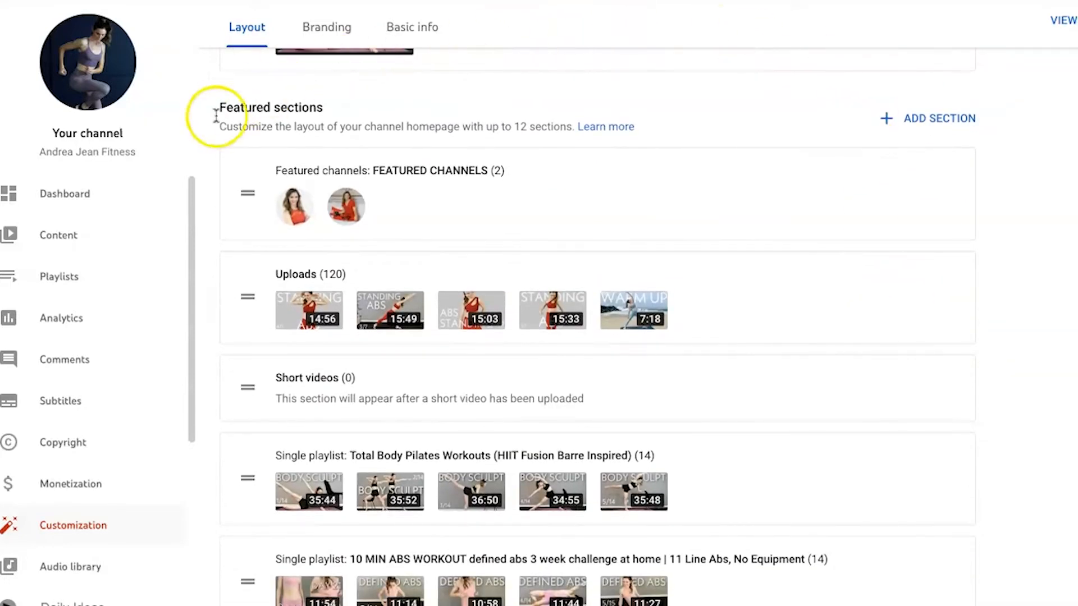
pyautogui.moveTo(336, 210)
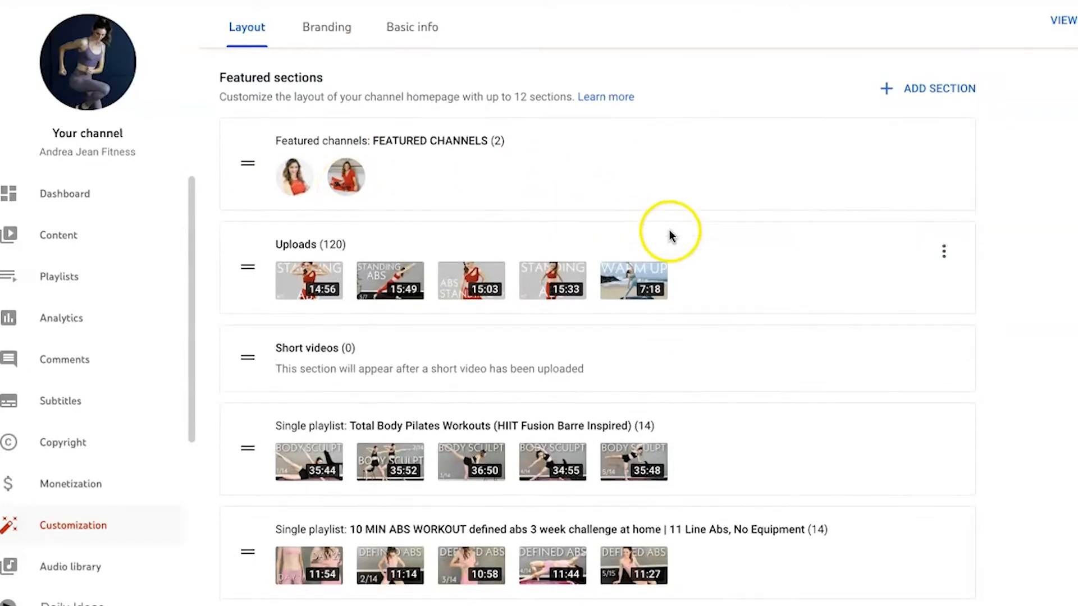
pyautogui.scroll(-3)
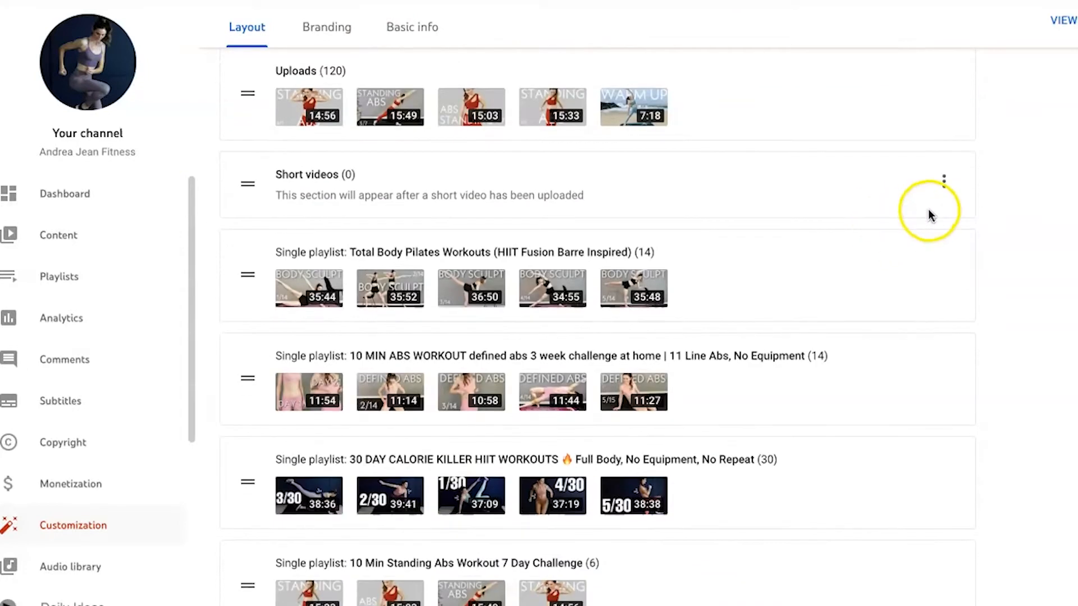
pyautogui.moveTo(694, 237)
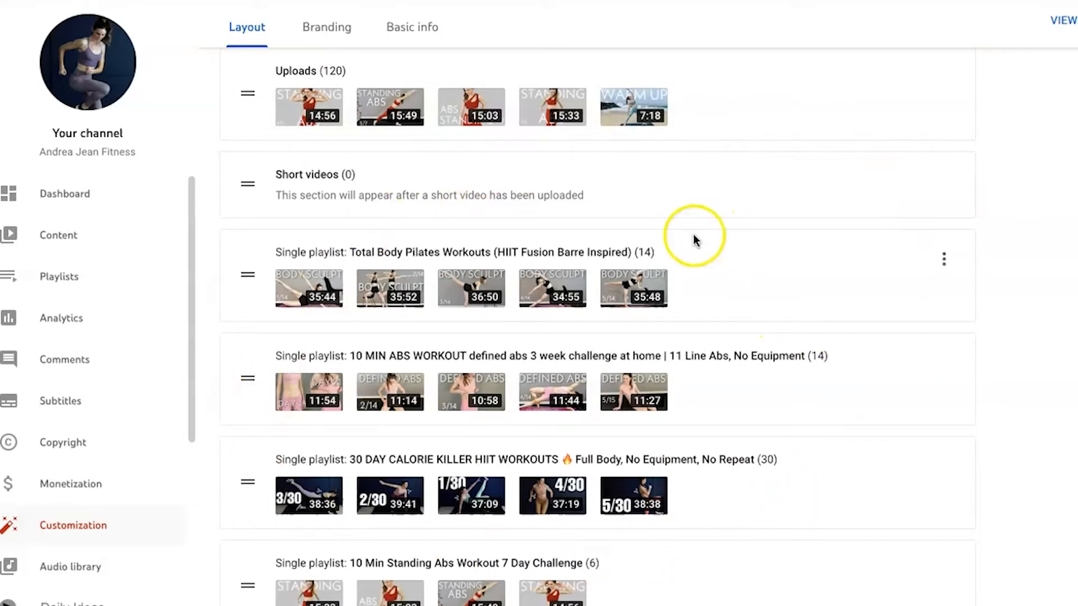
pyautogui.scroll(3)
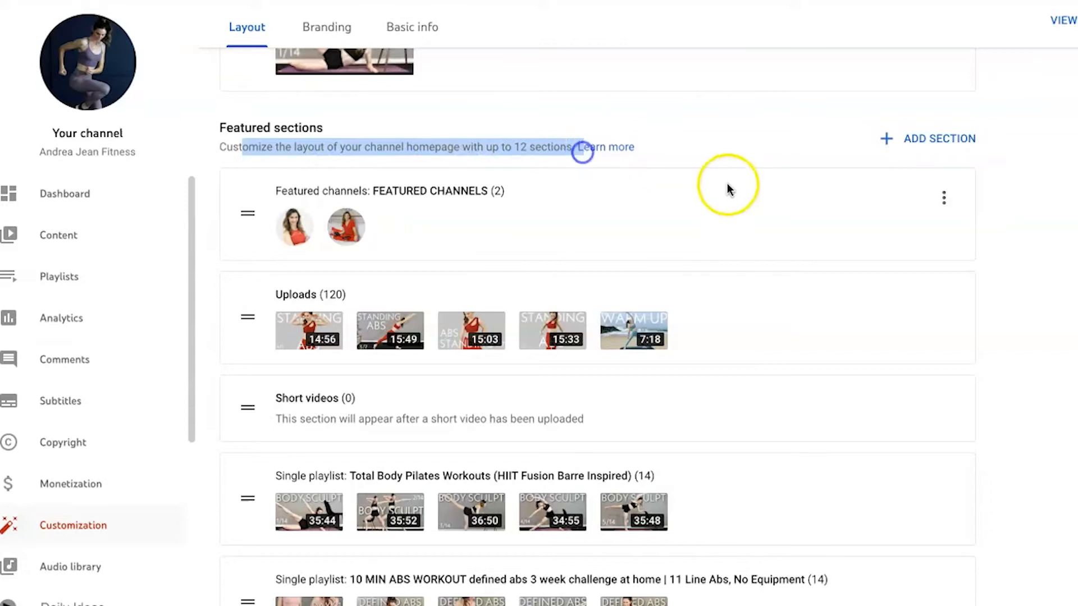
pyautogui.moveTo(726, 153)
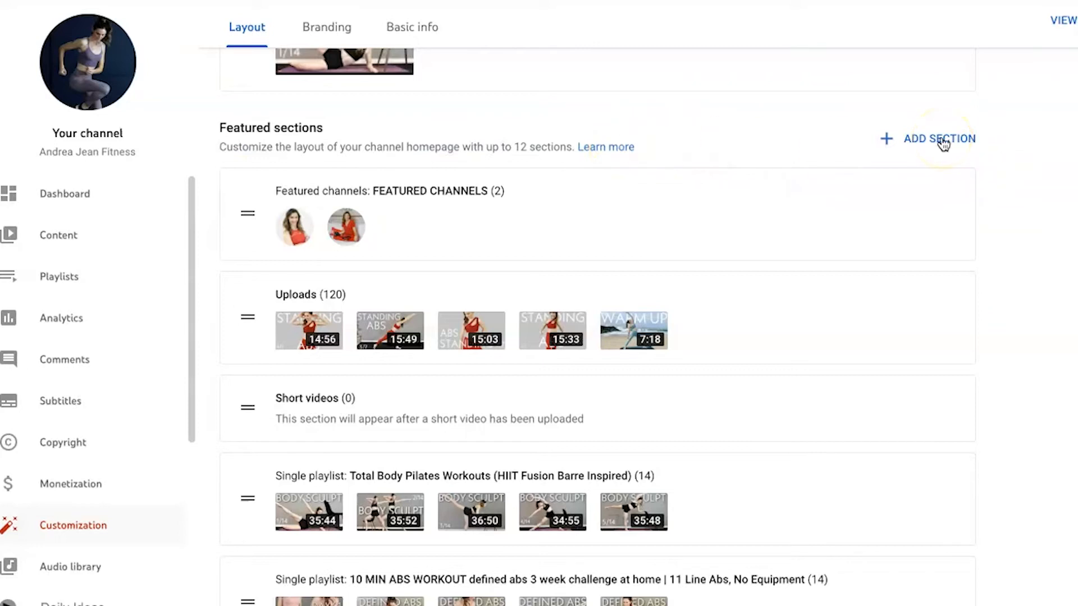
pyautogui.click(941, 138)
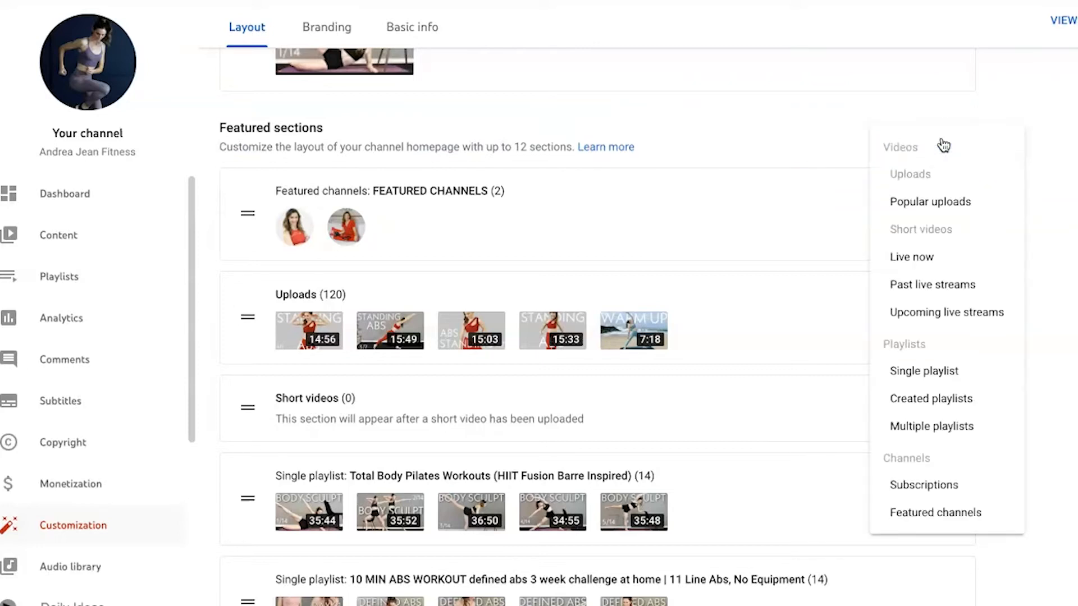
pyautogui.moveTo(990, 337)
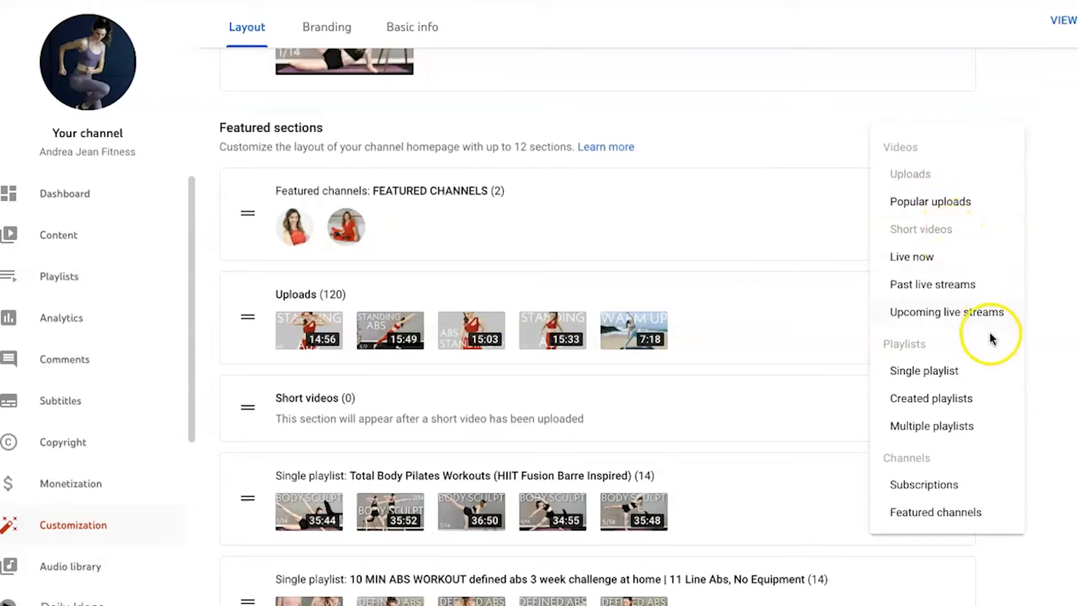
pyautogui.moveTo(988, 516)
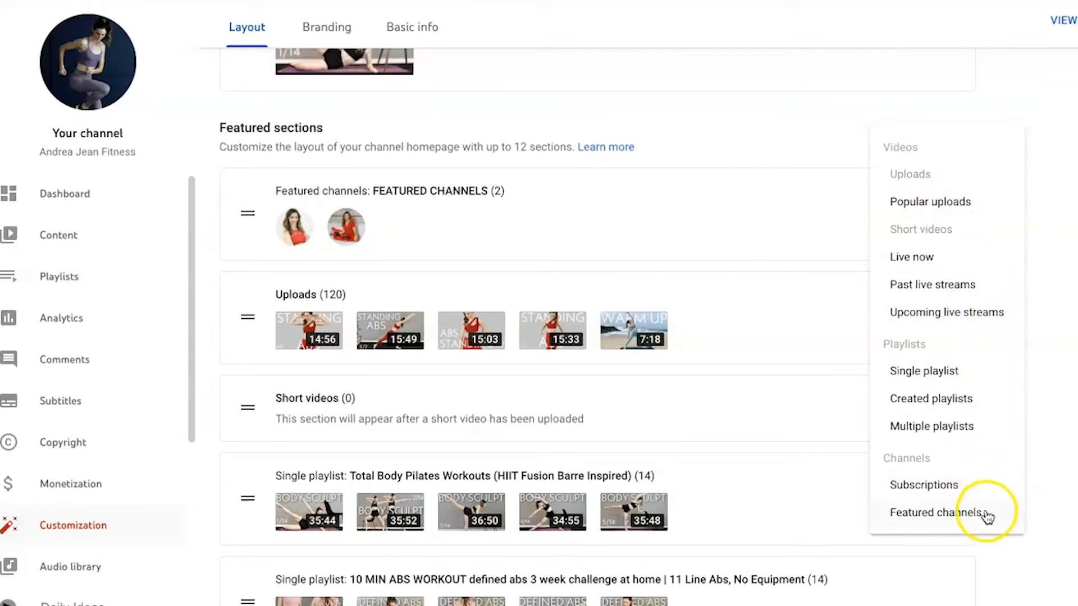
pyautogui.moveTo(949, 372)
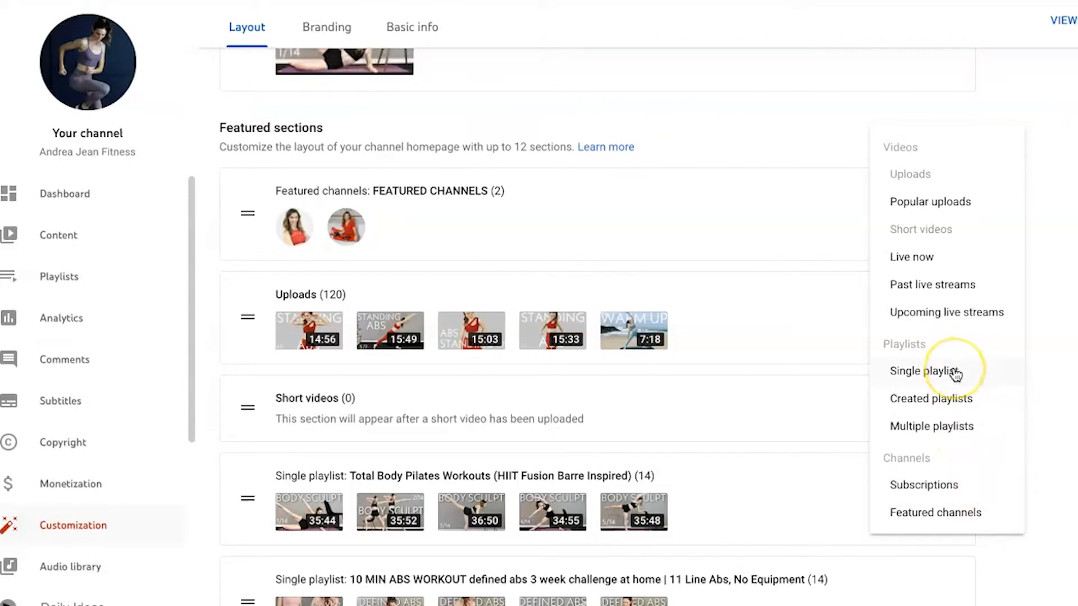
pyautogui.moveTo(966, 499)
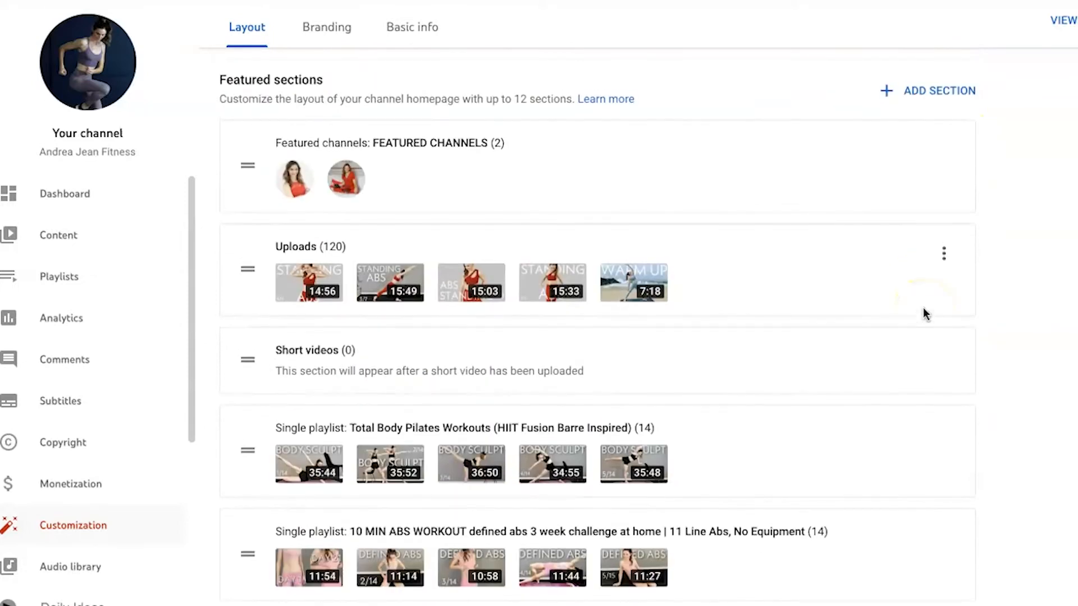
pyautogui.scroll(-3)
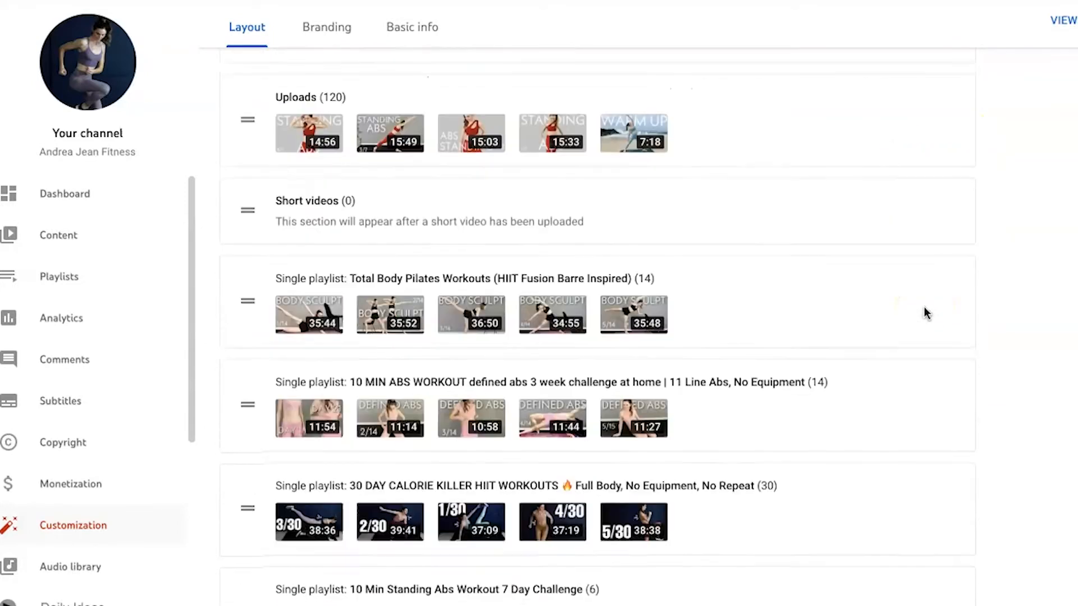
pyautogui.scroll(3)
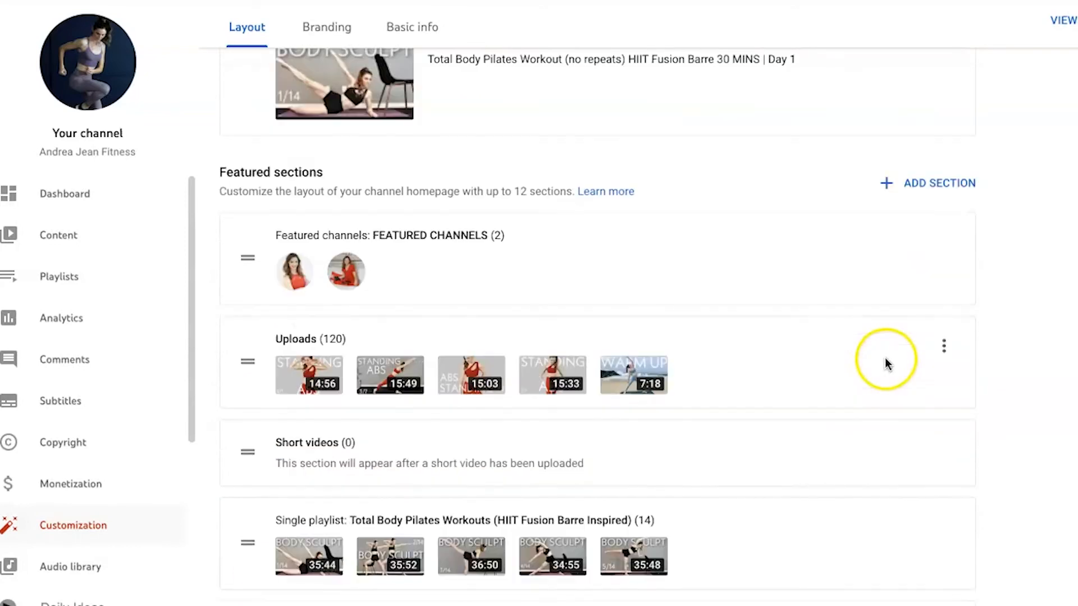
pyautogui.scroll(3)
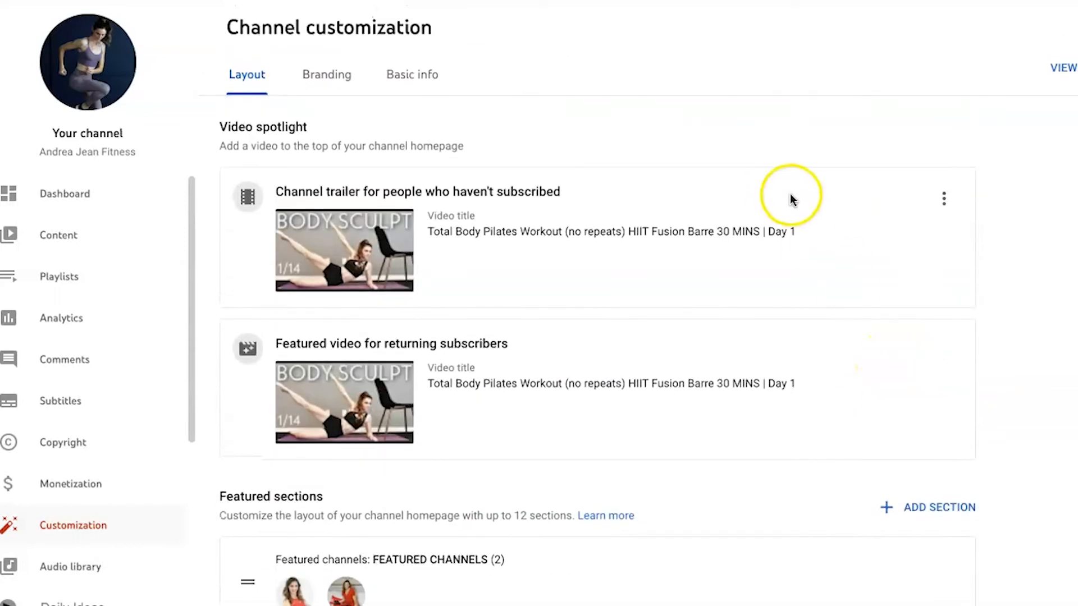
pyautogui.moveTo(355, 90)
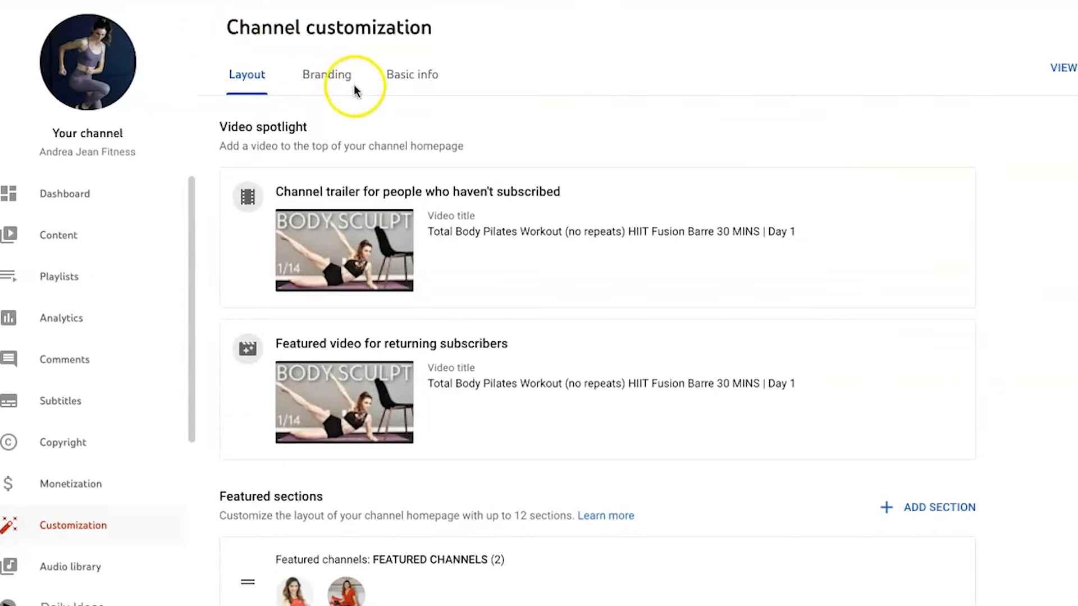
pyautogui.moveTo(327, 74)
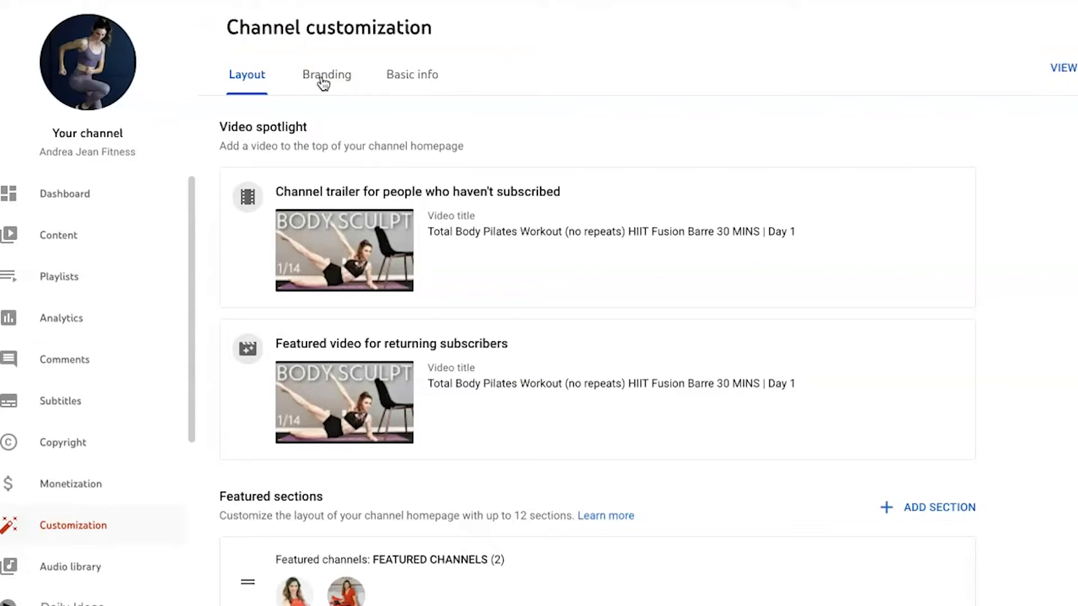
# - Review the Branding settings, then view the public channel page with its banner
pyautogui.click(326, 74)
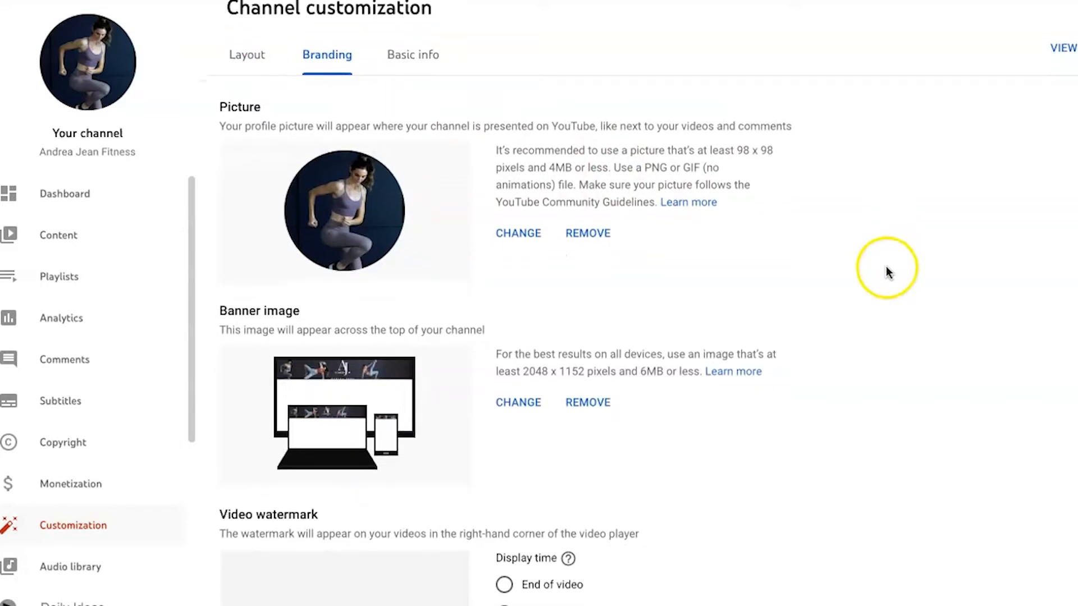
pyautogui.moveTo(298, 127)
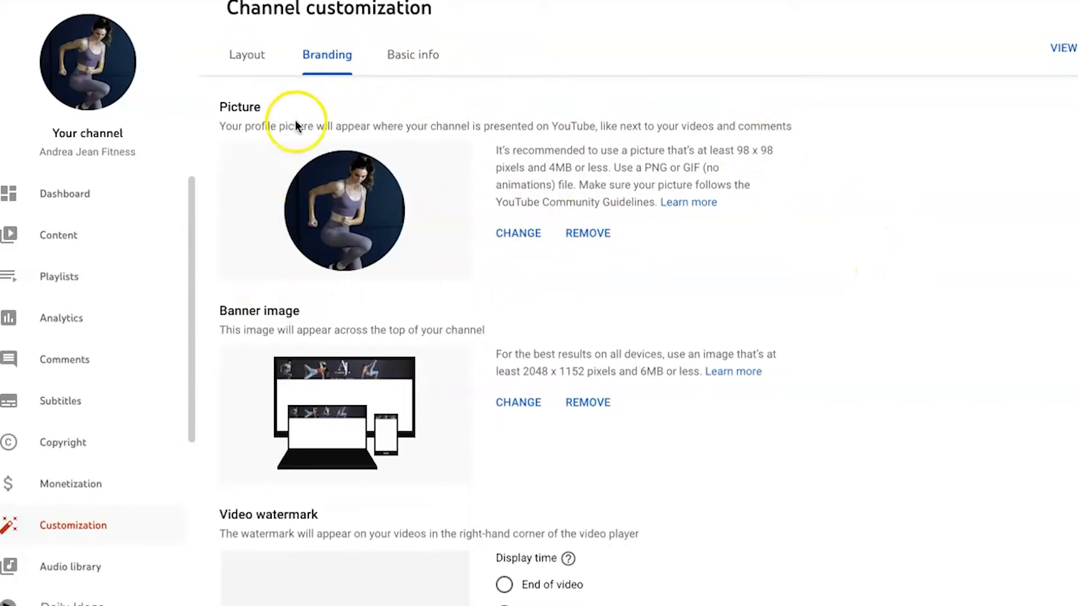
pyautogui.moveTo(440, 263)
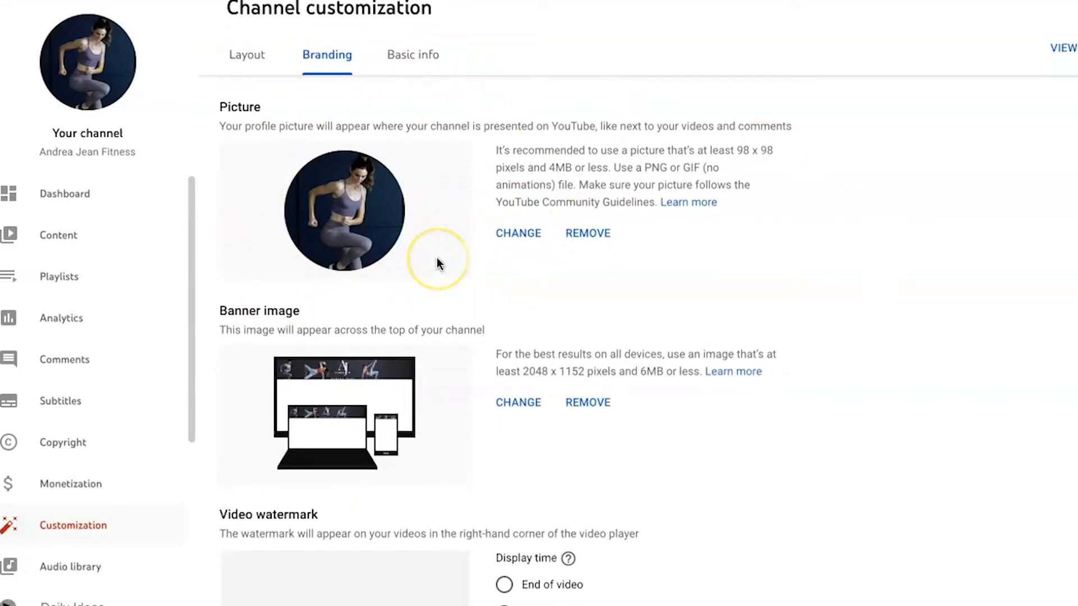
pyautogui.moveTo(514, 238)
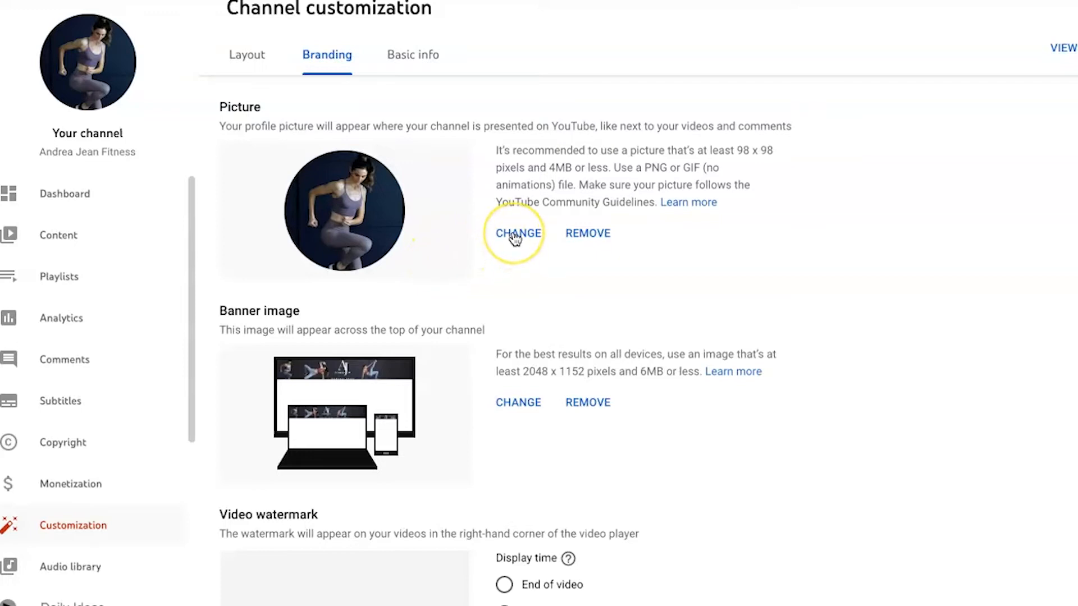
pyautogui.moveTo(494, 145)
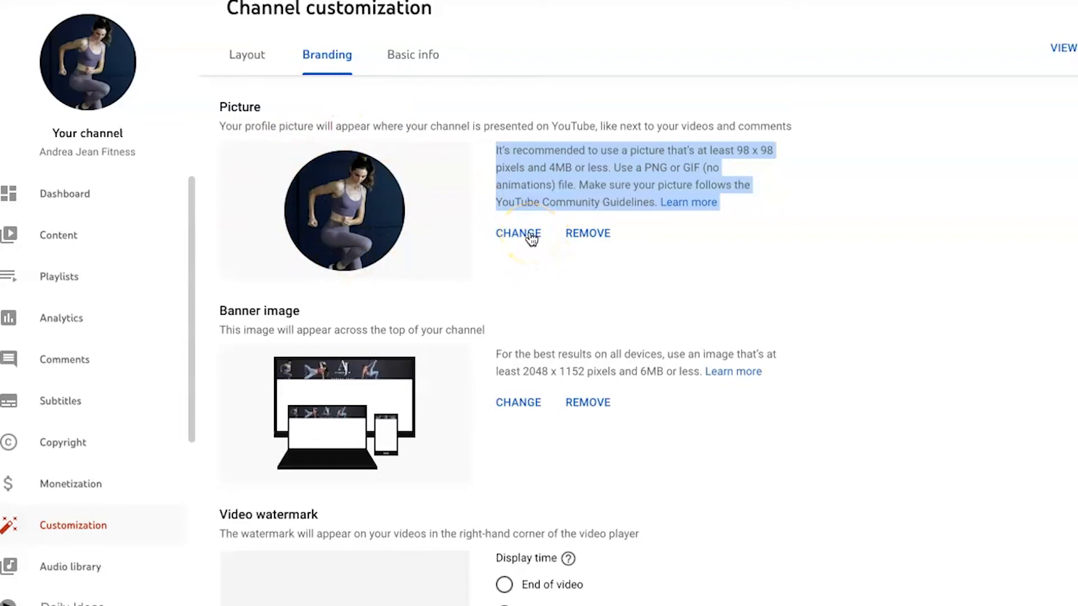
pyautogui.click(518, 234)
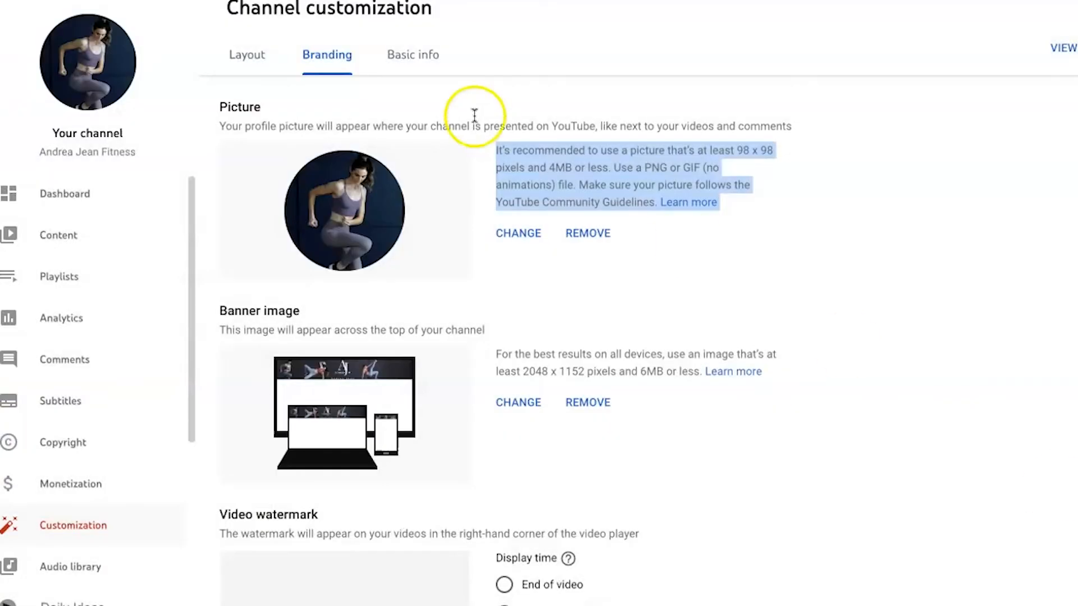
pyautogui.moveTo(788, 246)
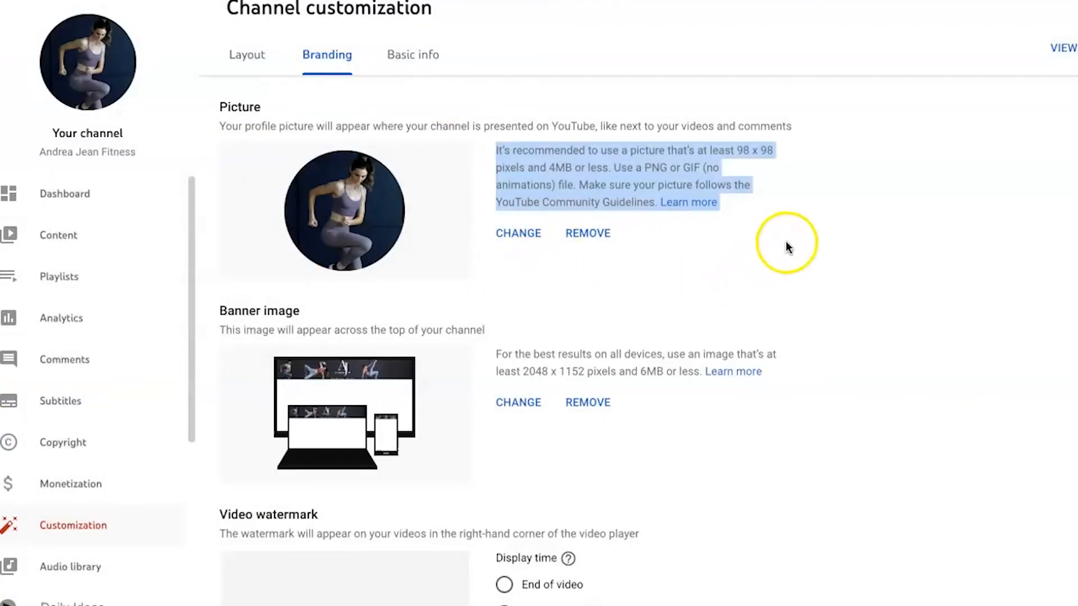
pyautogui.moveTo(674, 268)
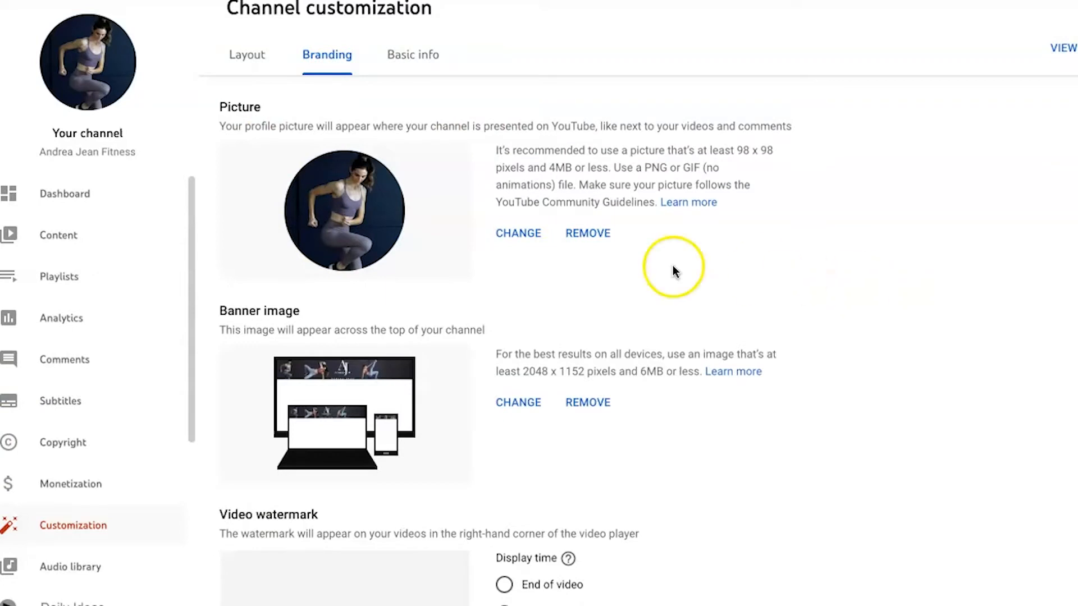
pyautogui.moveTo(283, 372)
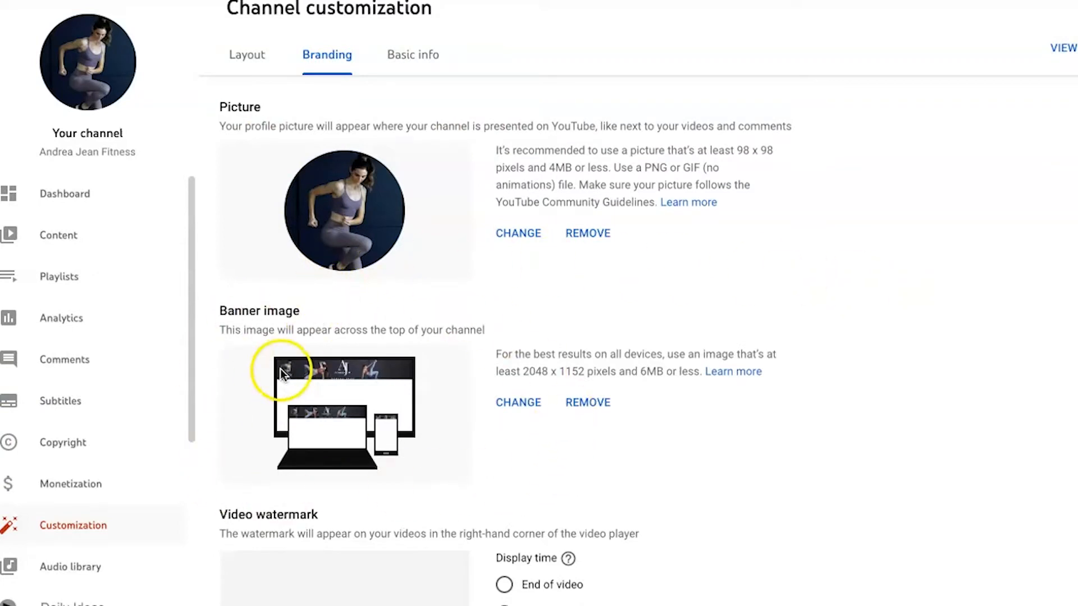
pyautogui.moveTo(311, 406)
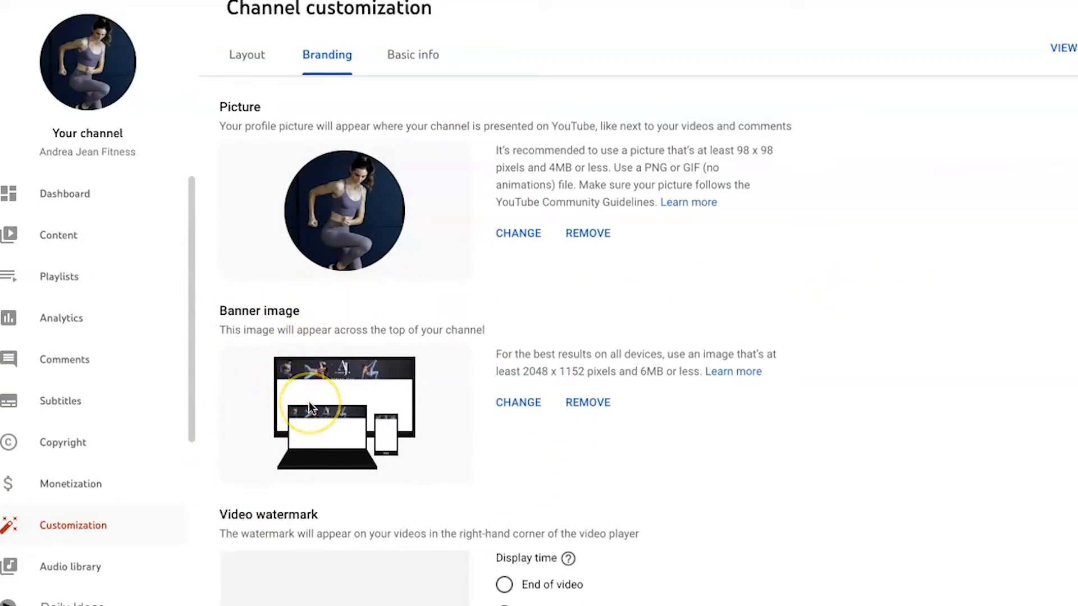
pyautogui.moveTo(684, 204)
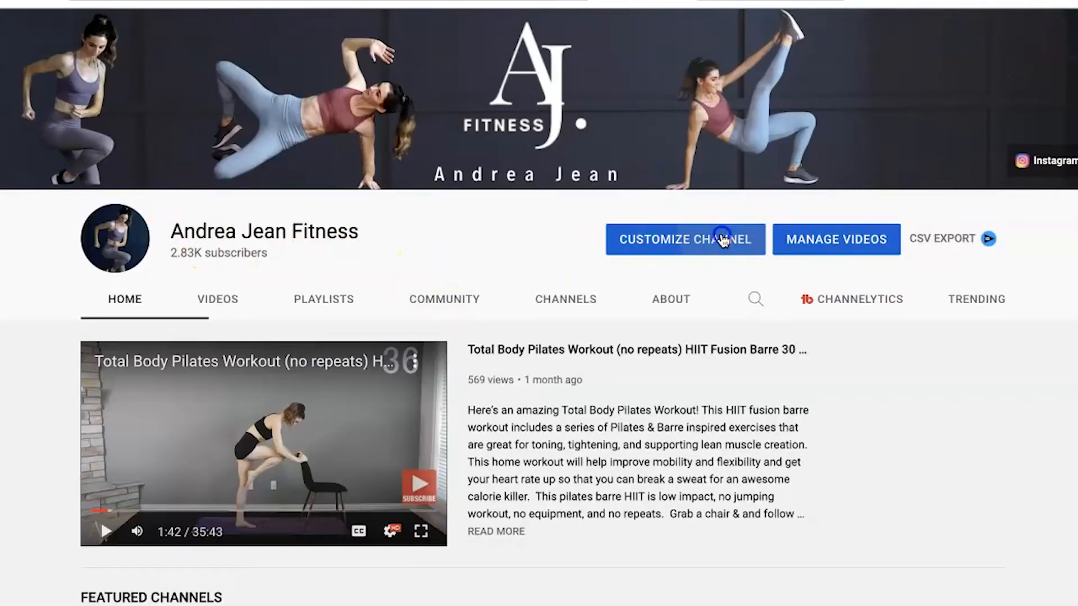
# - Return from the channel page to customization and show the Branding settings again
pyautogui.click(684, 239)
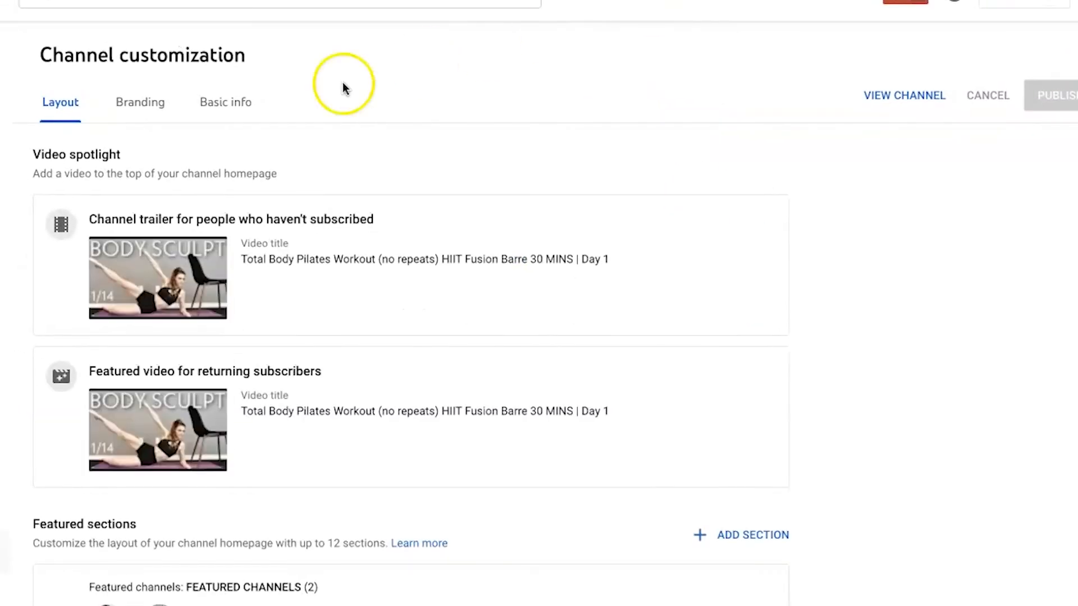
pyautogui.click(140, 102)
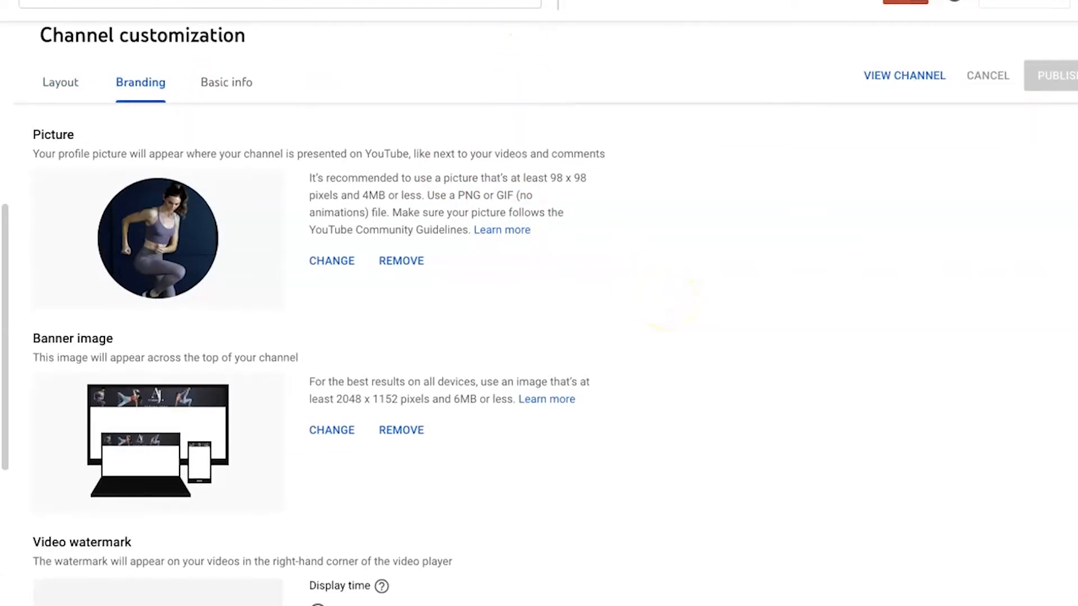
pyautogui.scroll(-3)
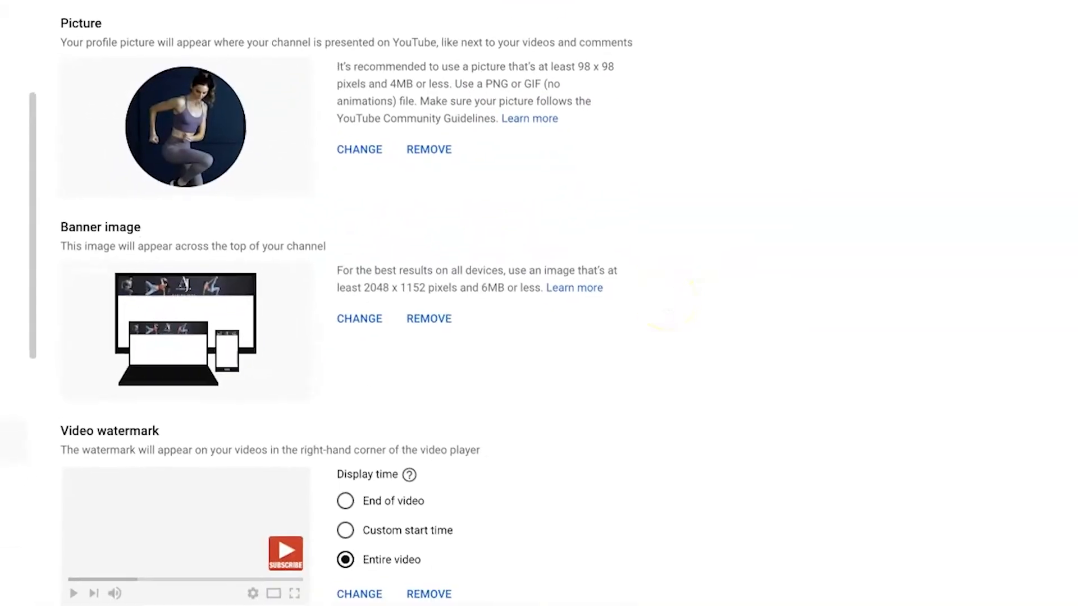
pyautogui.scroll(-3)
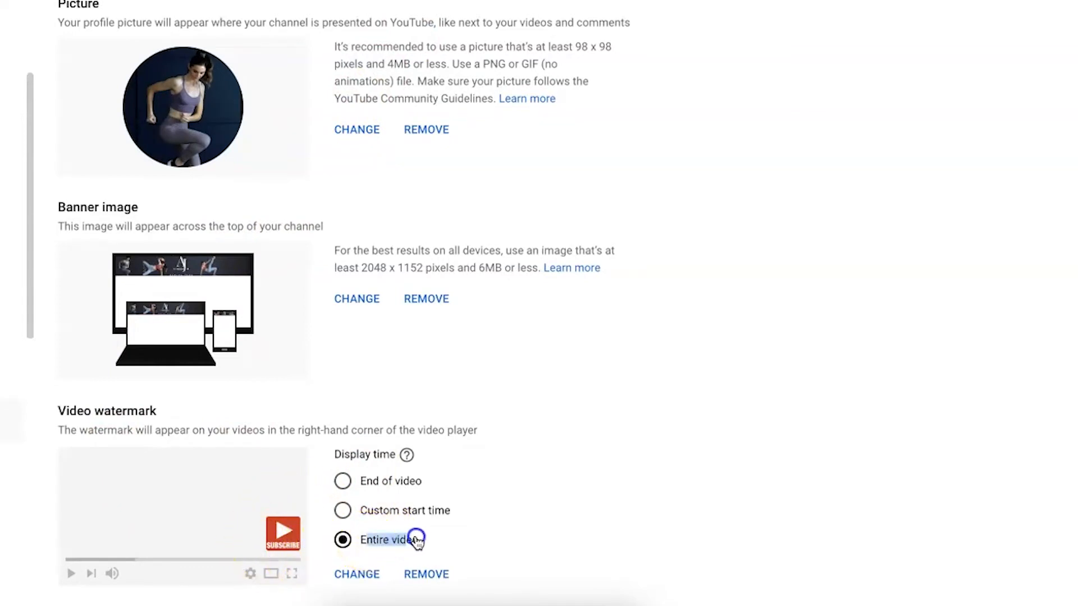
pyautogui.moveTo(394, 490)
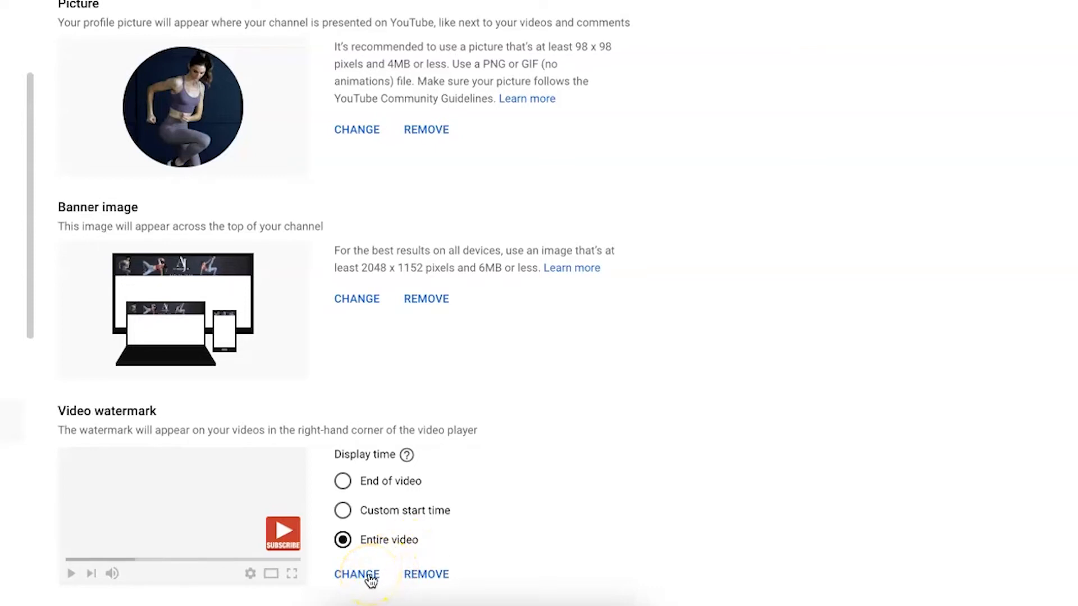
pyautogui.moveTo(298, 123)
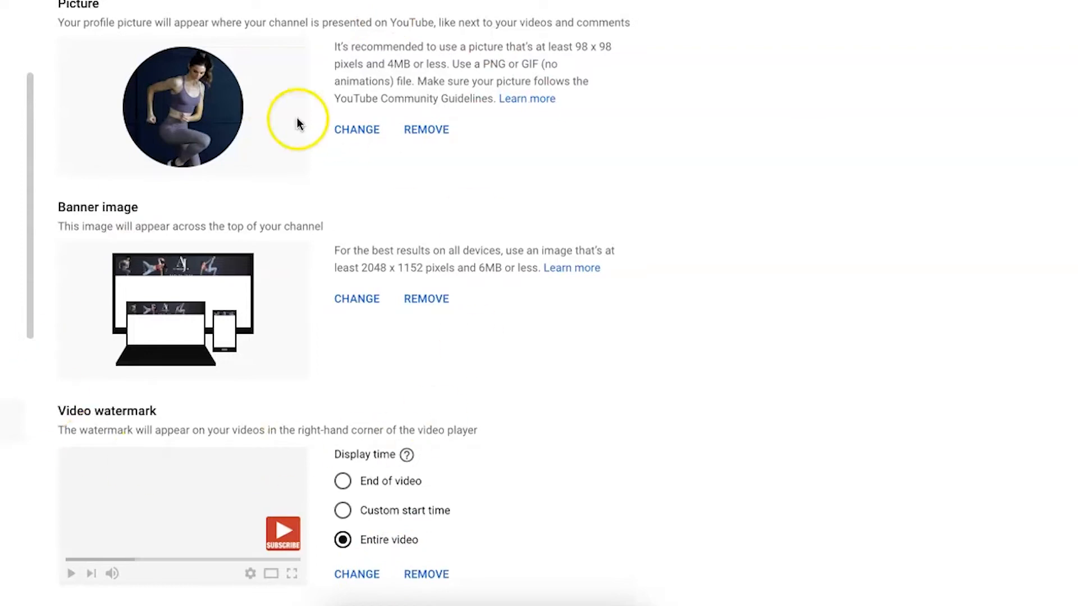
pyautogui.moveTo(543, 101)
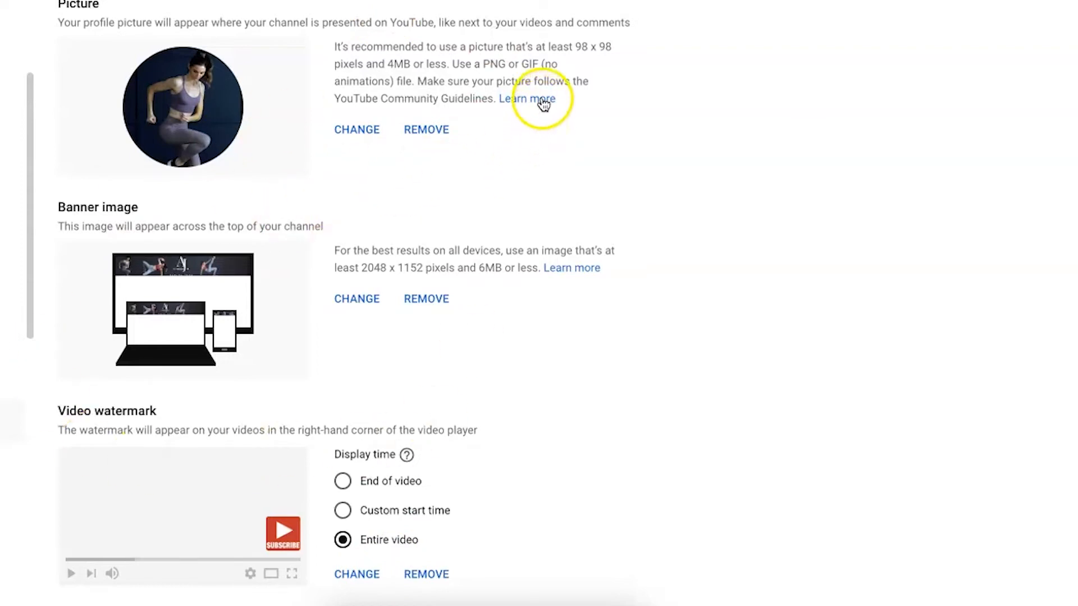
pyautogui.moveTo(574, 275)
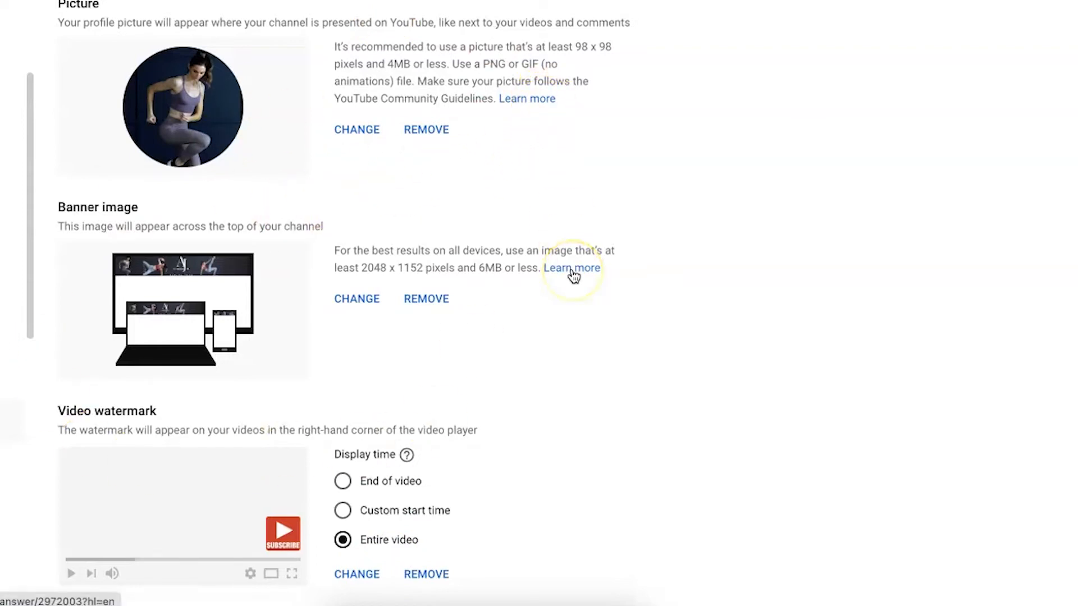
pyautogui.click(571, 267)
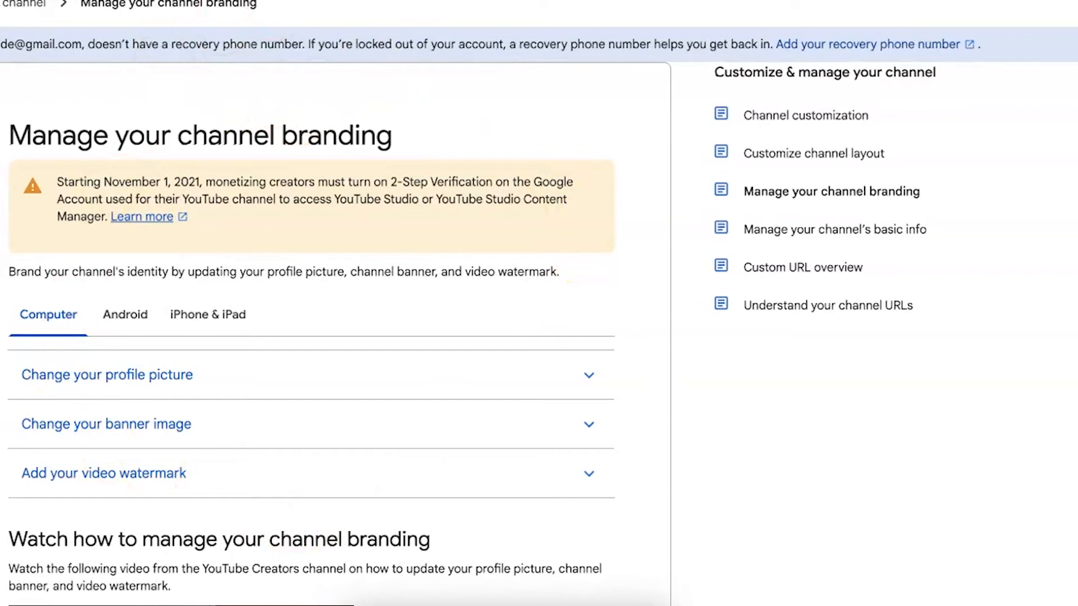
pyautogui.scroll(-3)
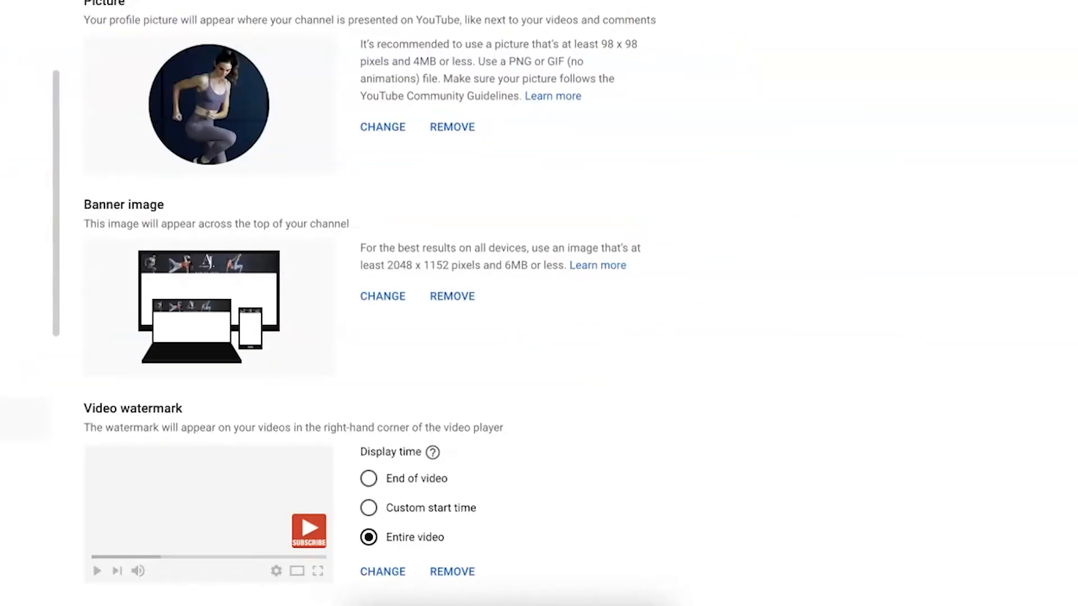
pyautogui.scroll(-3)
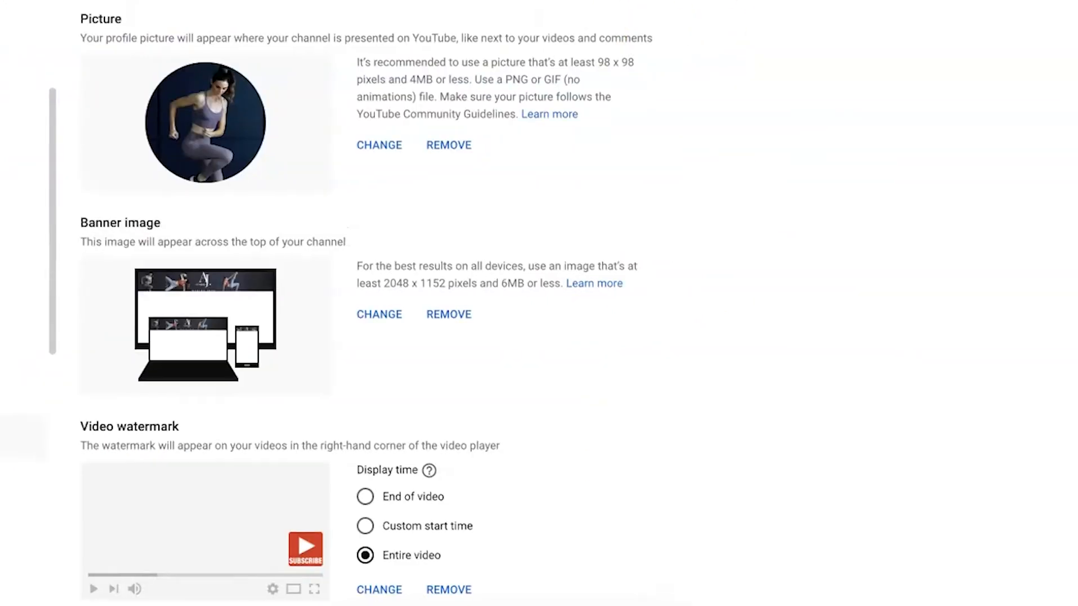
pyautogui.scroll(3)
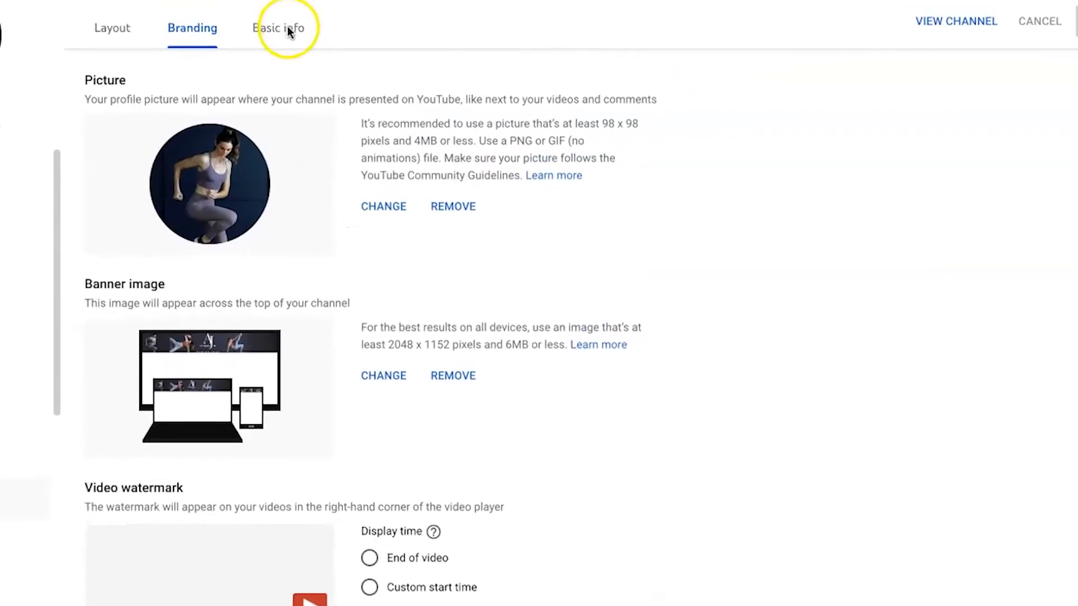
# - Review Basic info: channel URL, custom URL, Instagram link and the Links on banner setting
pyautogui.click(277, 28)
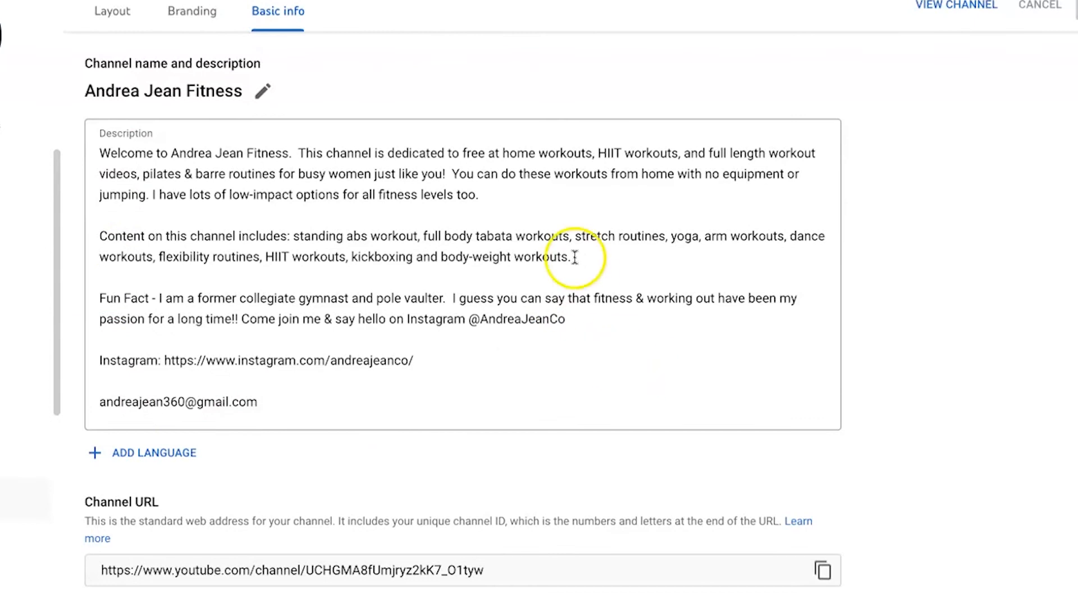
pyautogui.moveTo(411, 406)
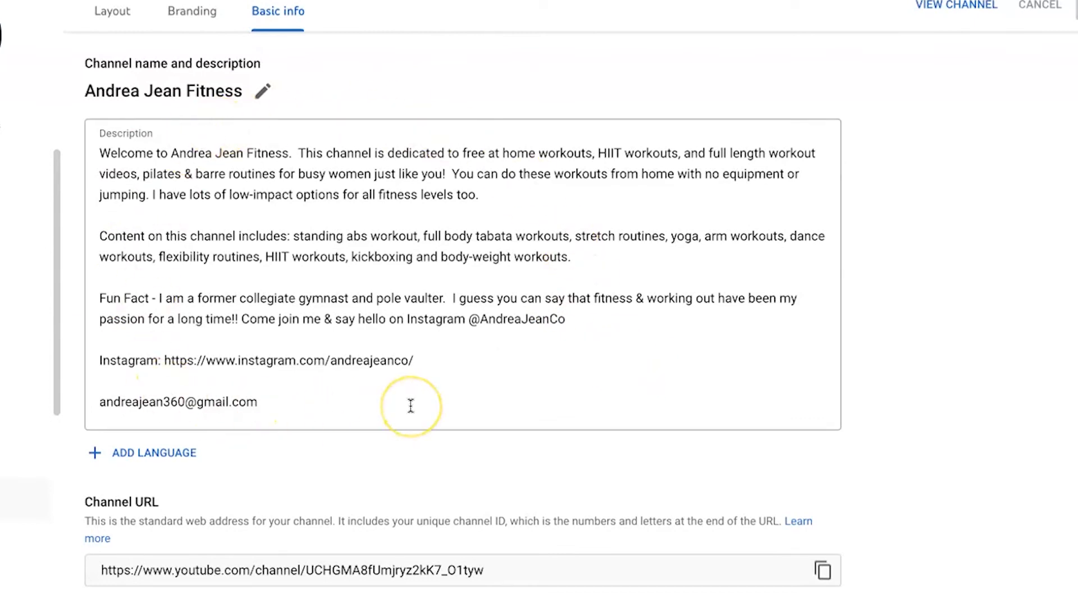
pyautogui.moveTo(406, 204)
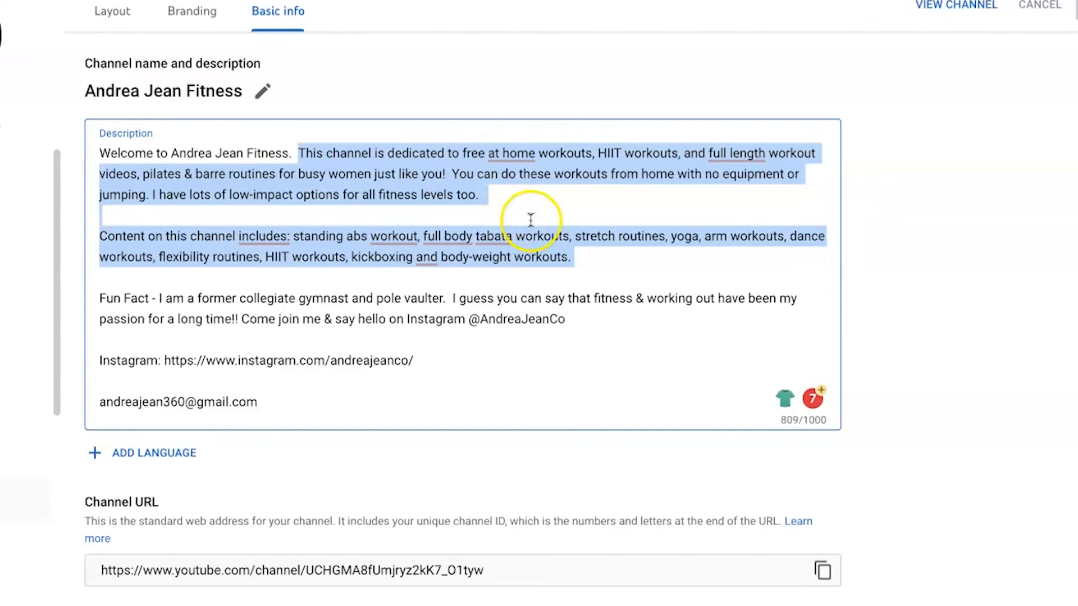
pyautogui.moveTo(530, 220)
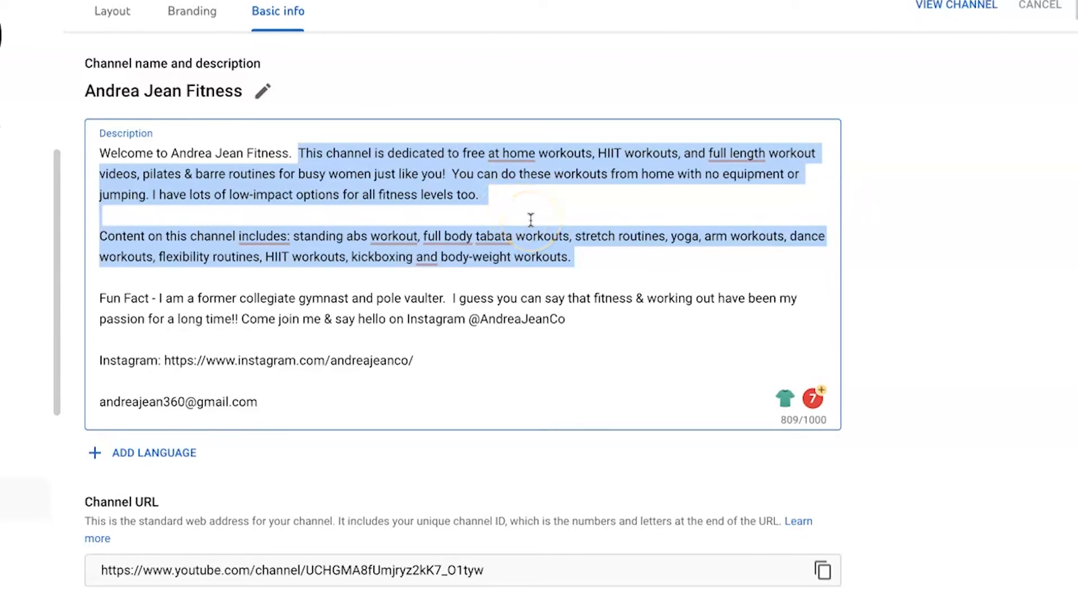
pyautogui.scroll(-3)
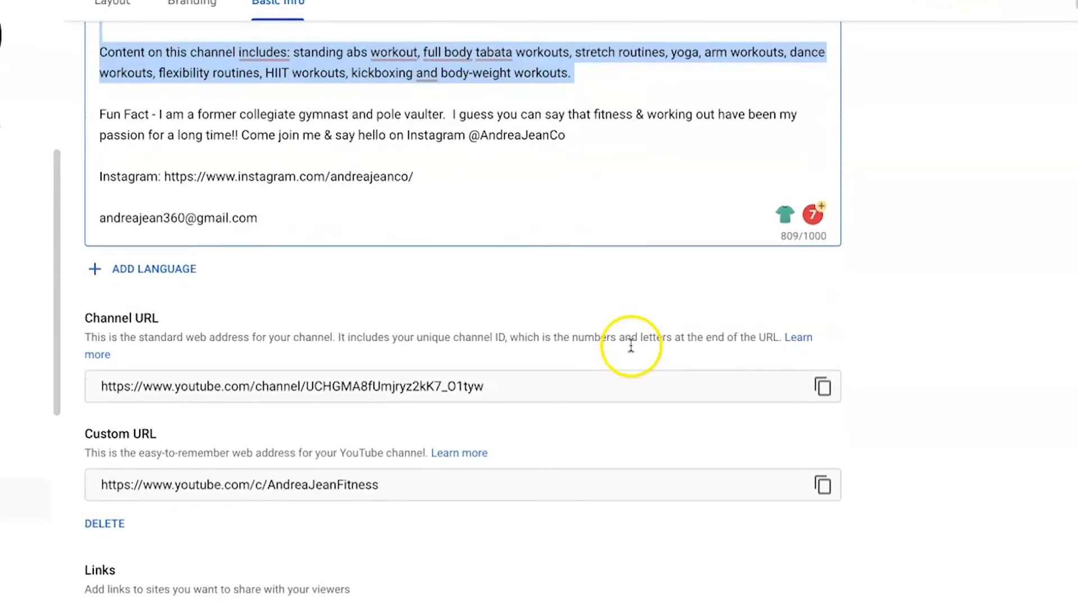
pyautogui.scroll(-3)
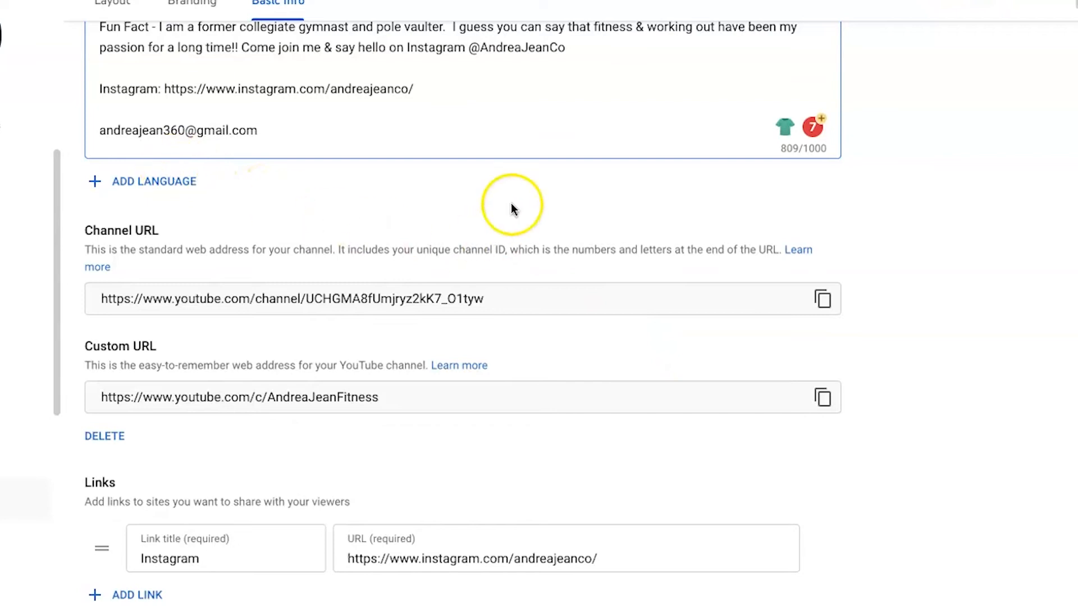
pyautogui.moveTo(508, 324)
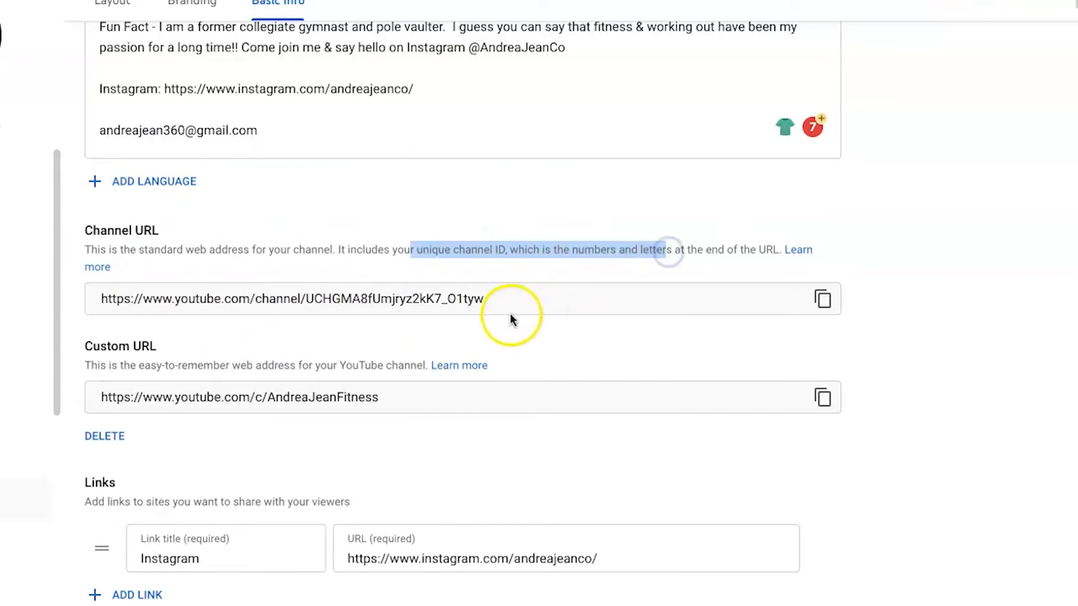
pyautogui.moveTo(466, 358)
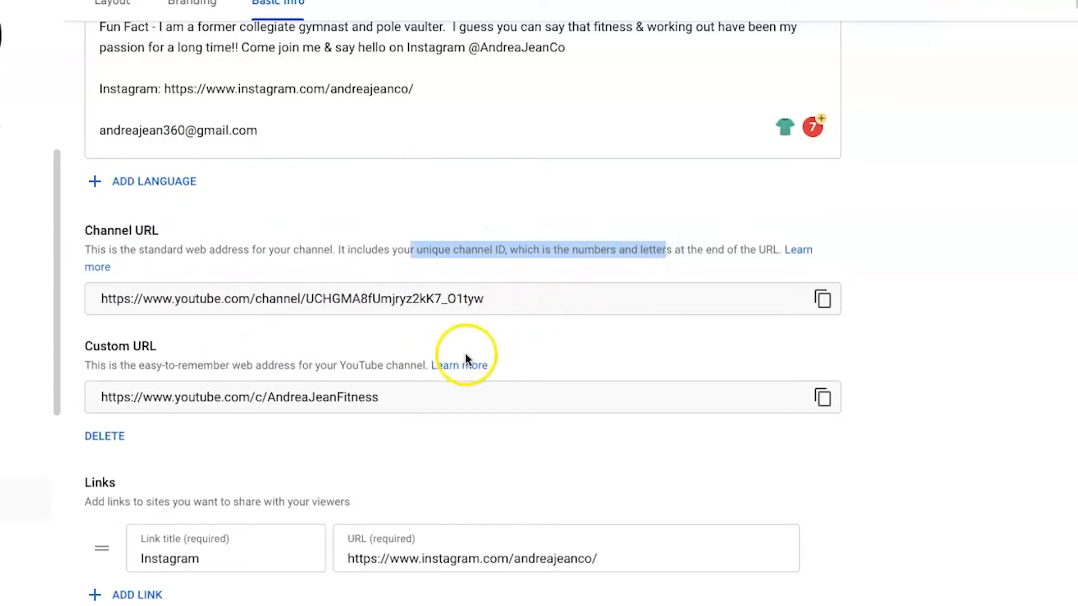
pyautogui.moveTo(317, 299)
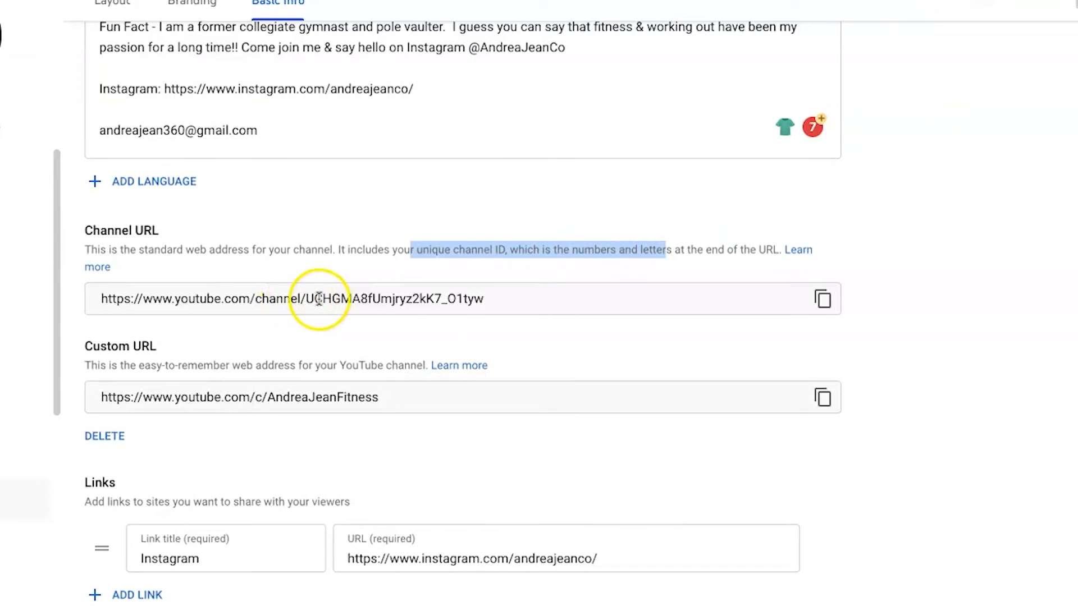
pyautogui.scroll(-3)
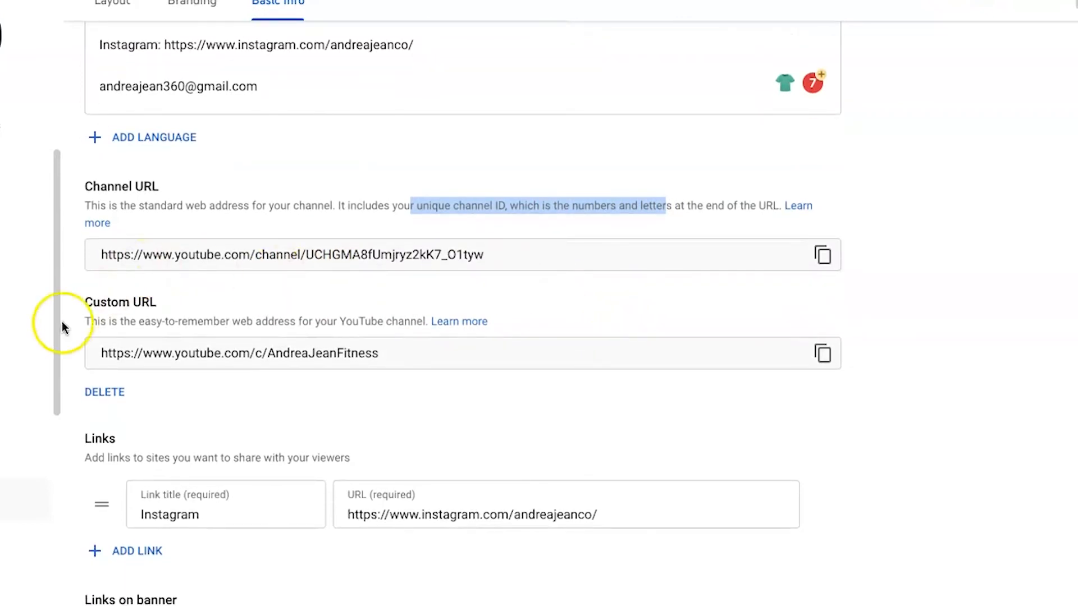
pyautogui.moveTo(241, 395)
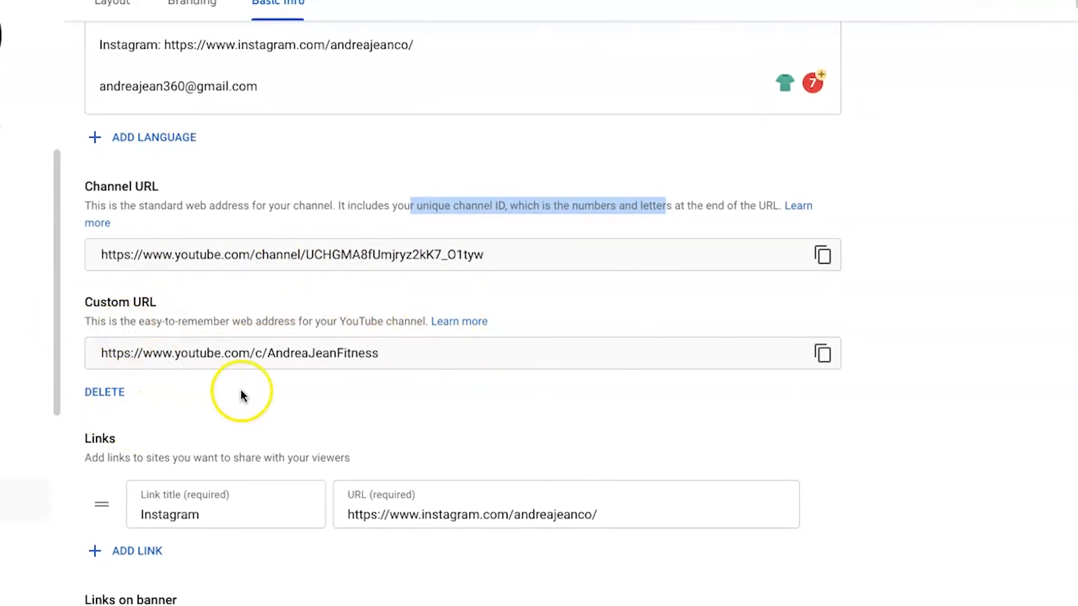
pyautogui.scroll(-3)
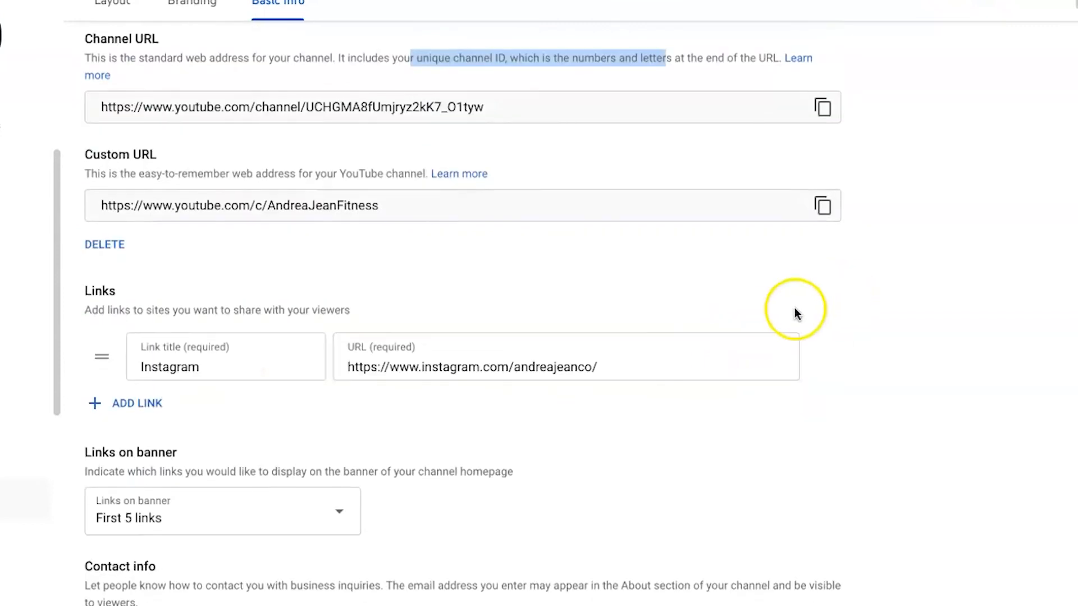
pyautogui.moveTo(516, 127)
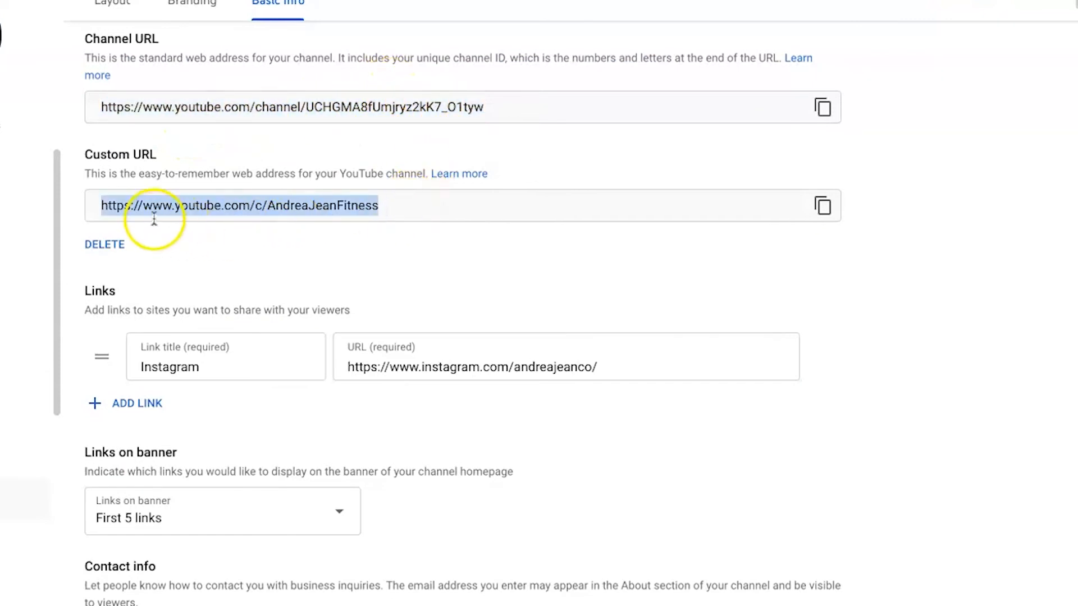
pyautogui.moveTo(615, 277)
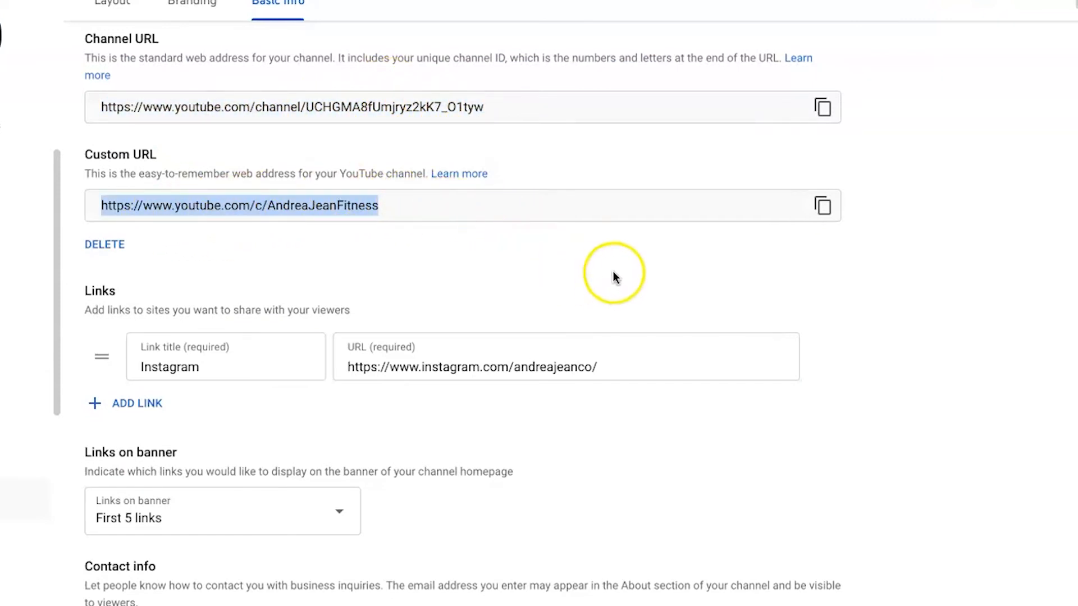
pyautogui.moveTo(651, 254)
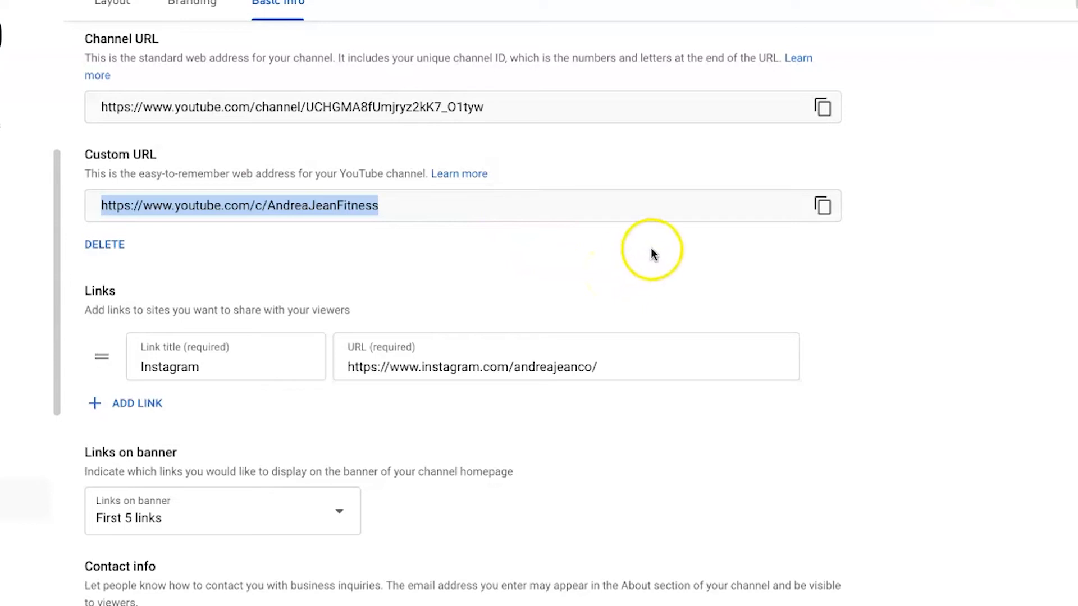
pyautogui.moveTo(259, 245)
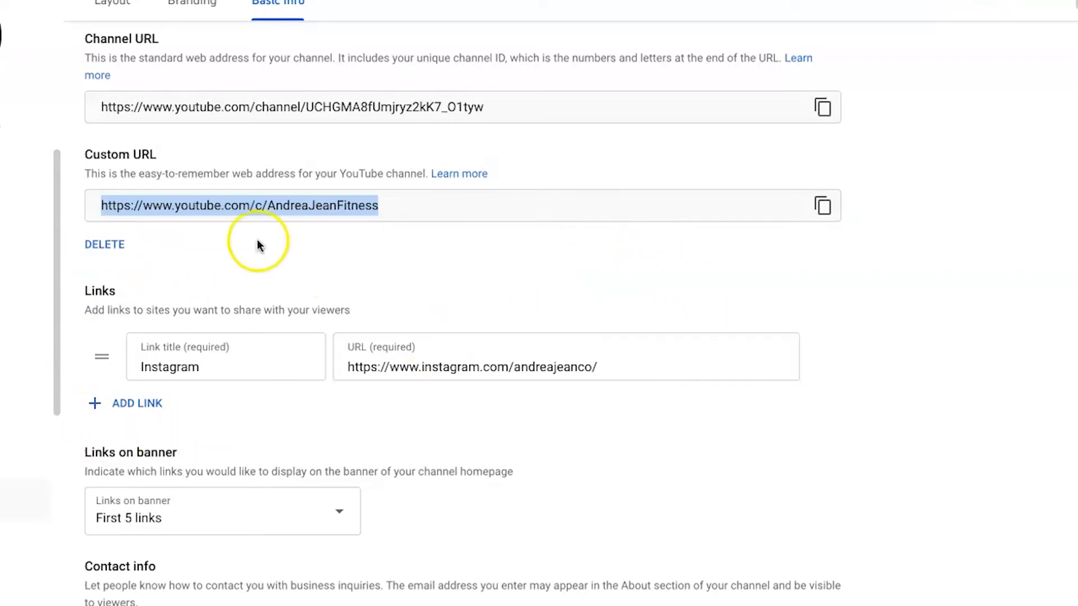
pyautogui.click(224, 366)
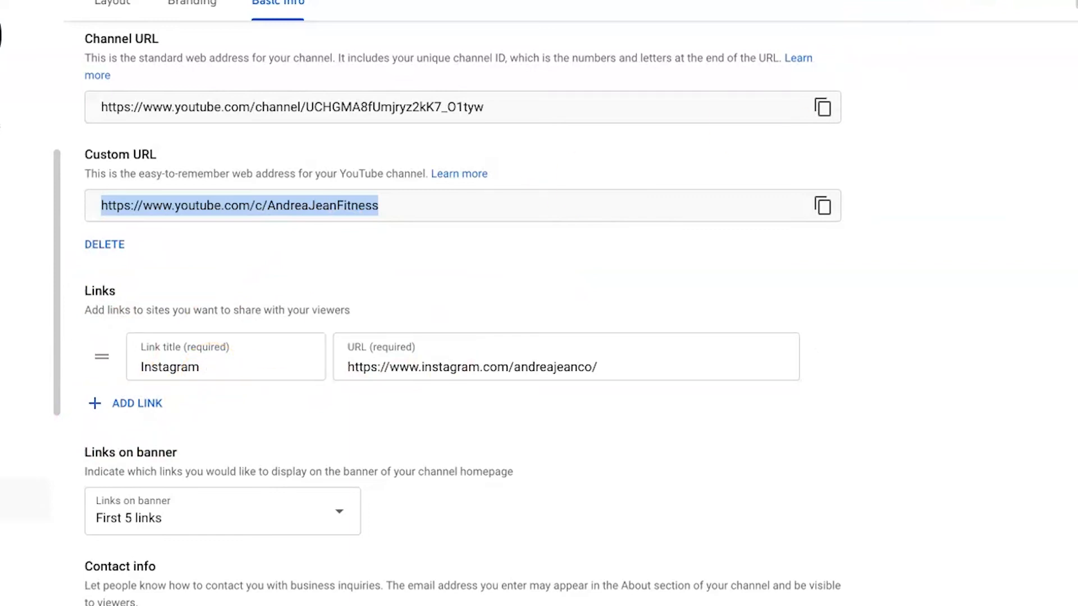
pyautogui.scroll(3)
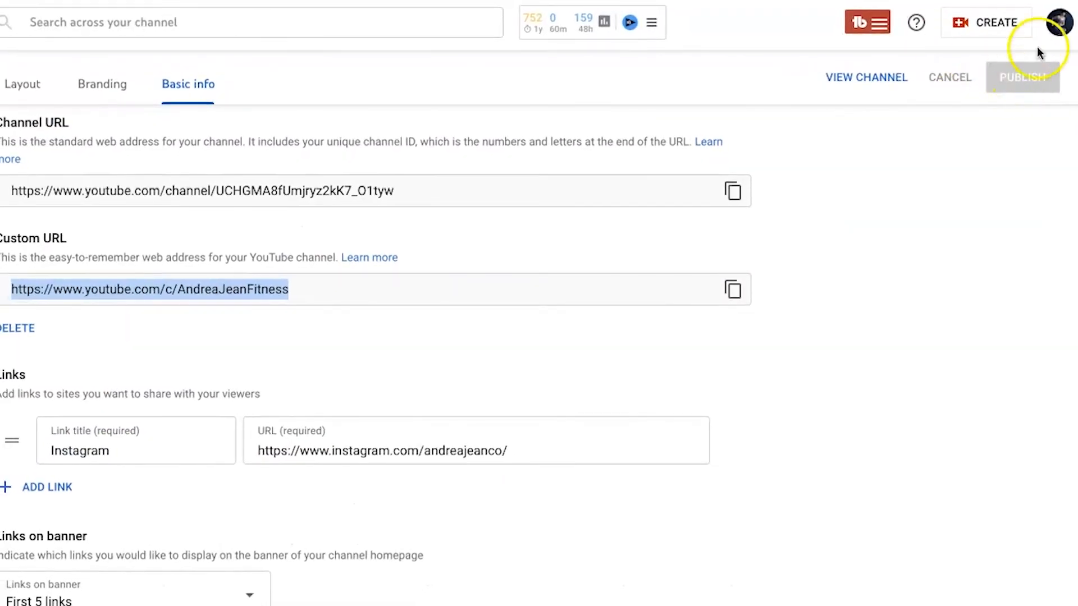
# - Visit the public channel page, try the banner's Instagram link, then return to Basic info
pyautogui.click(1061, 22)
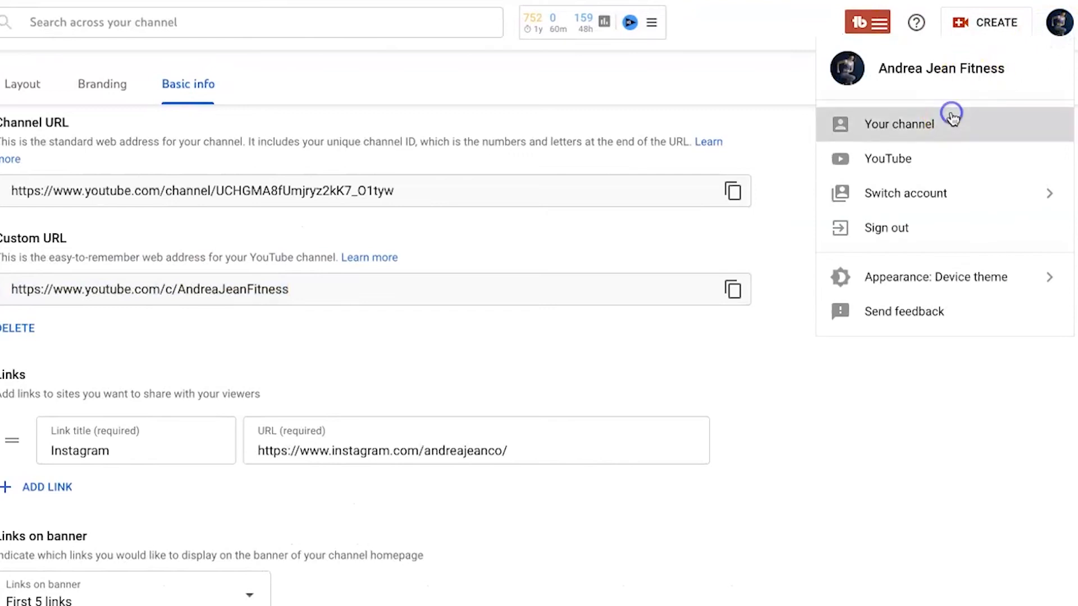
pyautogui.click(898, 124)
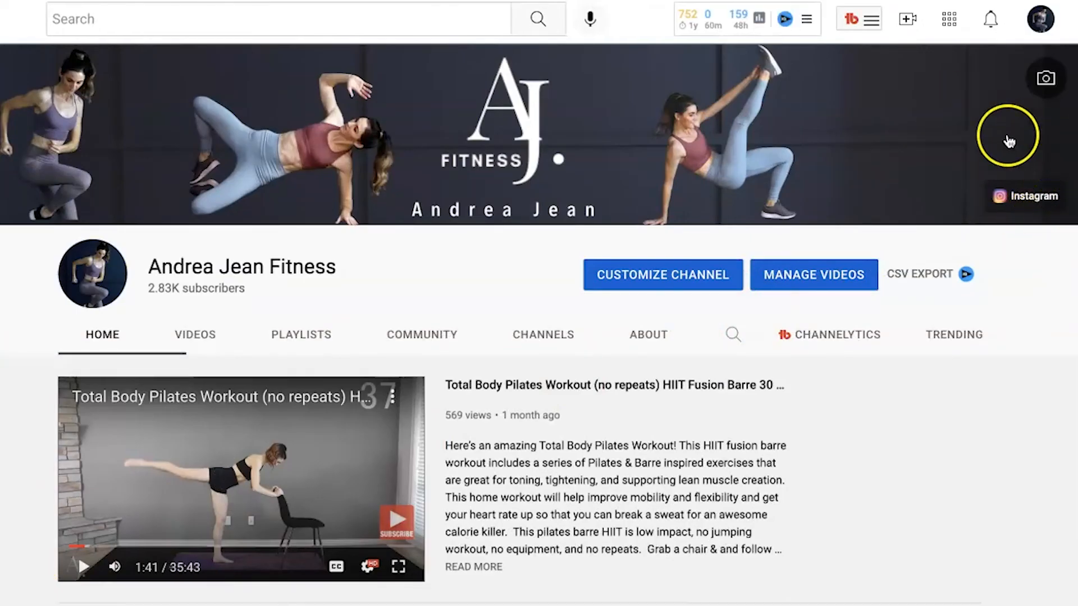
pyautogui.moveTo(1033, 197)
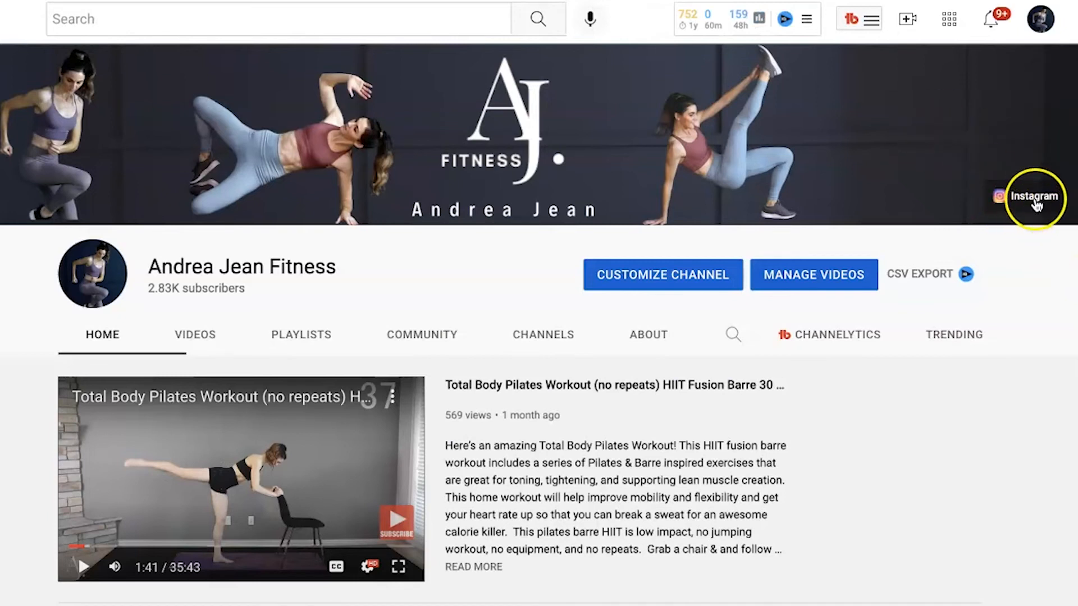
pyautogui.click(1033, 195)
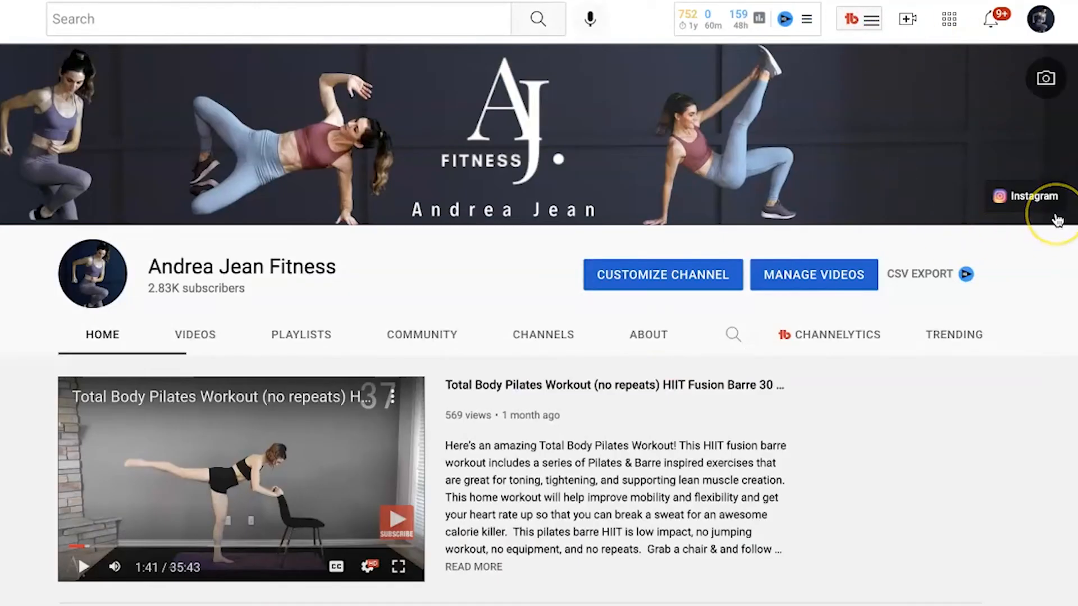
pyautogui.moveTo(875, 391)
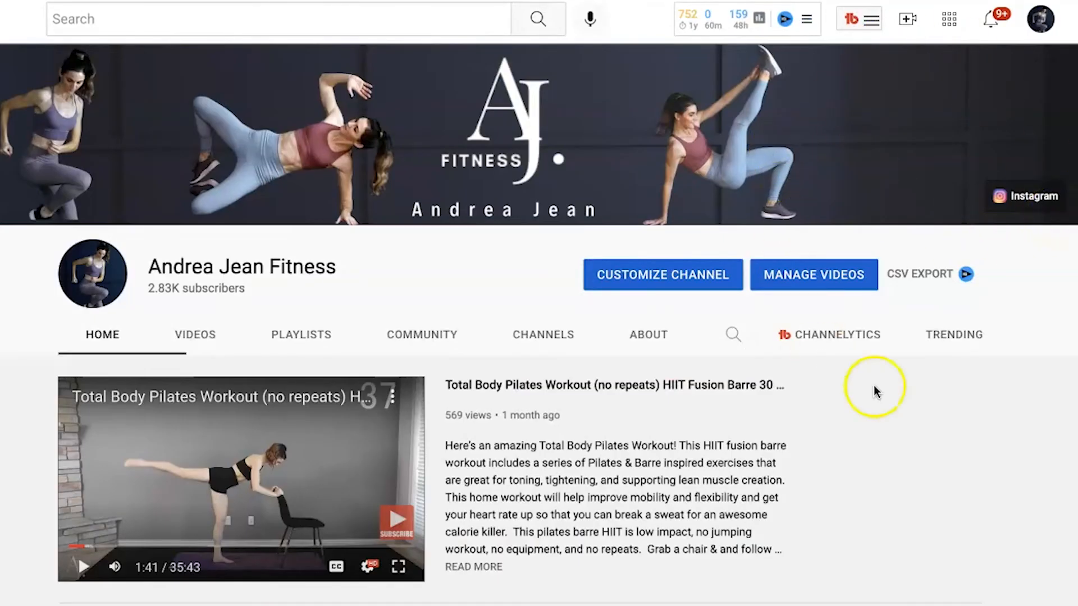
pyautogui.click(661, 274)
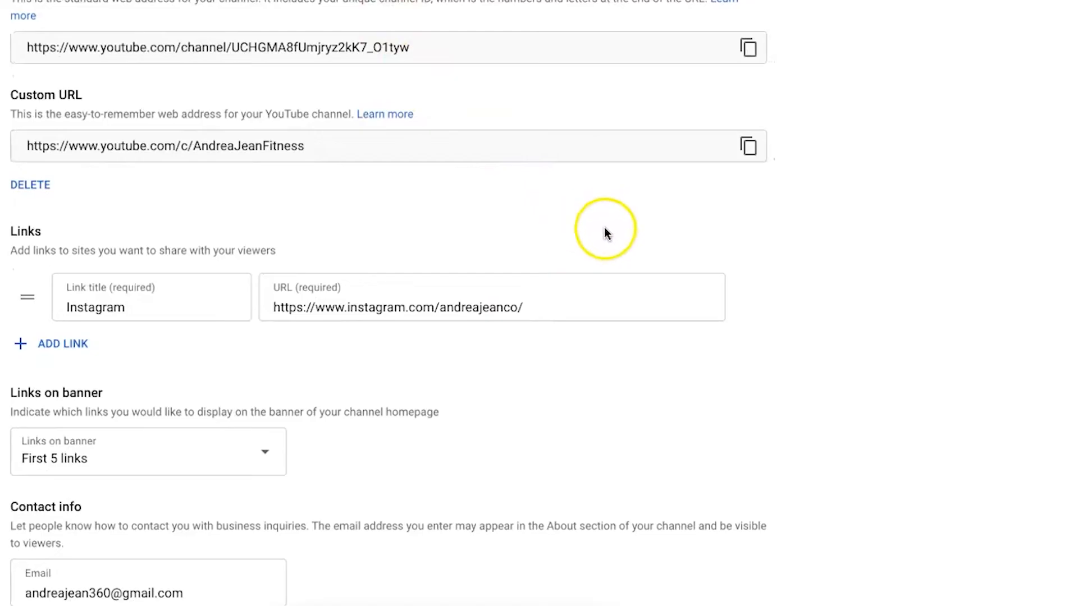
pyautogui.moveTo(236, 473)
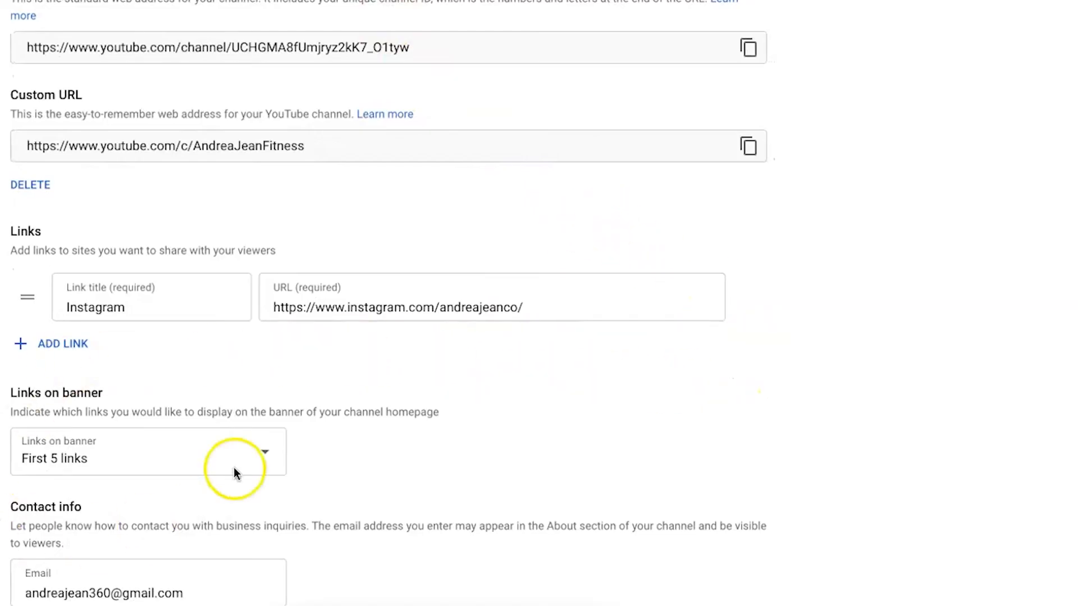
pyautogui.moveTo(152, 507)
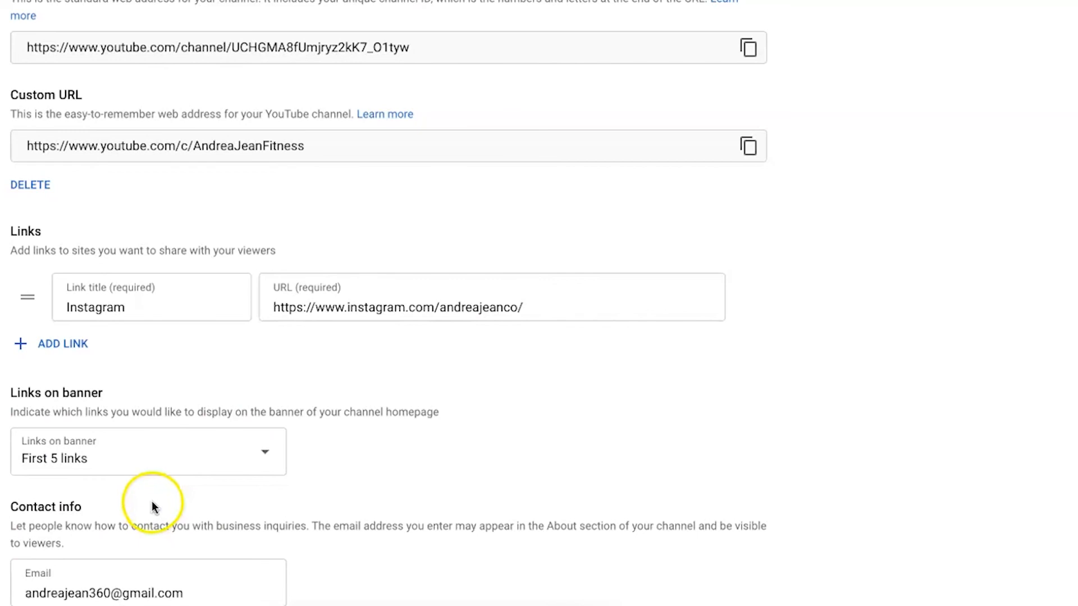
pyautogui.click(147, 451)
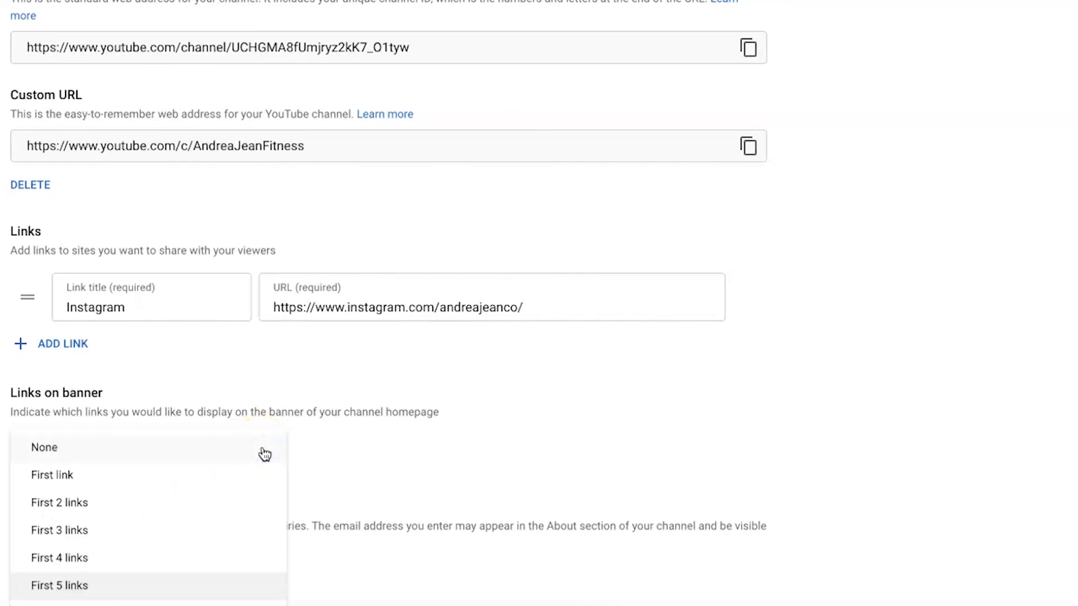
pyautogui.moveTo(394, 380)
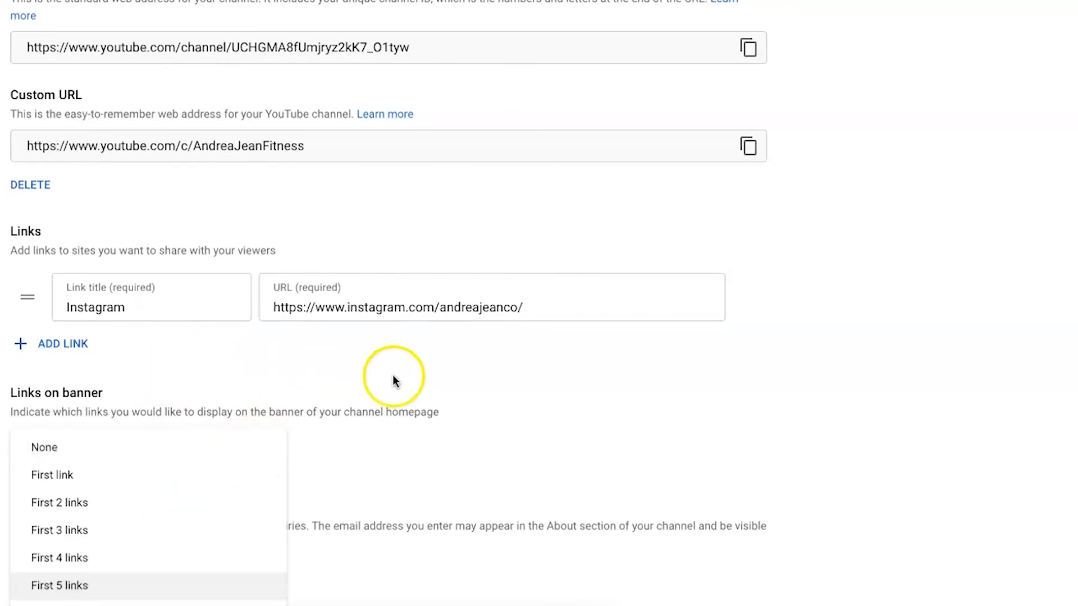
pyautogui.click(59, 585)
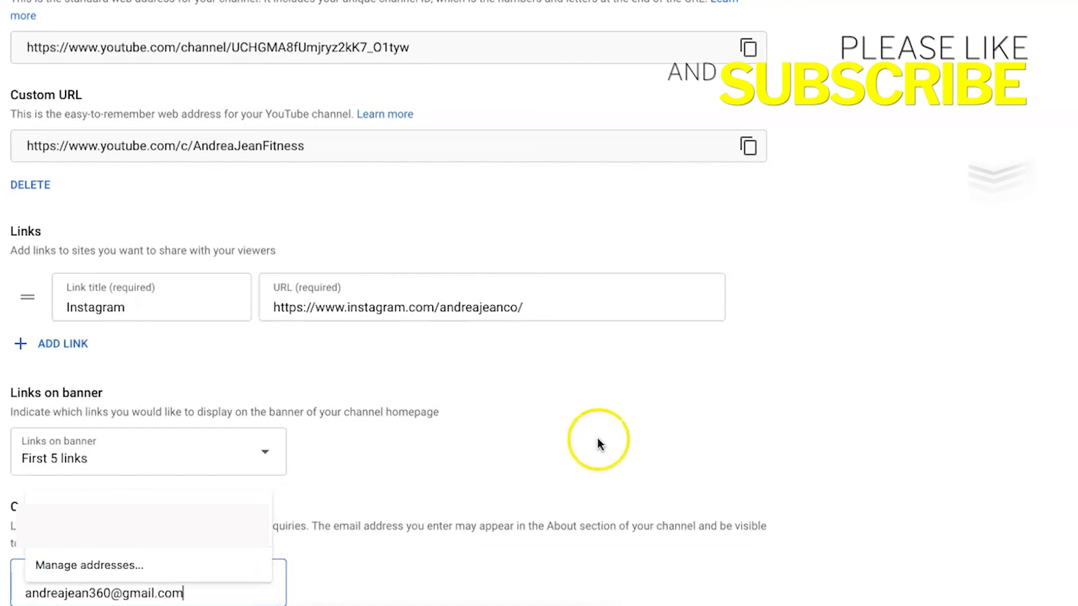
pyautogui.click(597, 440)
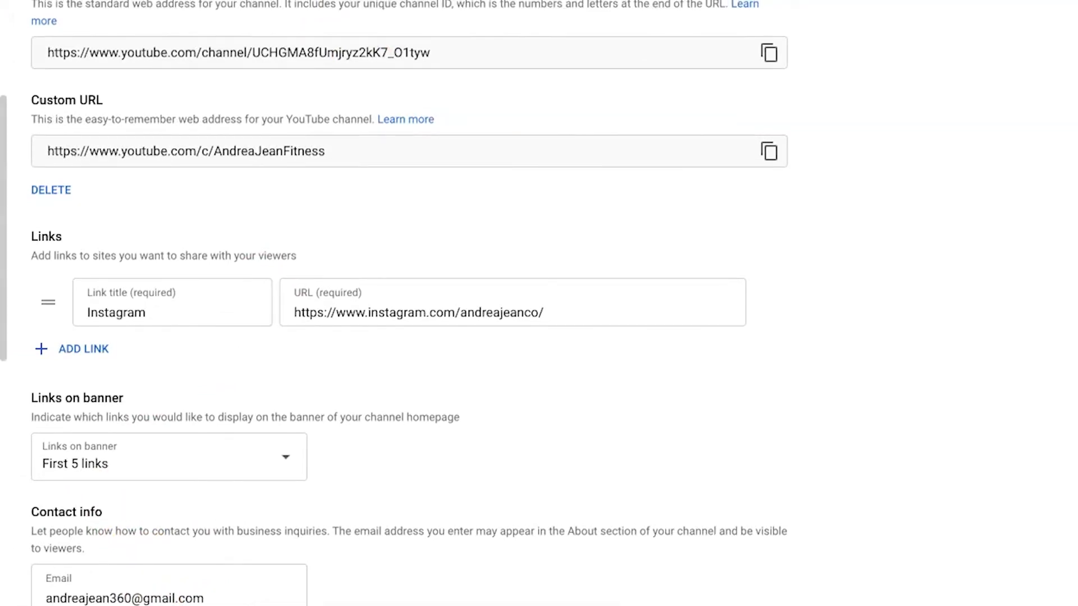
pyautogui.scroll(3)
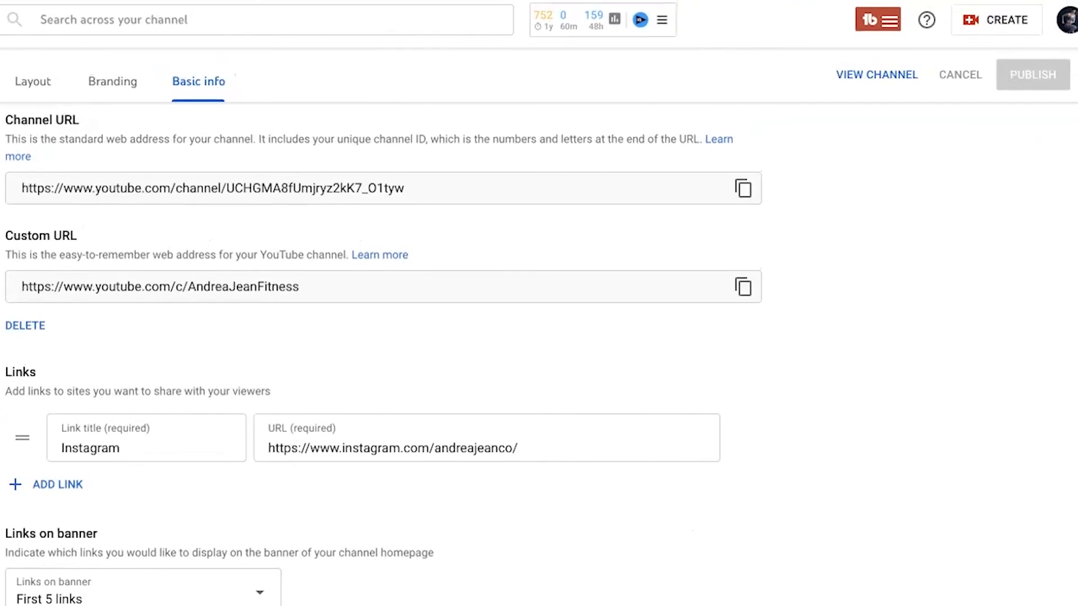
pyautogui.moveTo(698, 198)
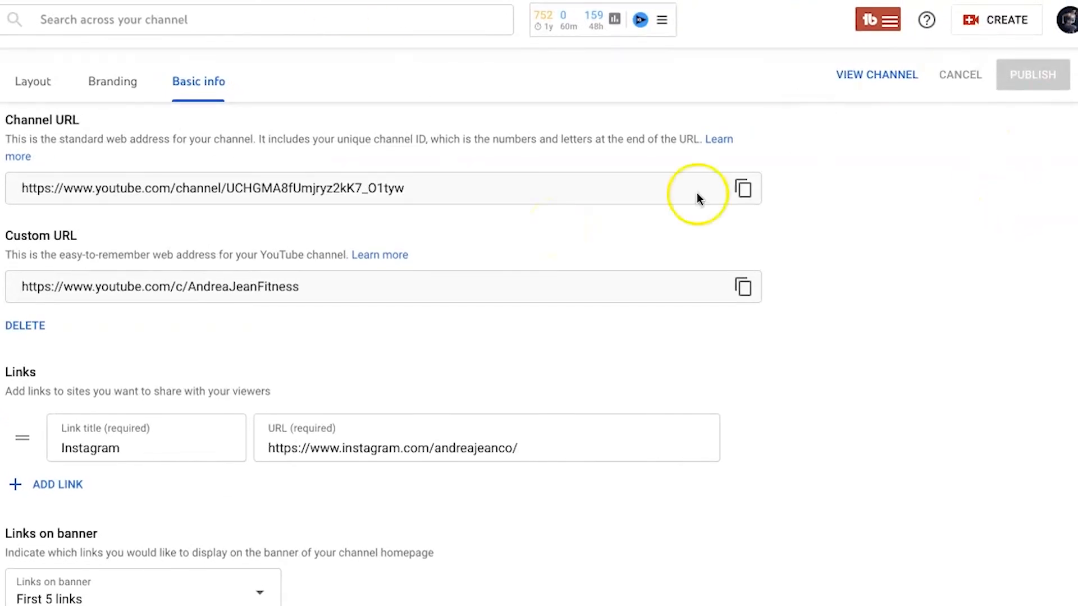
pyautogui.moveTo(1070, 27)
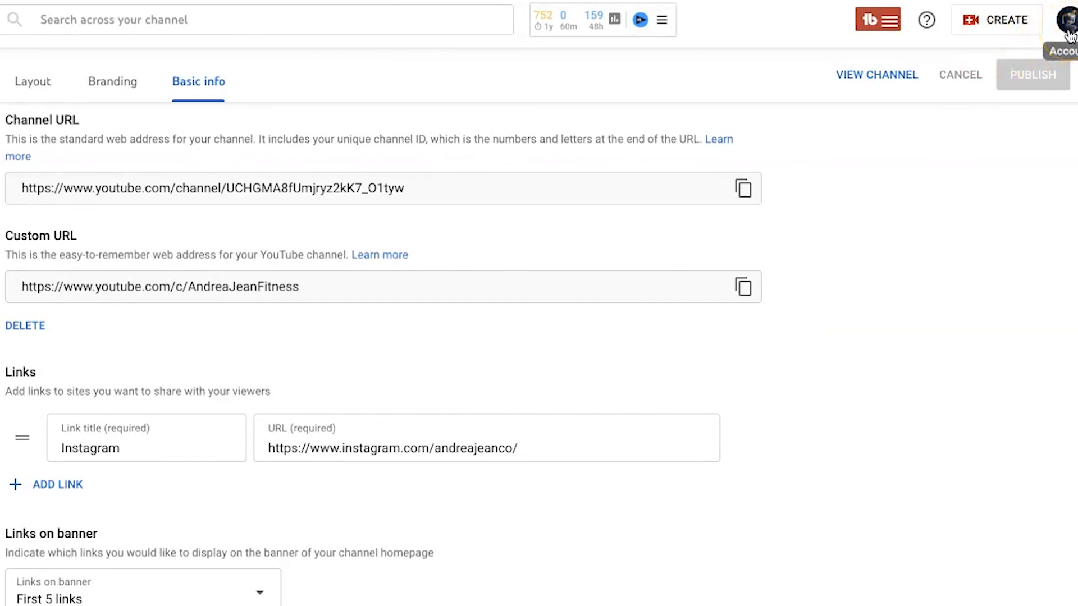
# - Go from Studio to the public Andrea Jean Fitness channel homepage via Your channel
pyautogui.click(1068, 19)
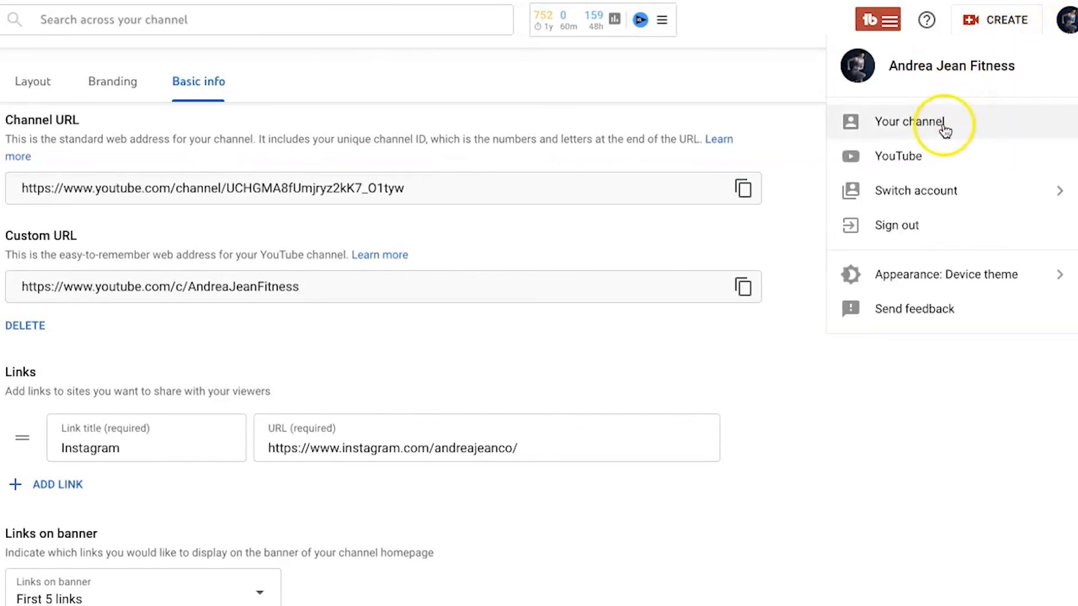
pyautogui.click(909, 121)
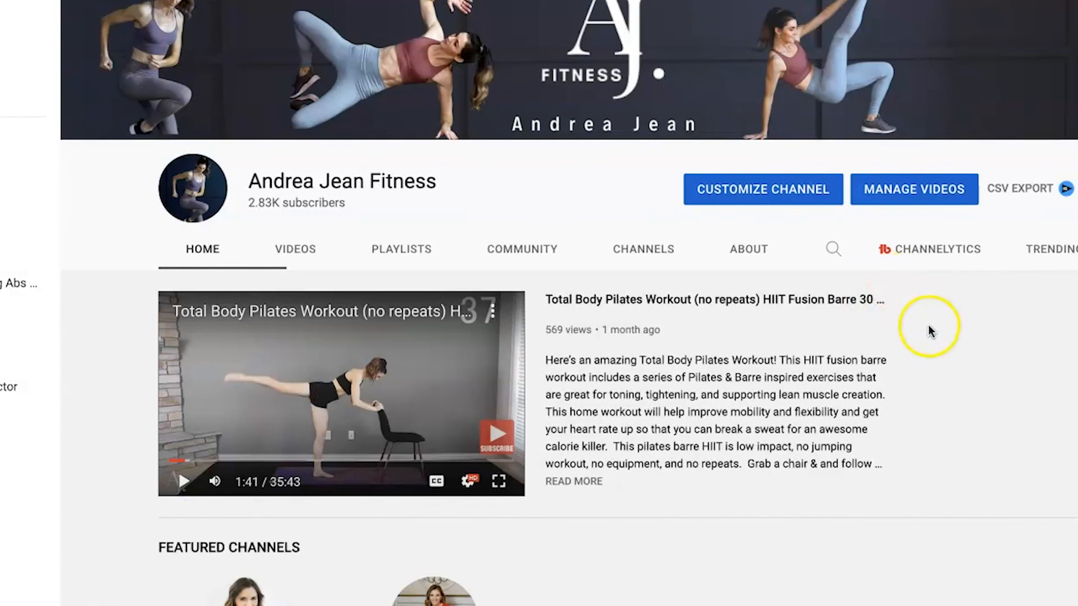
pyautogui.moveTo(655, 502)
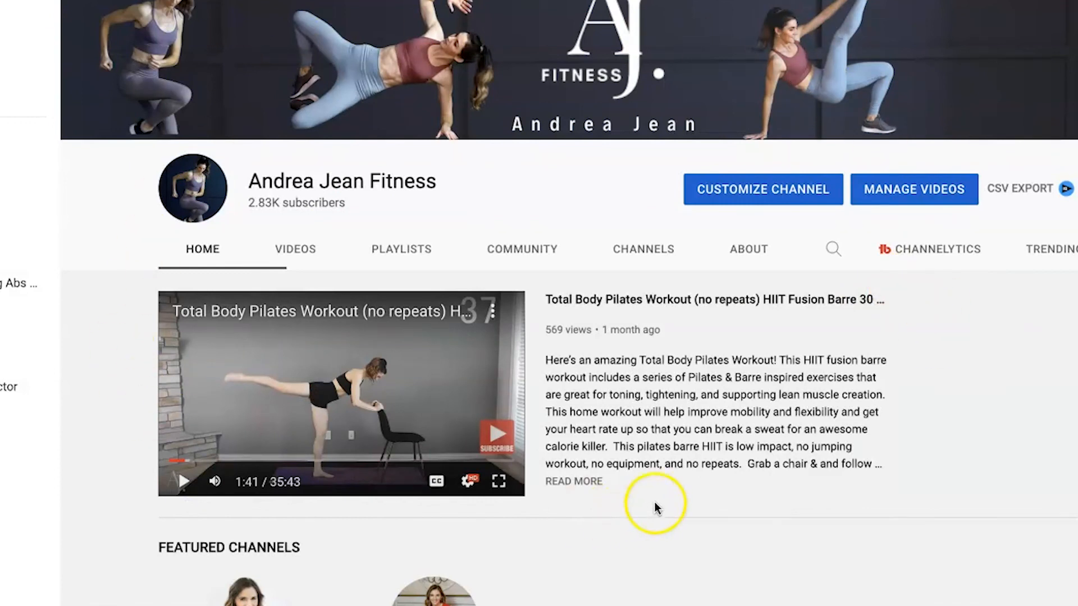
pyautogui.moveTo(864, 239)
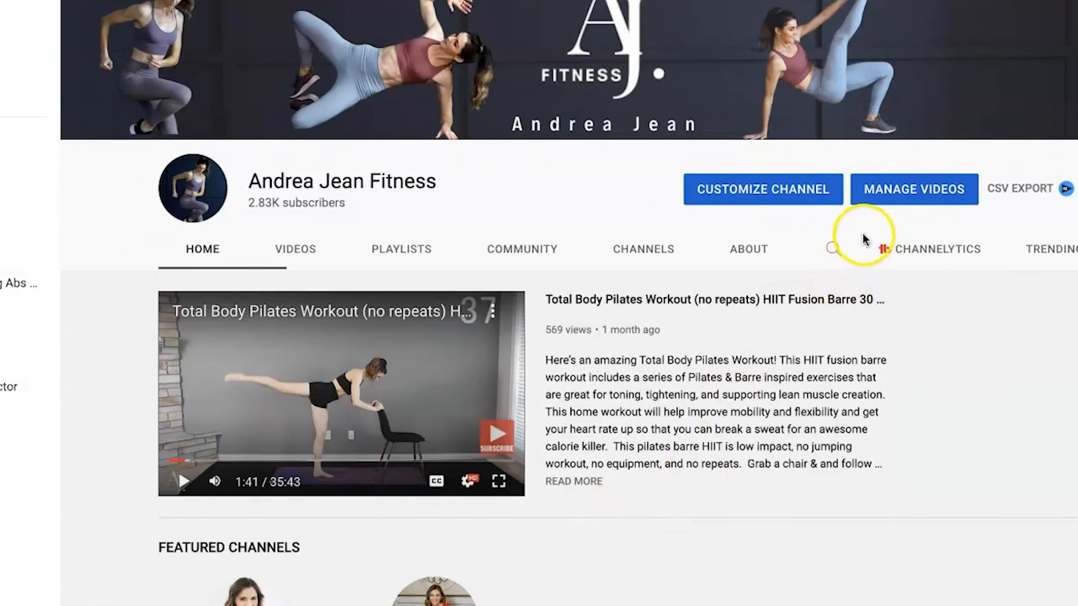
pyautogui.moveTo(890, 137)
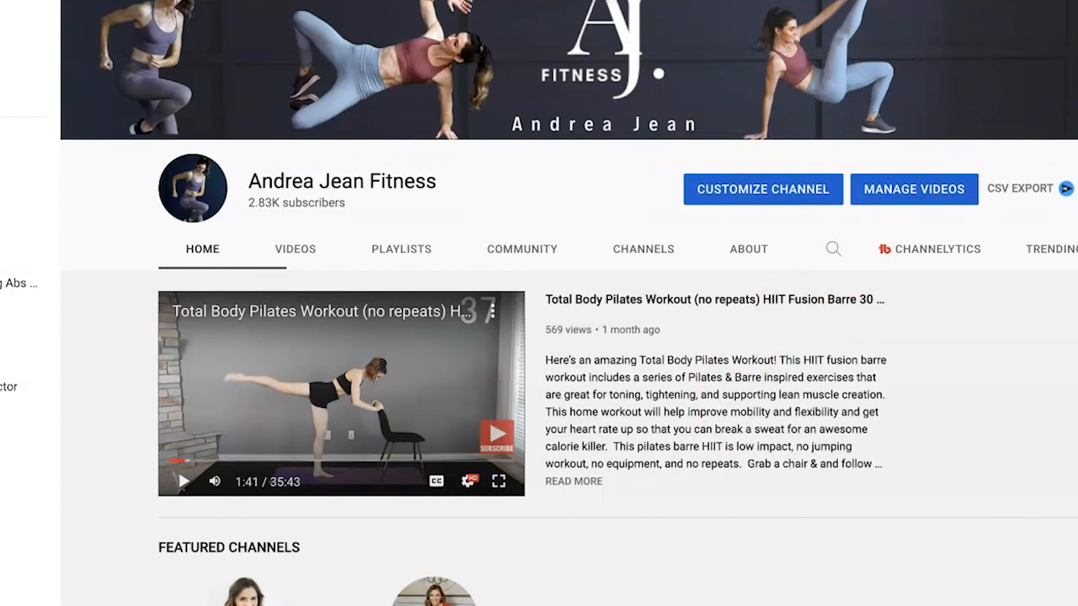
pyautogui.moveTo(896, 375)
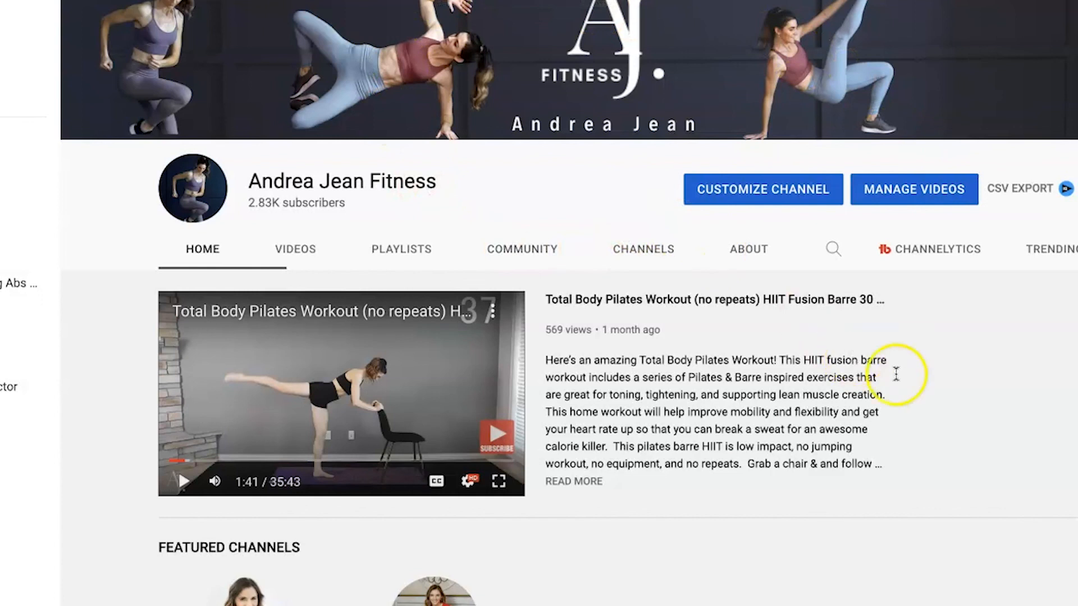
pyautogui.moveTo(976, 380)
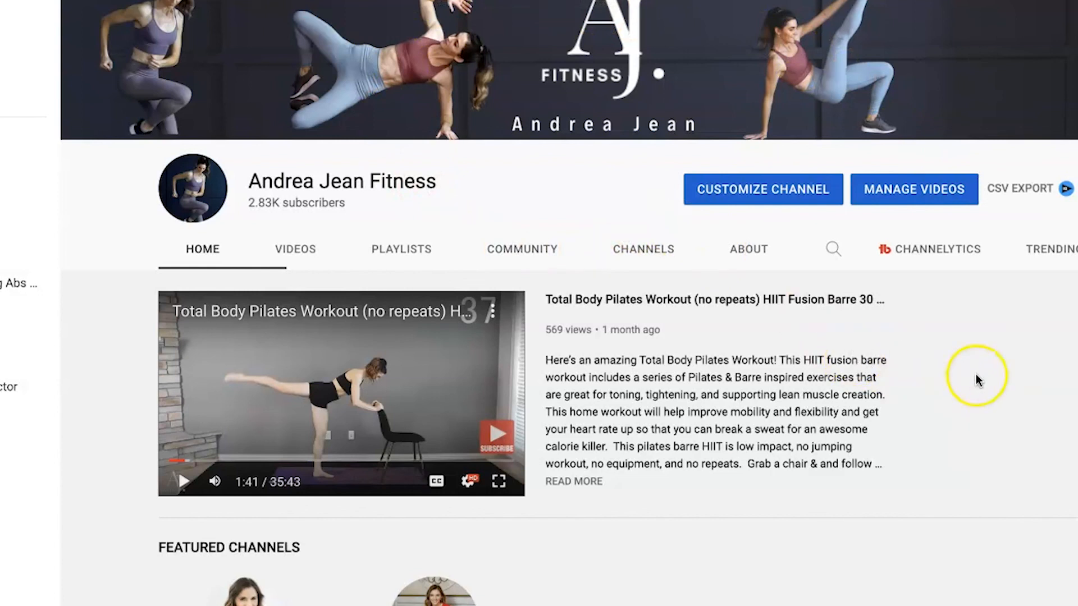
pyautogui.moveTo(739, 6)
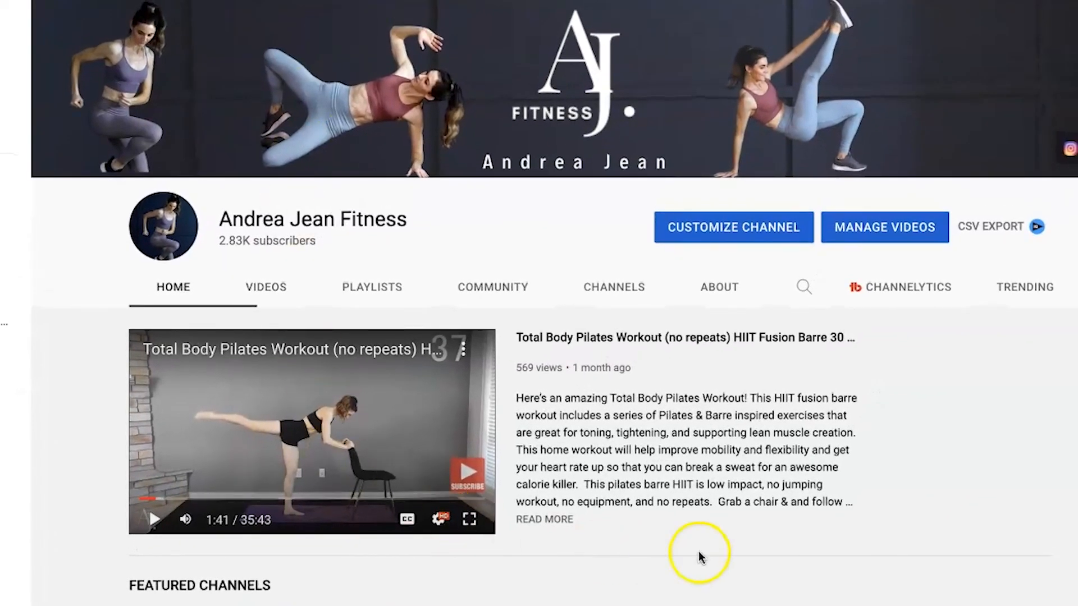
pyautogui.moveTo(979, 430)
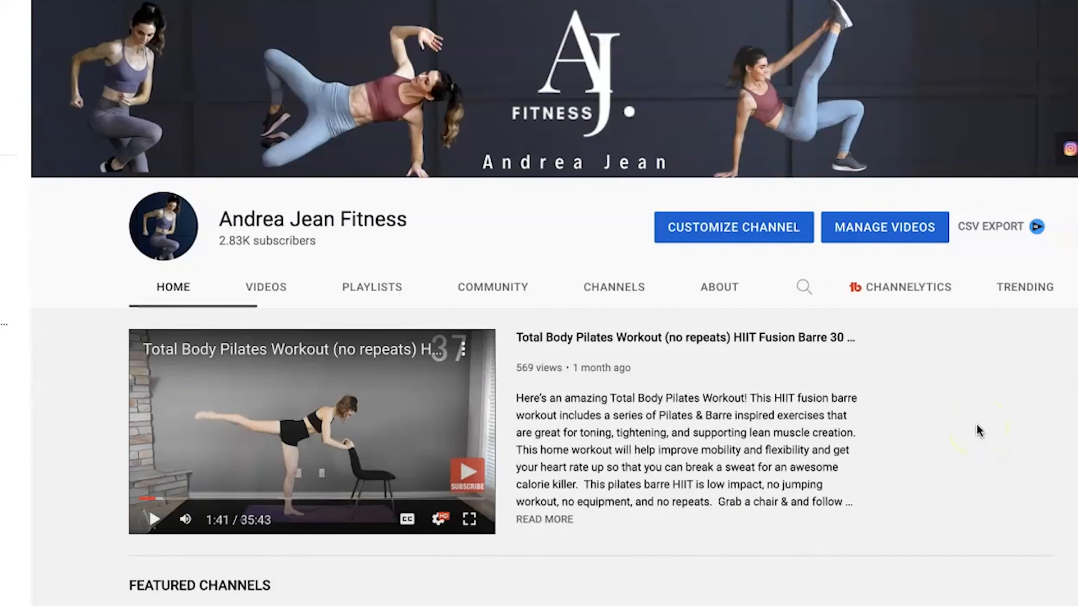
pyautogui.moveTo(930, 63)
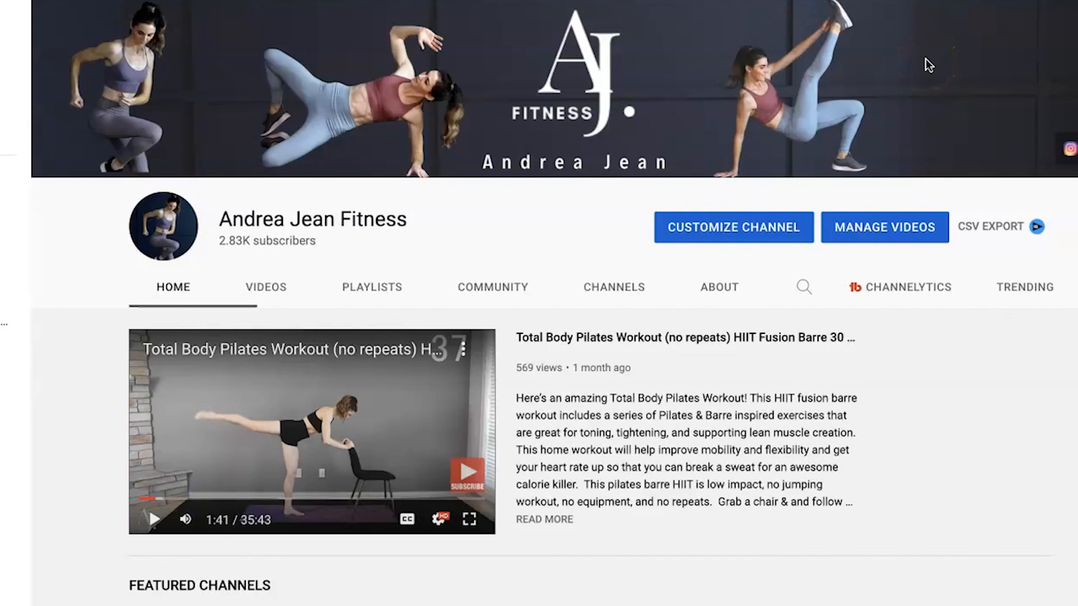
pyautogui.moveTo(696, 369)
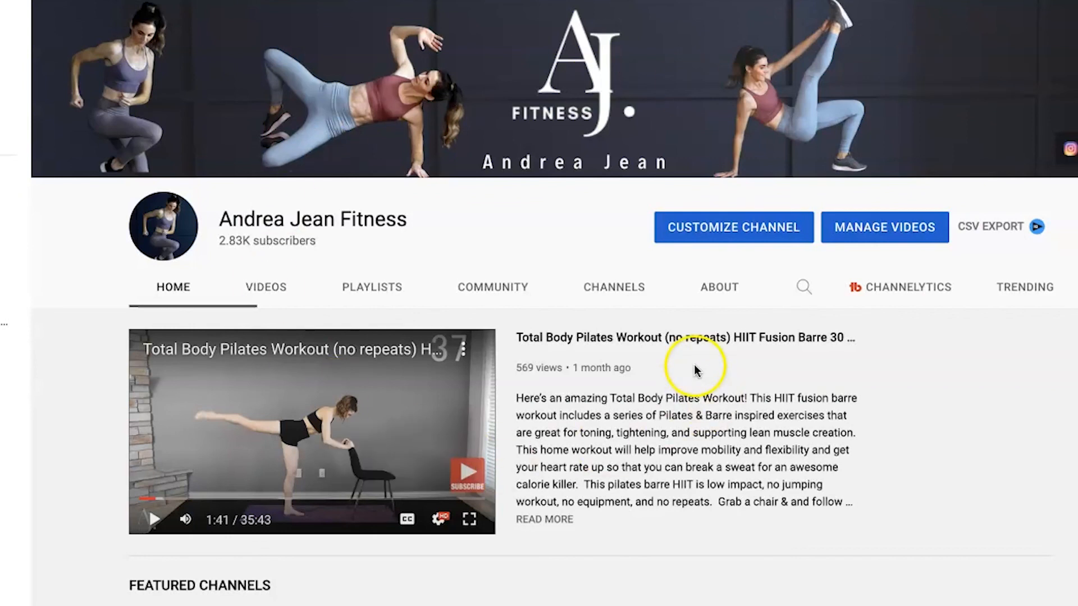
pyautogui.moveTo(648, 368)
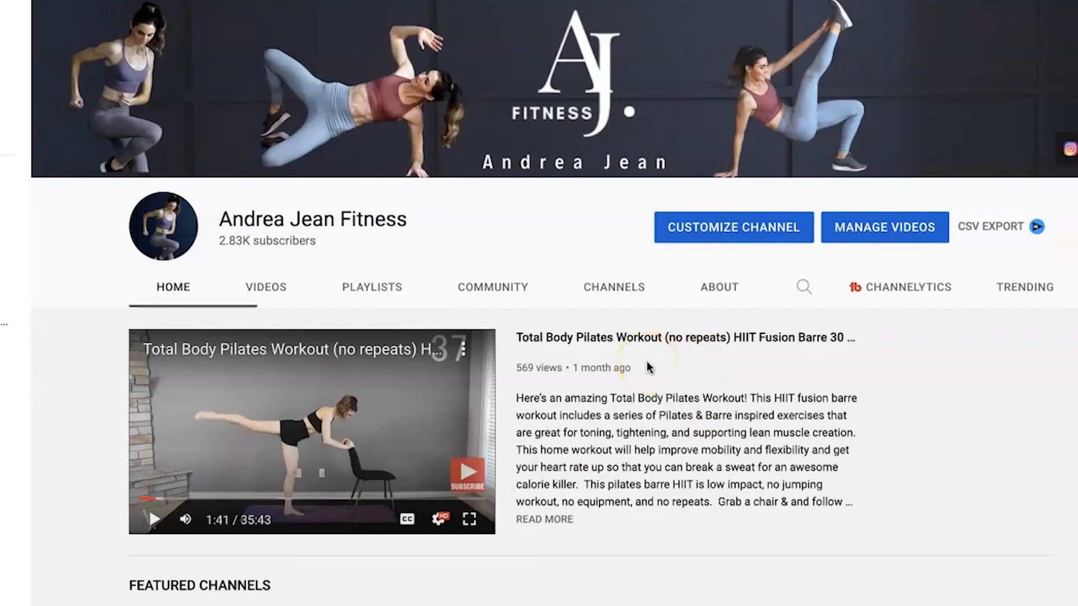